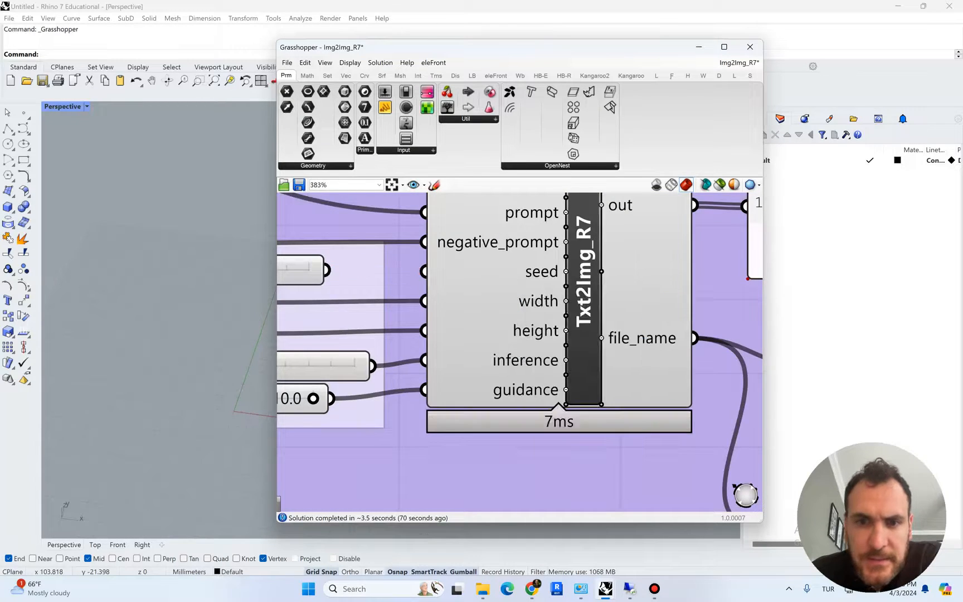
Step: Open the directory picker for the Path input and expand the desktop Txt2Img folder to reveal IMG
{"action": "scroll", "scroll_direction": "down", "scroll_amount": 3}
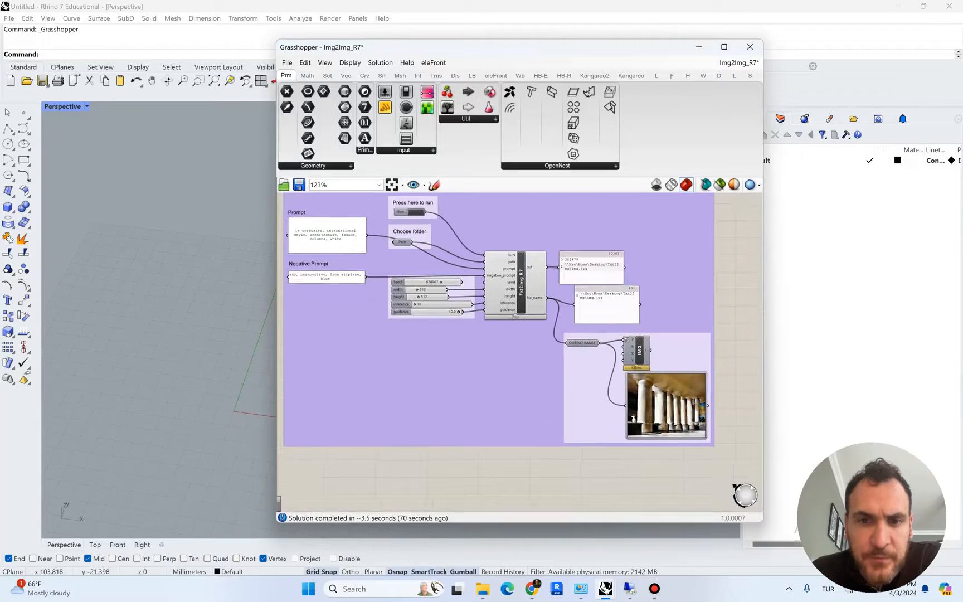
{"action": "right_click", "coordinate": [403, 253]}
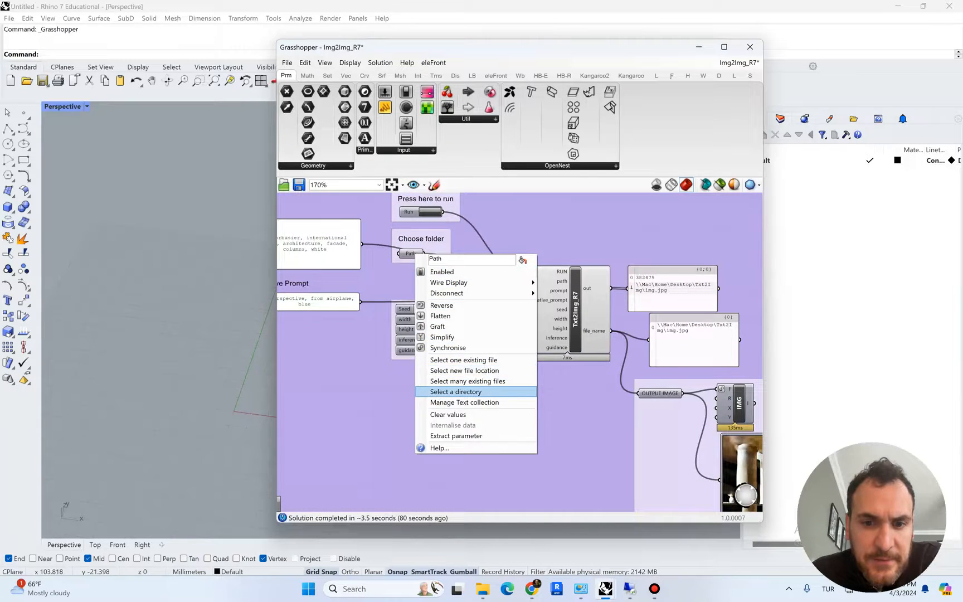
{"action": "left_click", "coordinate": [455, 392]}
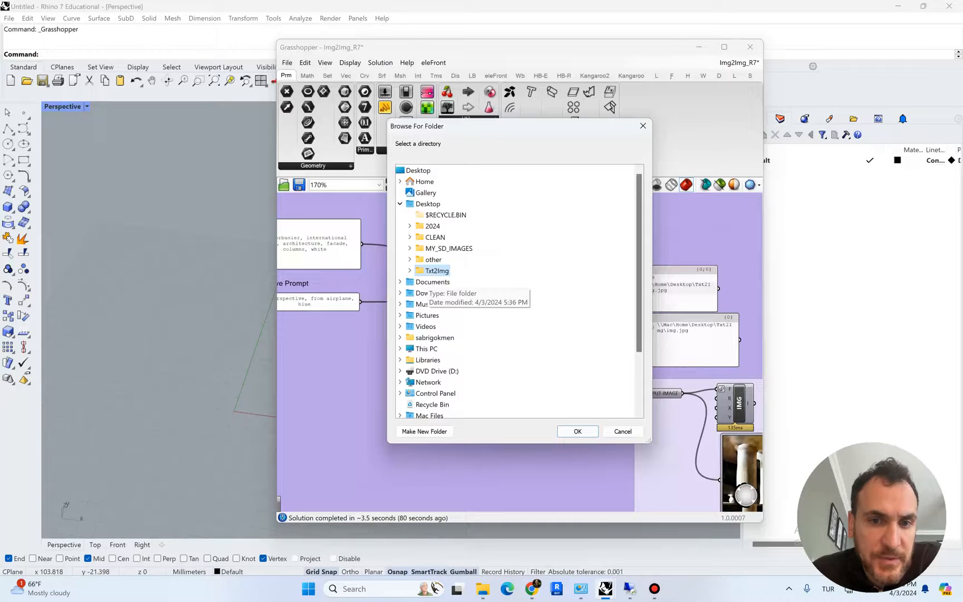
{"action": "left_click", "coordinate": [409, 270]}
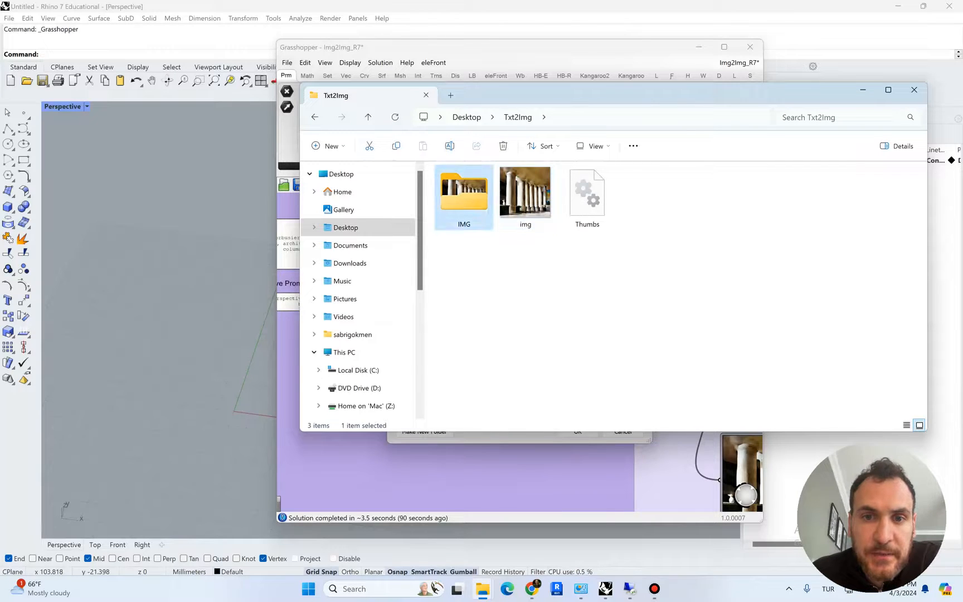
{"action": "double_click", "coordinate": [463, 191]}
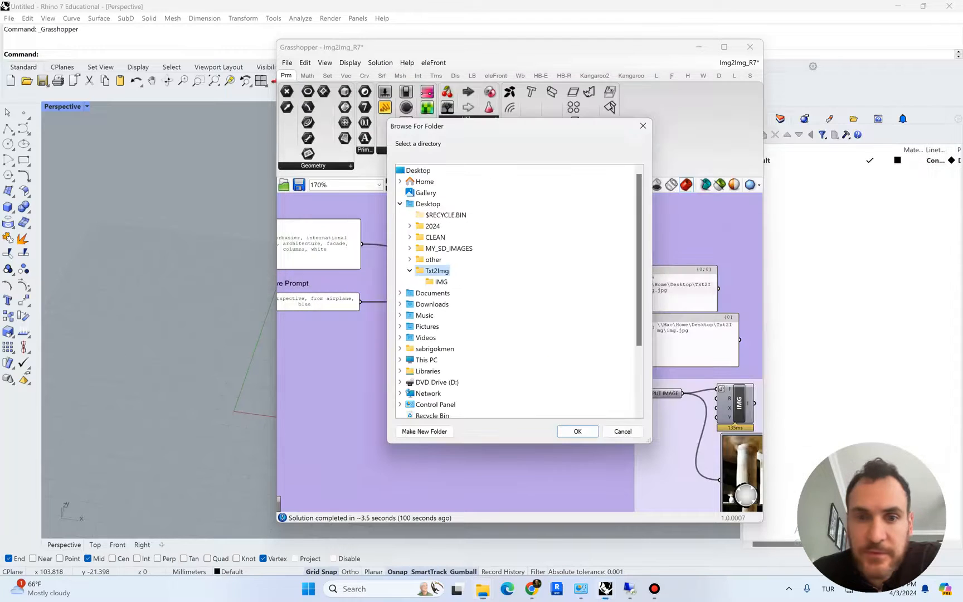
Step: Choose IMG as the output folder and rewrite the prompt to 'facade, exterior, windows'
{"action": "left_click", "coordinate": [576, 431]}
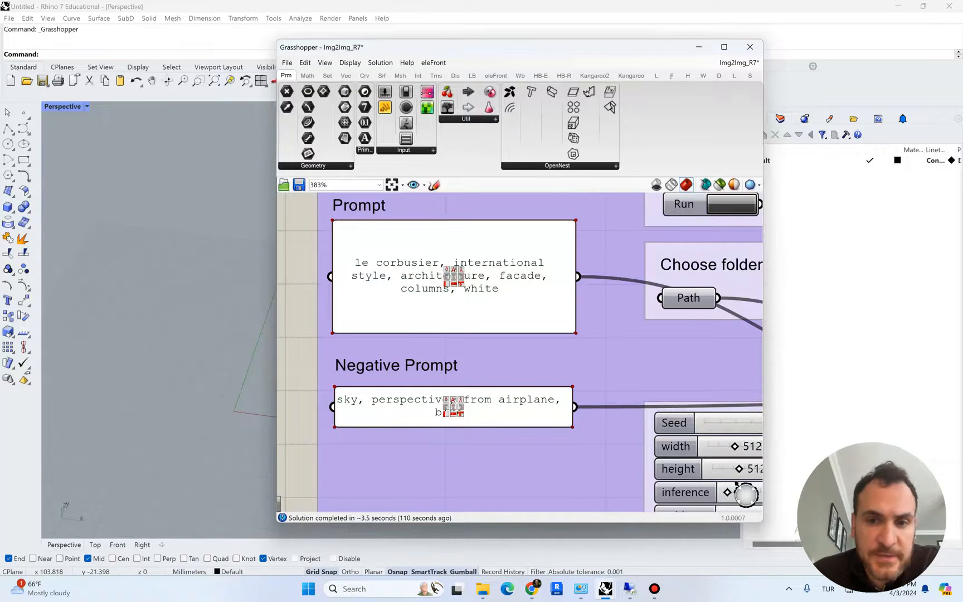
{"action": "double_click", "coordinate": [519, 239]}
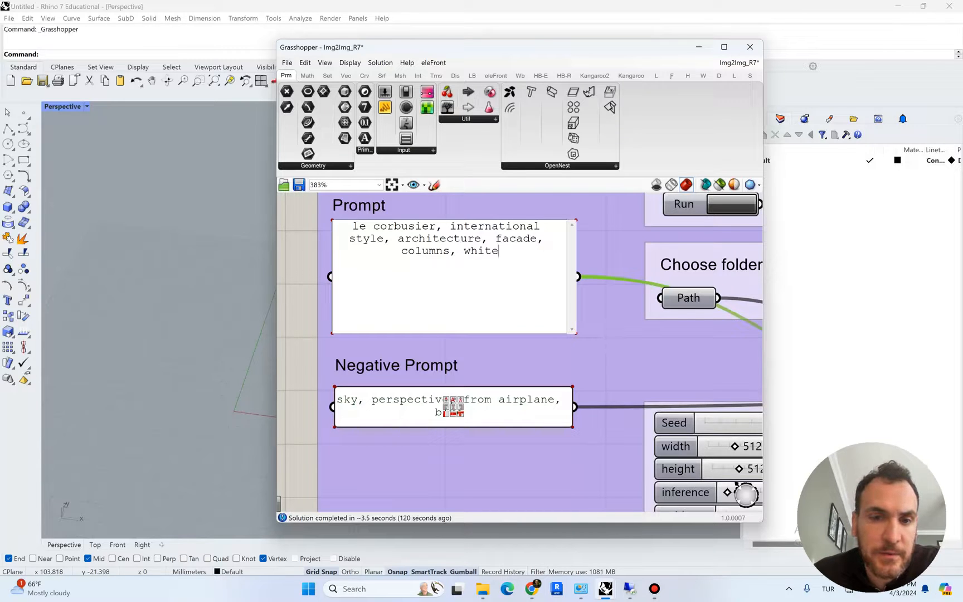
{"action": "double_click", "coordinate": [516, 238]}
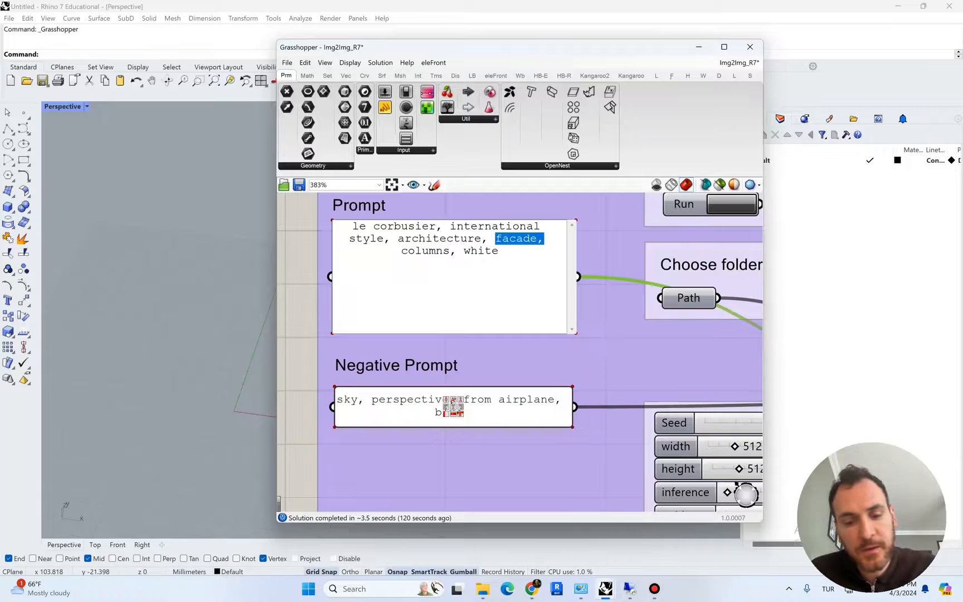
{"action": "key", "text": "Delete"}
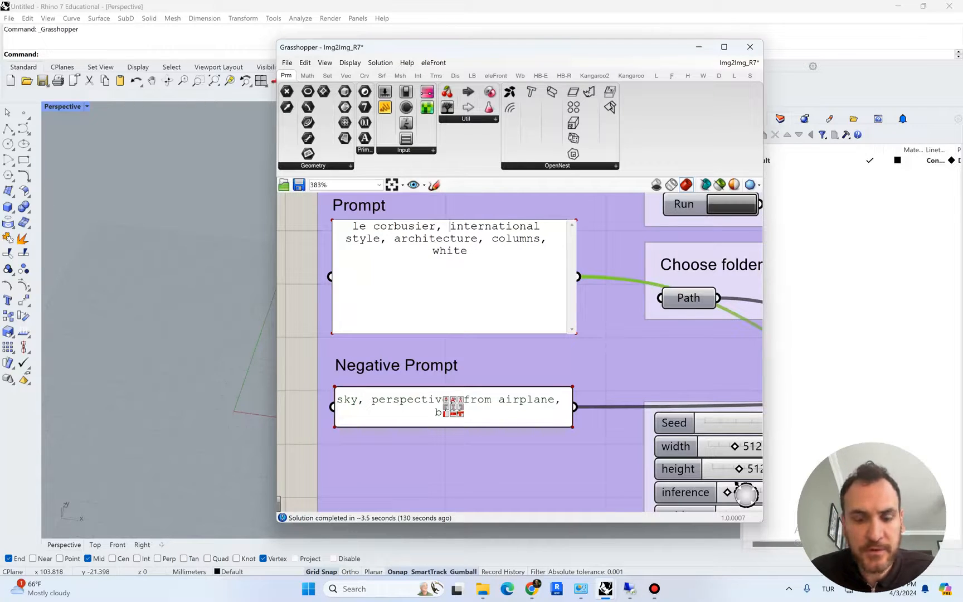
{"action": "type", "text": "facade, exterior, windows"}
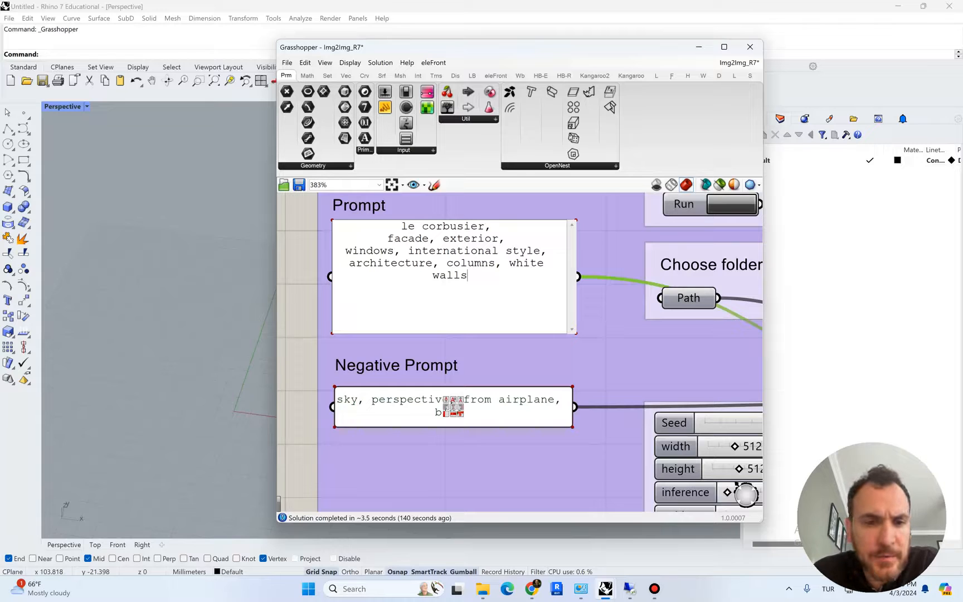
Step: Trim the negative prompt to 'aerial, from airplane', removing sky, perspective and blue
{"action": "scroll", "scroll_direction": "down", "scroll_amount": 3}
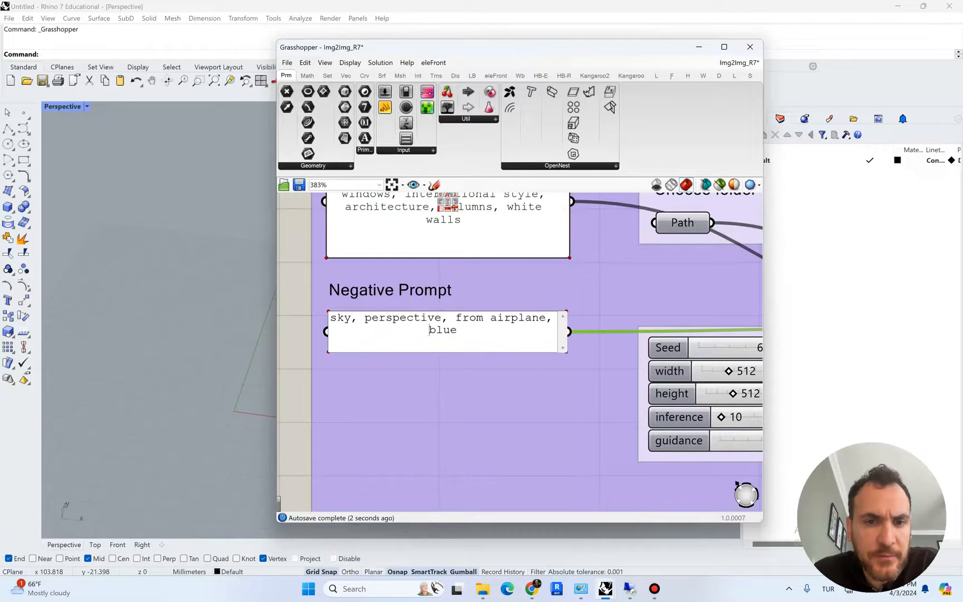
{"action": "double_click", "coordinate": [342, 317]}
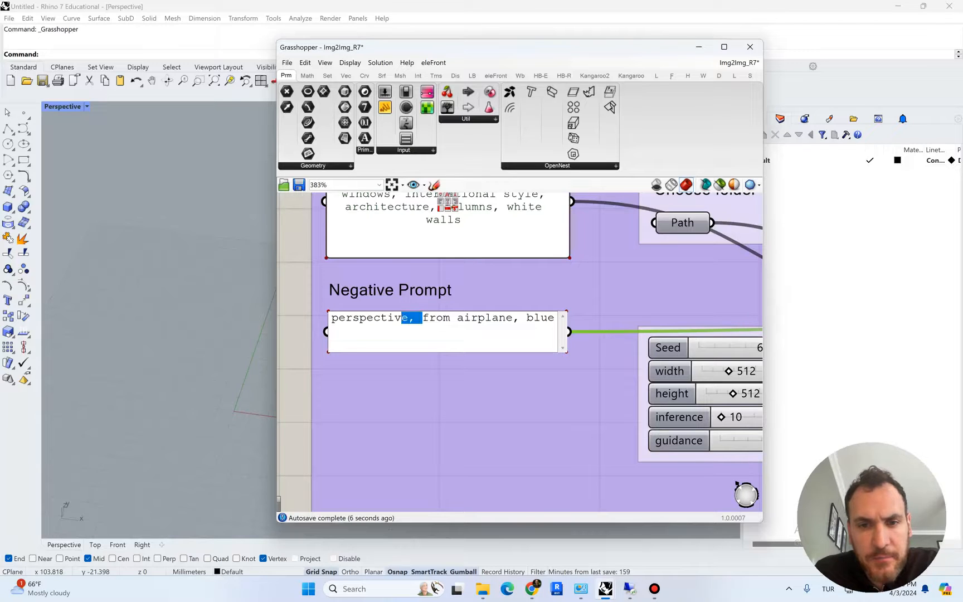
{"action": "double_click", "coordinate": [369, 318]}
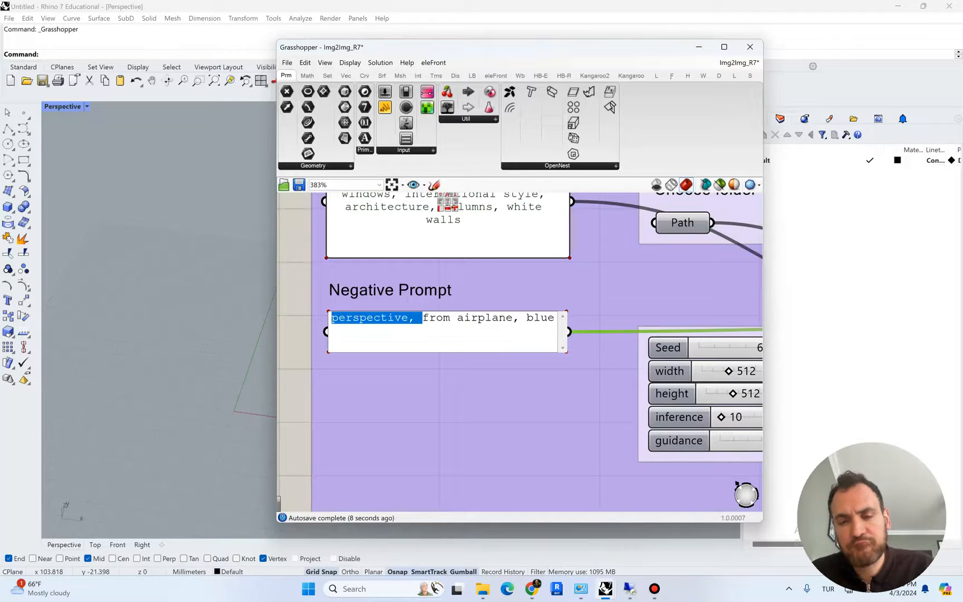
{"action": "type", "text": "aerial,"}
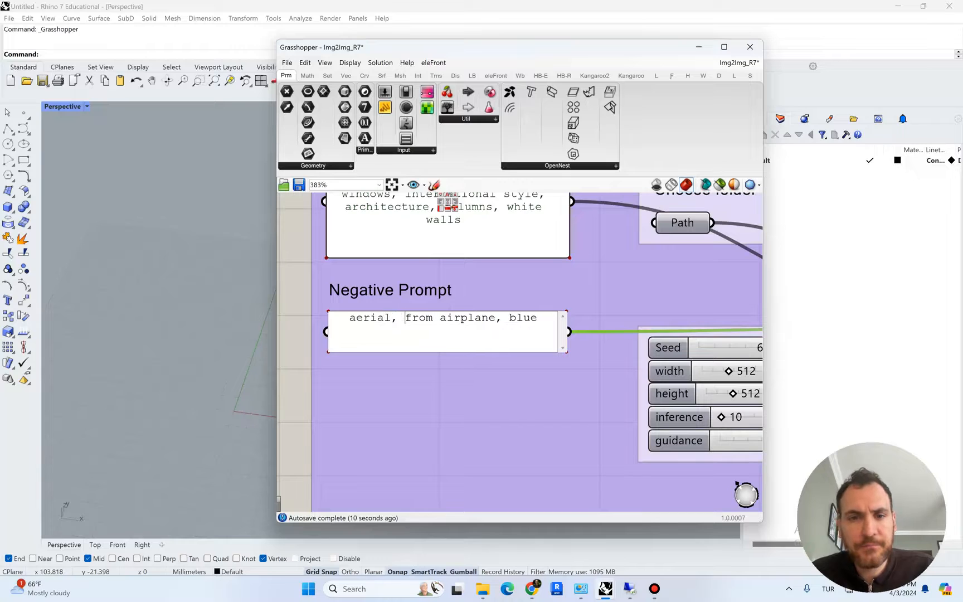
{"action": "double_click", "coordinate": [522, 318]}
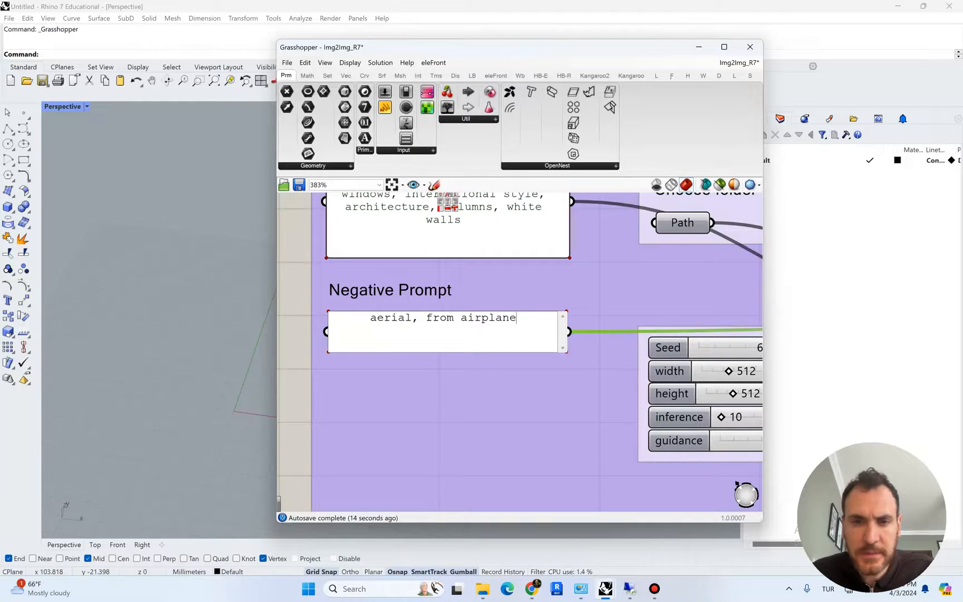
Step: Scroll the canvas to view the generated black-and-white facade image
{"action": "scroll", "scroll_direction": "down", "scroll_amount": 3}
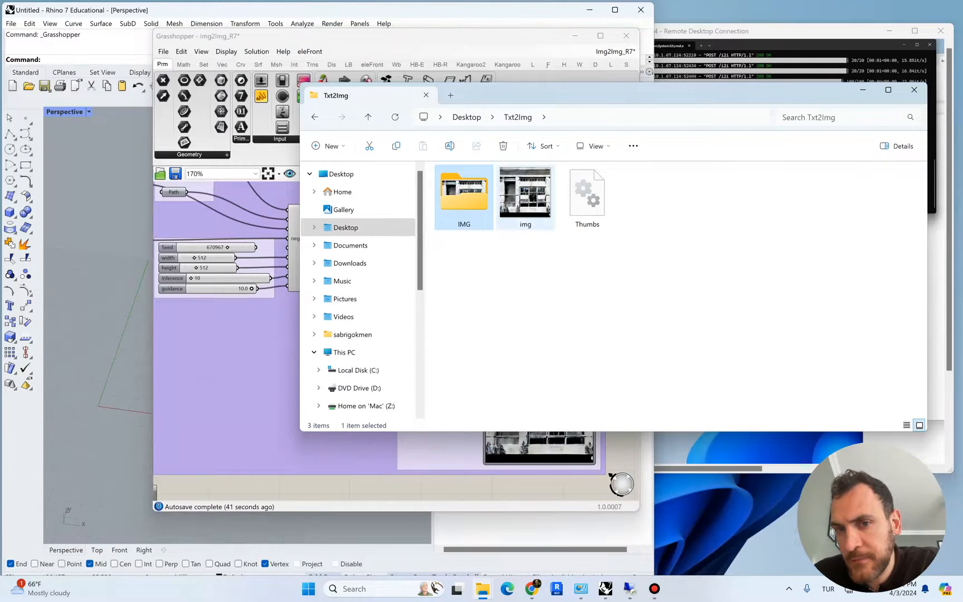
{"action": "left_click", "coordinate": [525, 192]}
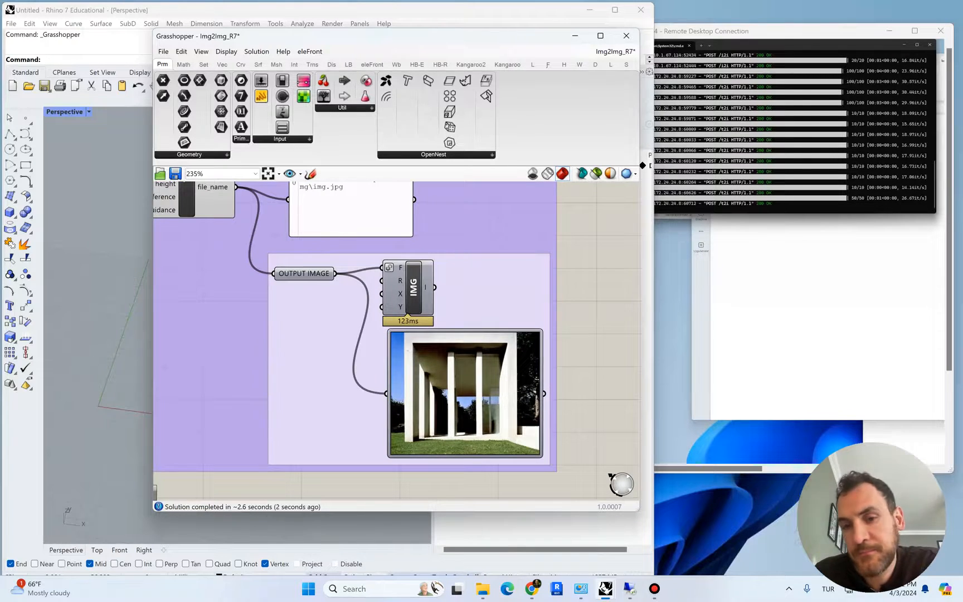
Step: Zoom into the image preview to inspect the newly generated facade
{"action": "scroll", "scroll_direction": "down", "scroll_amount": 3}
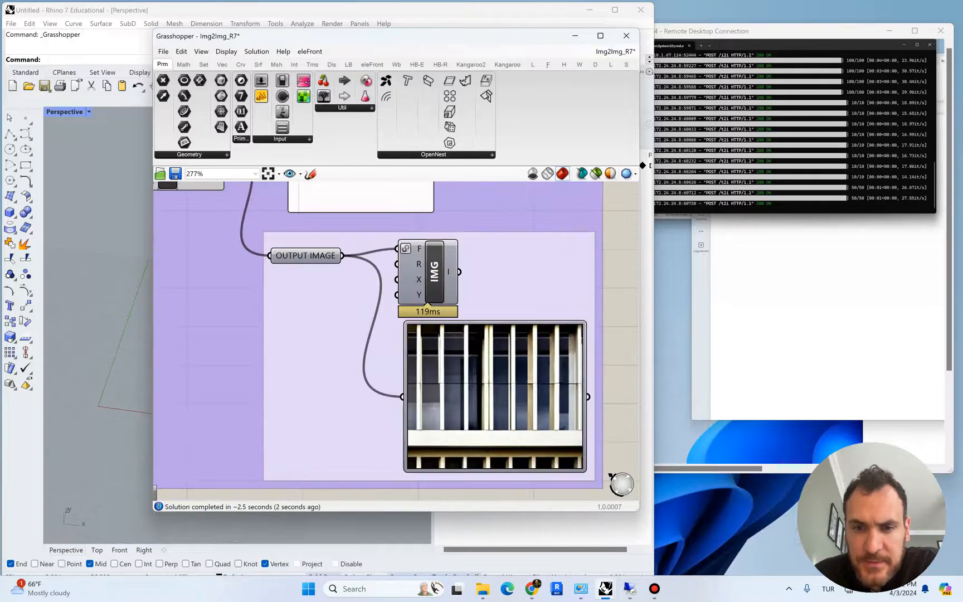
{"action": "scroll", "scroll_direction": "down", "scroll_amount": 3}
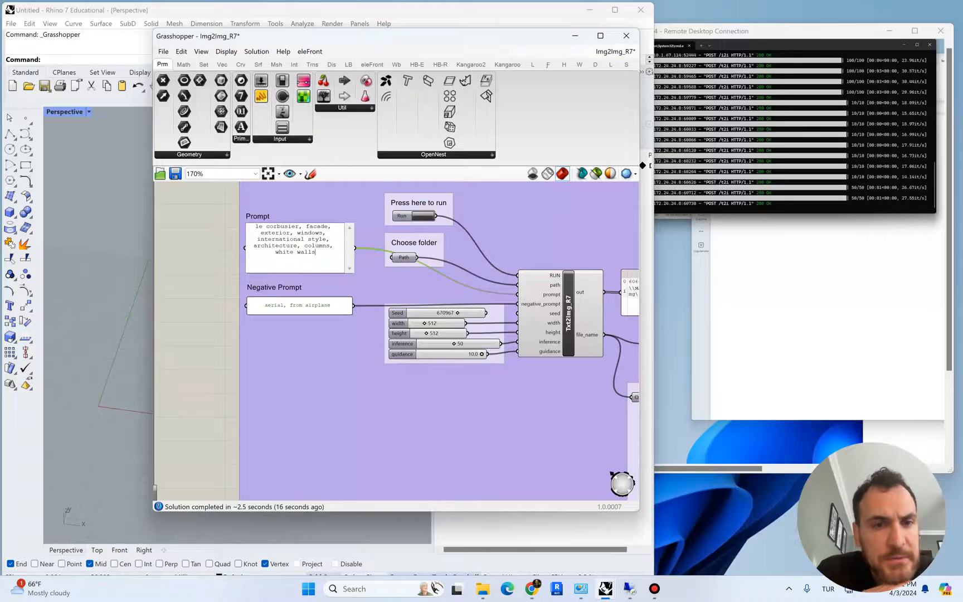
Step: Append 'detail, depth' to the prompt and add 'flat' to the negative prompt
{"action": "type", "text": ","}
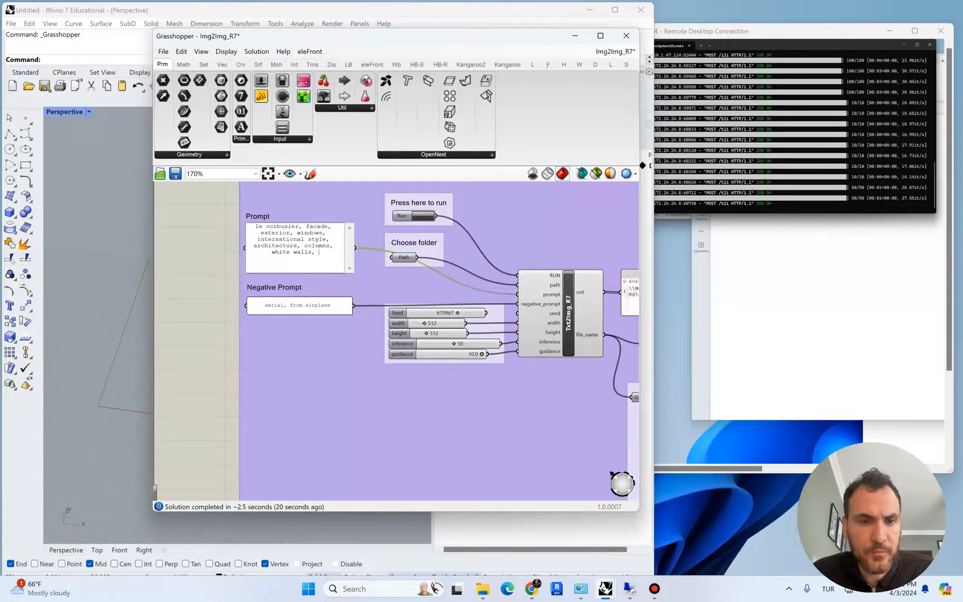
{"action": "type", "text": "detail"}
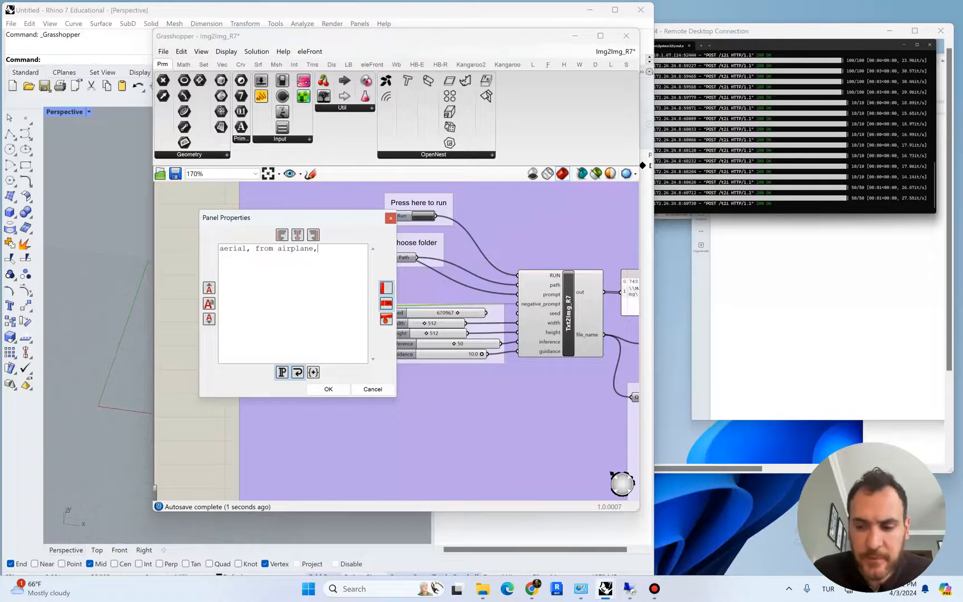
{"action": "type", "text": "flati"}
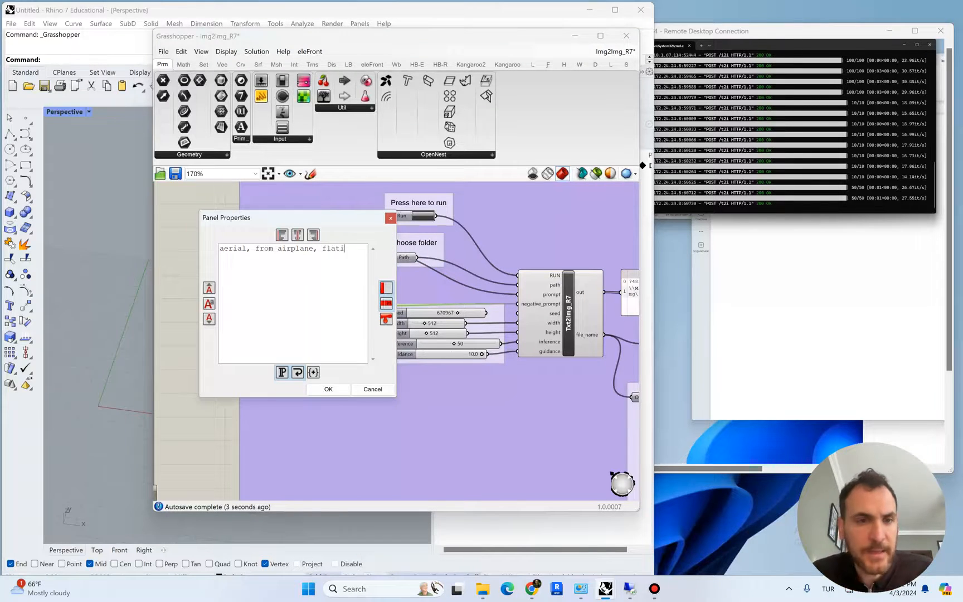
{"action": "key", "text": "Backspace"}
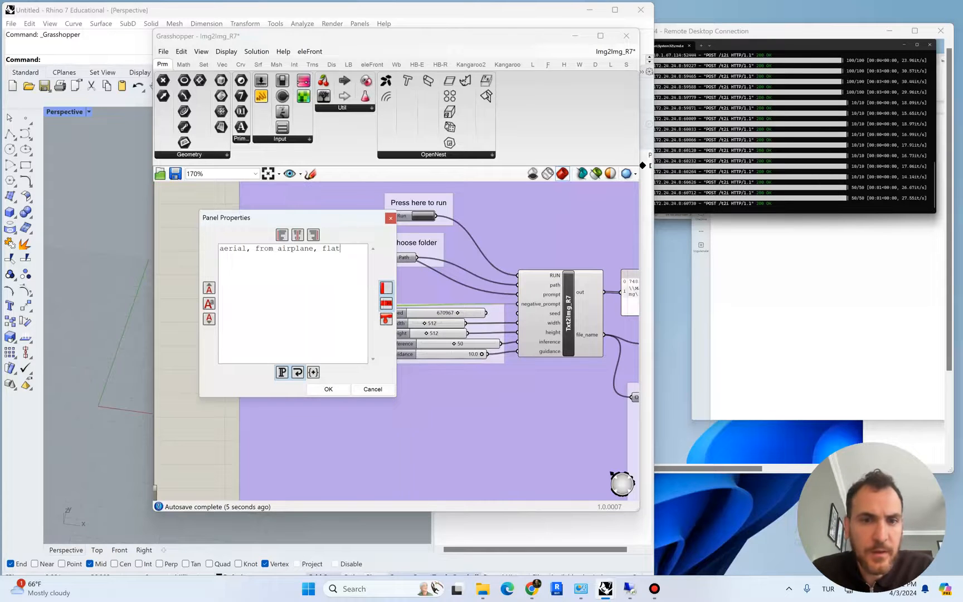
{"action": "left_click", "coordinate": [328, 389]}
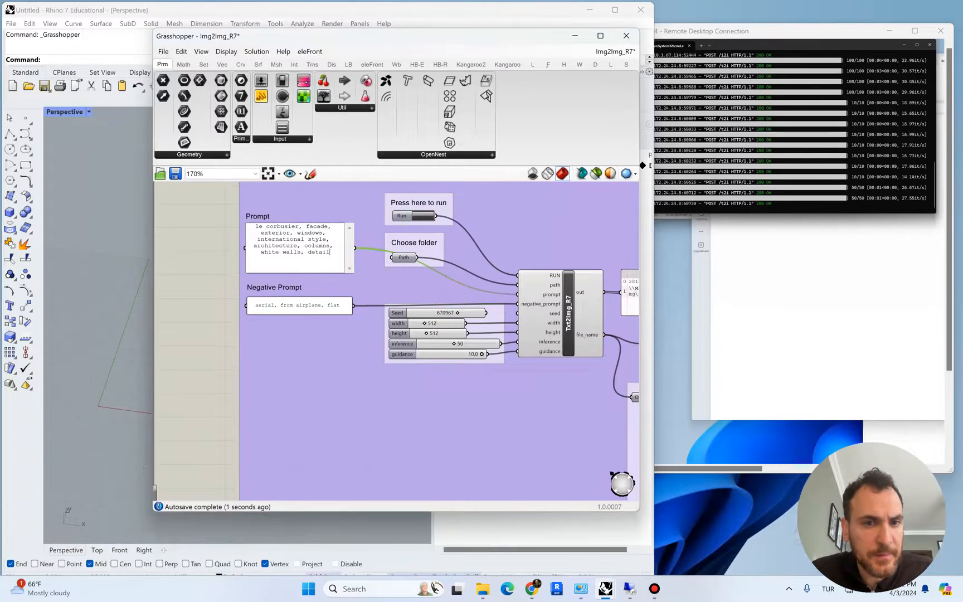
{"action": "type", "text": ", depth"}
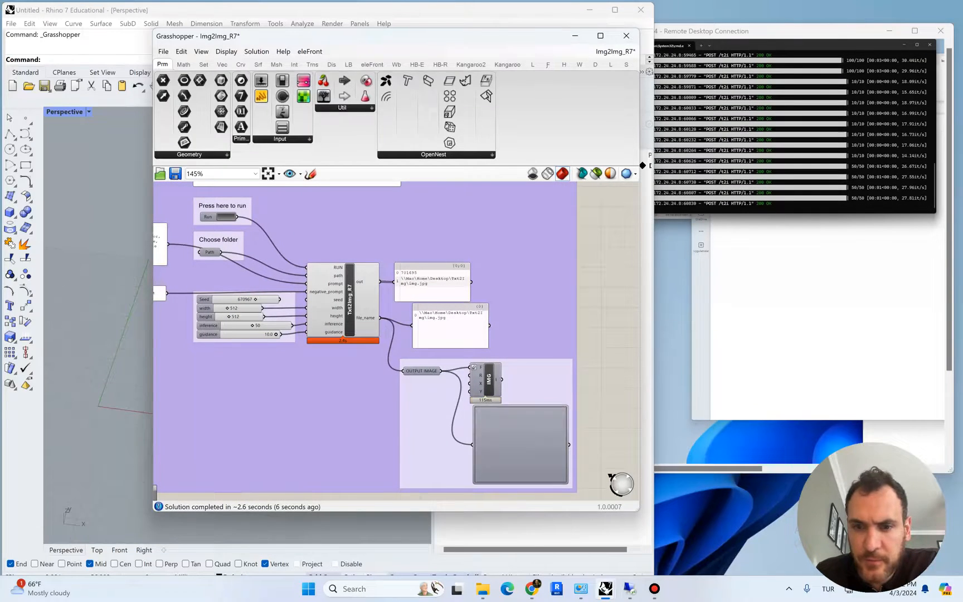
Step: Insert 'pattern' after 'international style' in the prompt to regenerate the facade image
{"action": "left_click", "coordinate": [217, 216]}
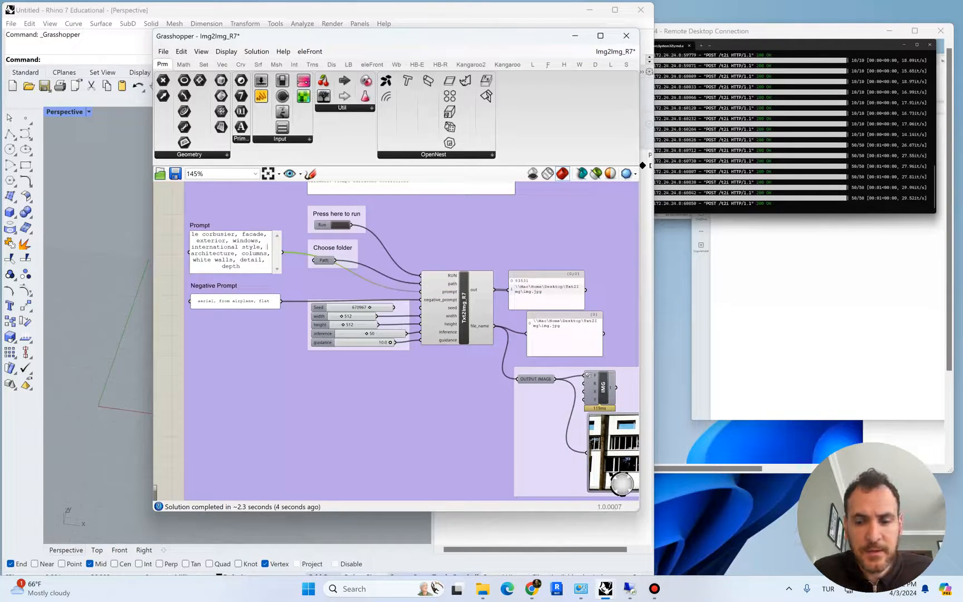
{"action": "type", "text": "patte"}
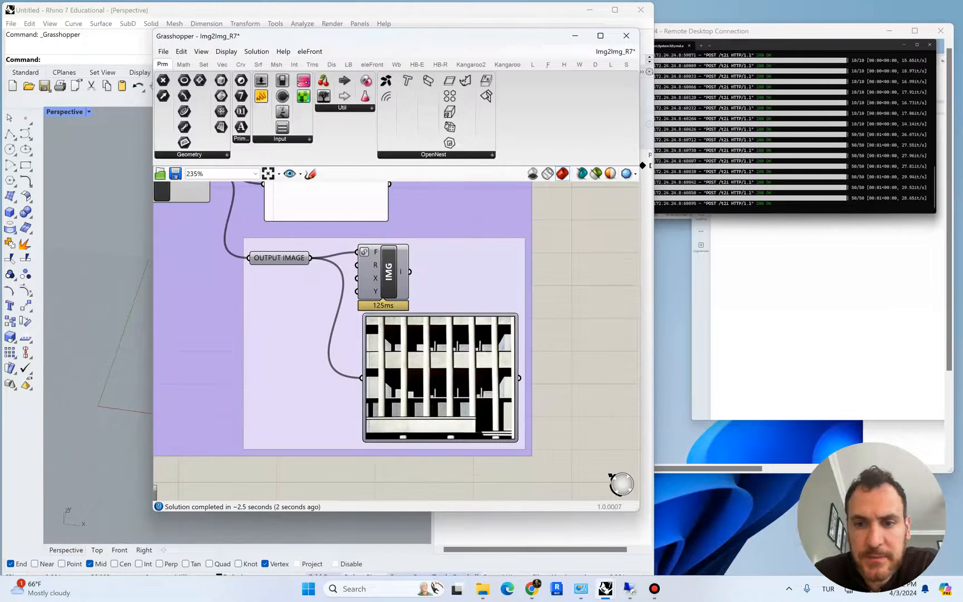
Step: Zoom into the preview to inspect the abstract, repetitive black-and-white pattern image
{"action": "scroll", "scroll_direction": "down", "scroll_amount": 3}
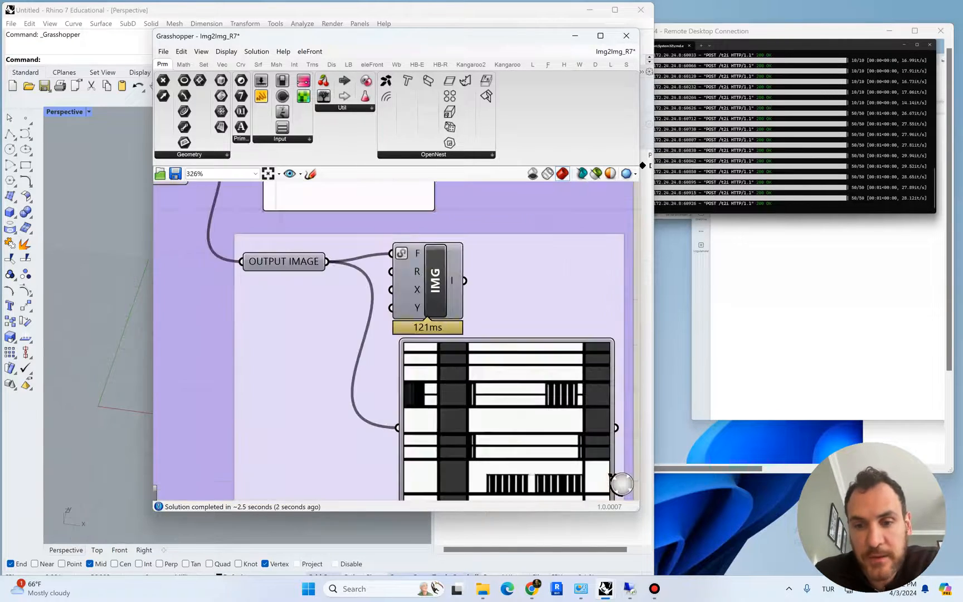
{"action": "scroll", "scroll_direction": "down", "scroll_amount": 3}
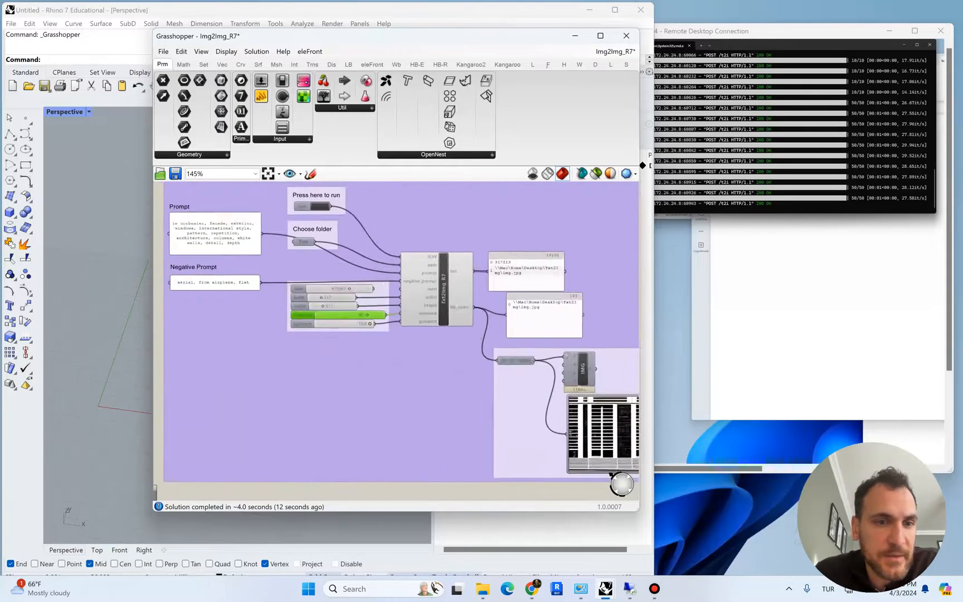
Step: Add 'monochrome' to the negative prompt, making it 'aerial, from airplane, flat, monochrome'
{"action": "double_click", "coordinate": [215, 282]}
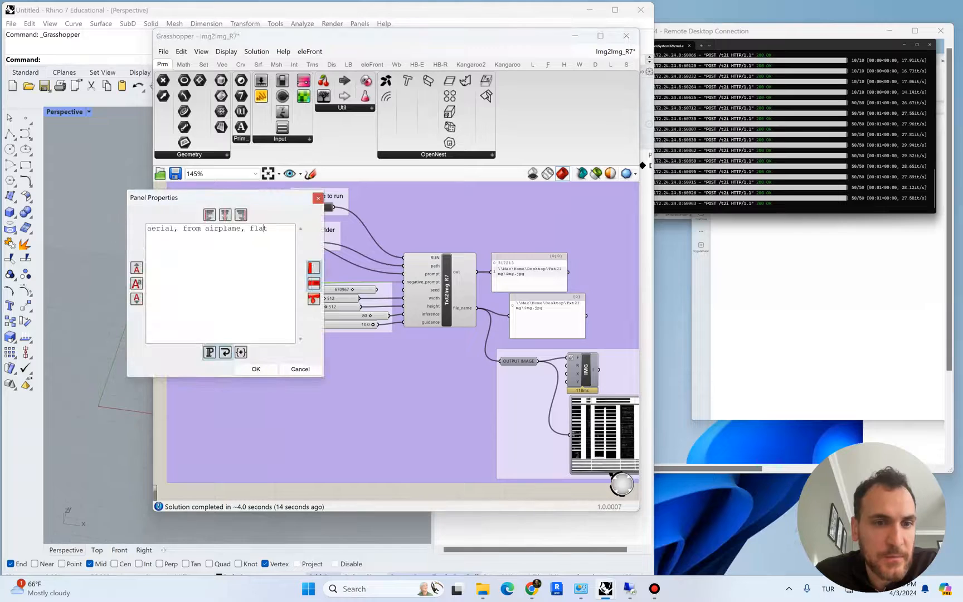
{"action": "type", "text": "monochrome,"}
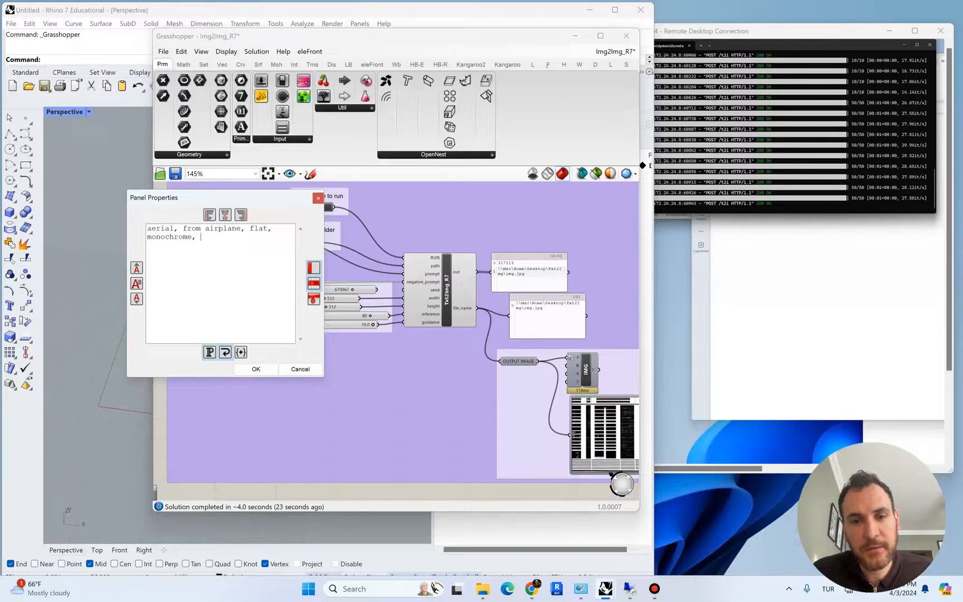
{"action": "left_click", "coordinate": [256, 369]}
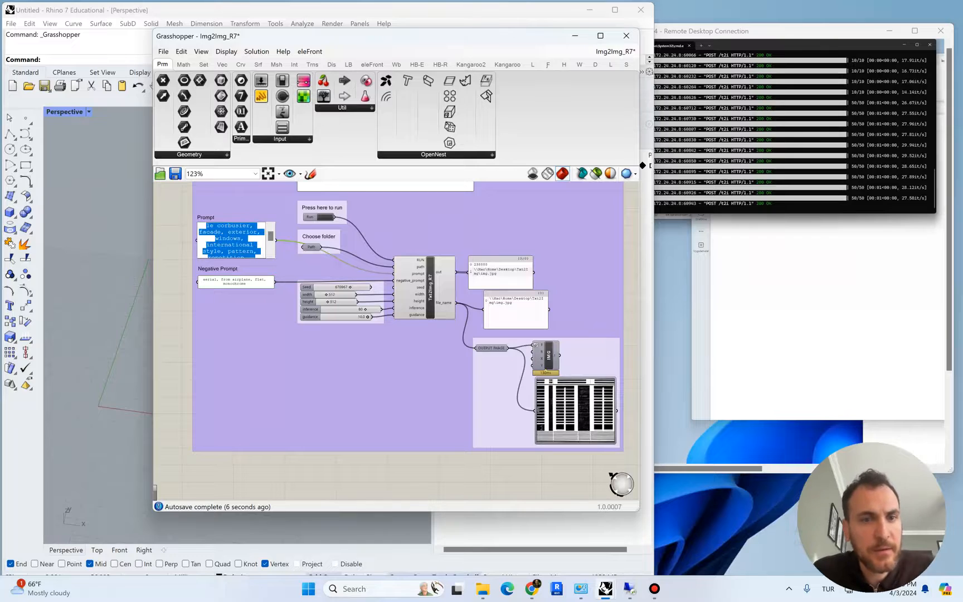
Step: Extend the prompt with 'repetition, architecture, columns, white walls, detail, depth, grass, blue sky'
{"action": "type", "text": "repetition, architecture, columns, white walls, detail, depth, grass"}
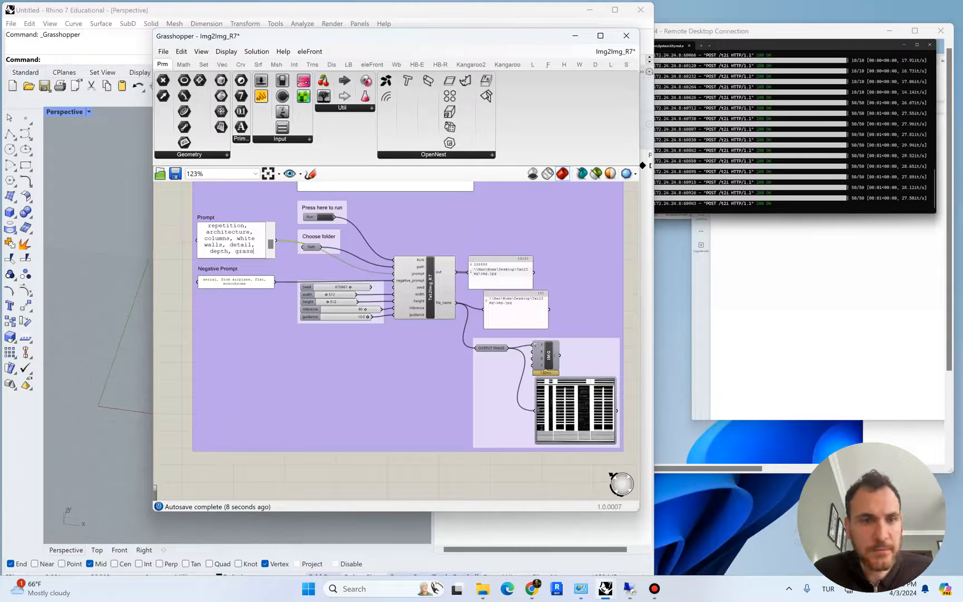
{"action": "type", "text": "blue sky"}
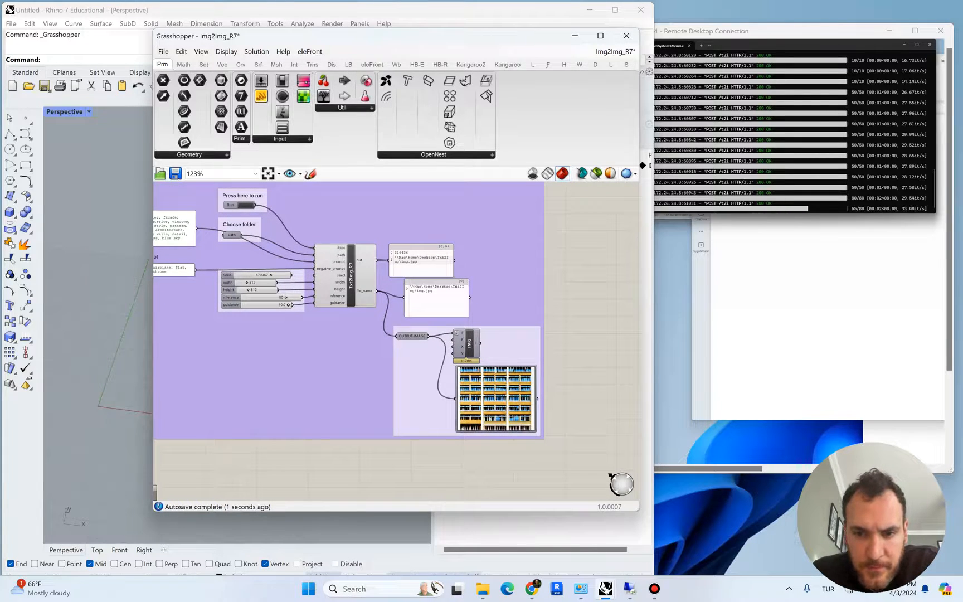
Step: Run generation from the le corbusier facade prompt with grass and blue sky
{"action": "scroll", "scroll_direction": "down", "scroll_amount": 3}
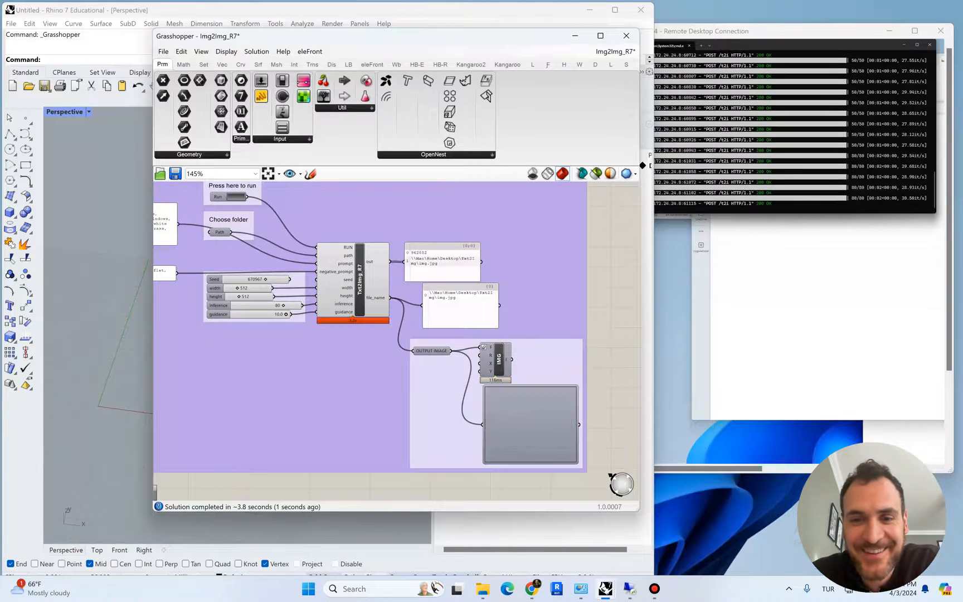
{"action": "left_click", "coordinate": [233, 197]}
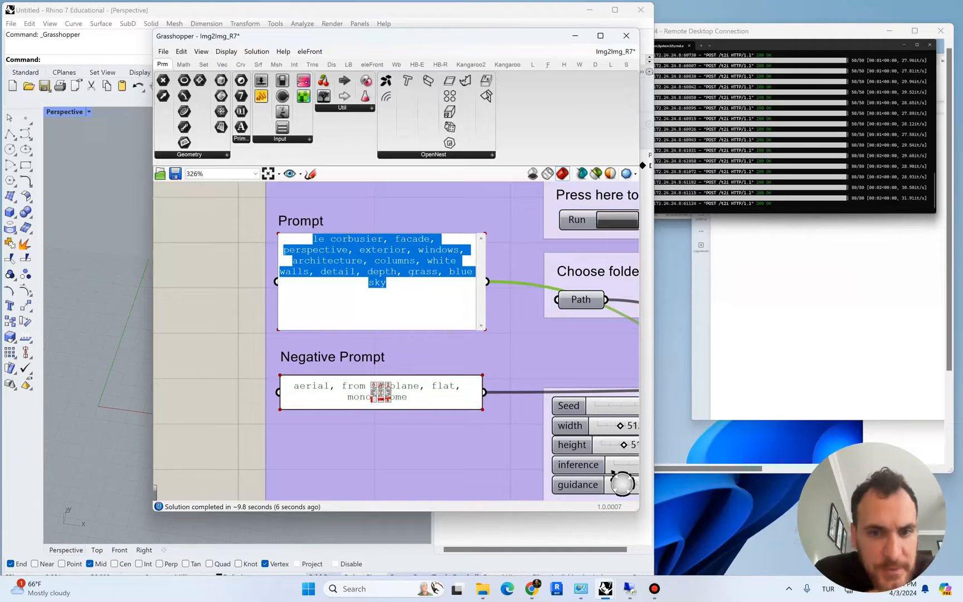
Step: Replace 'white walls' with 'building' in the Prompt panel
{"action": "left_click", "coordinate": [425, 260]}
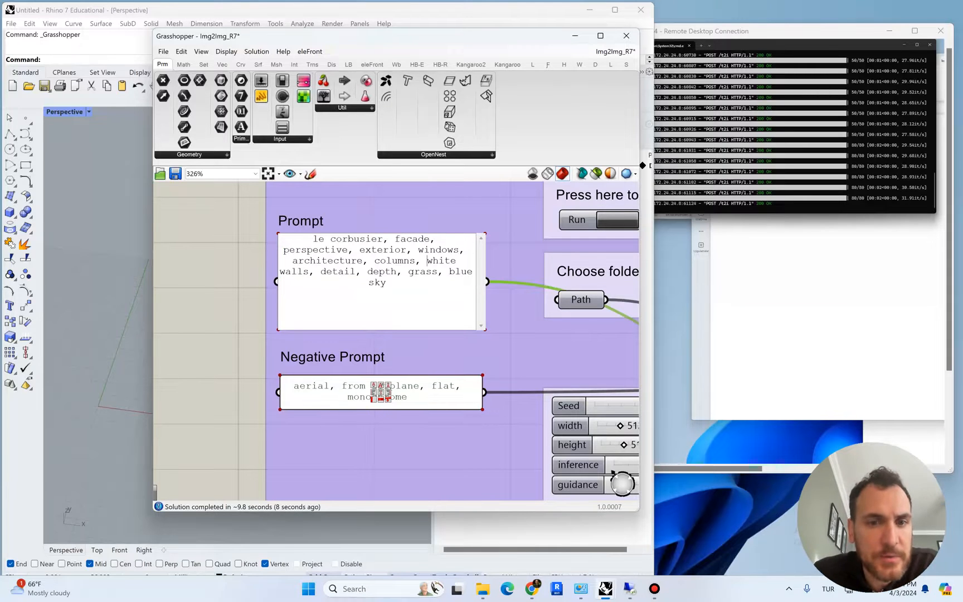
{"action": "double_click", "coordinate": [441, 260]}
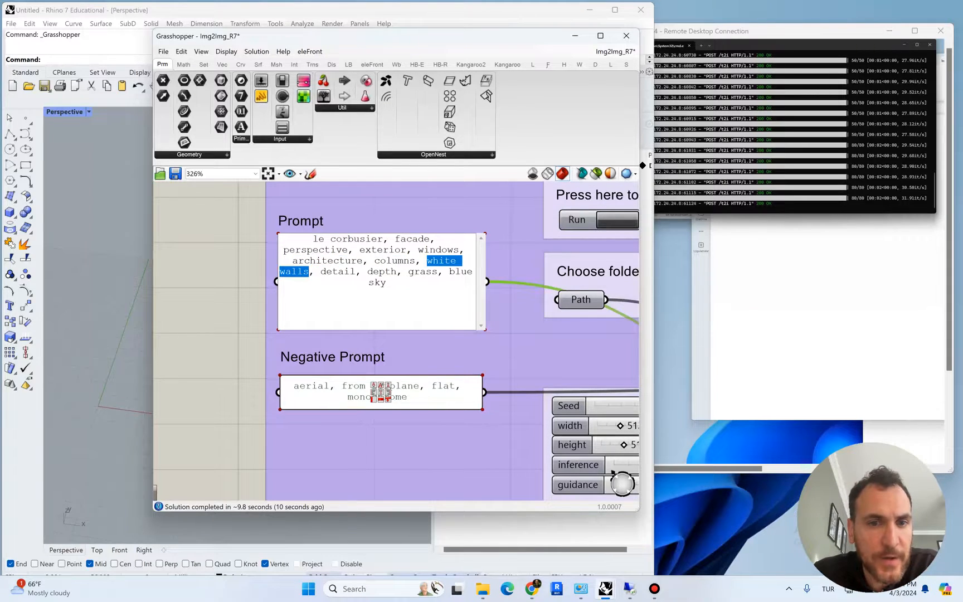
{"action": "type", "text": "building"}
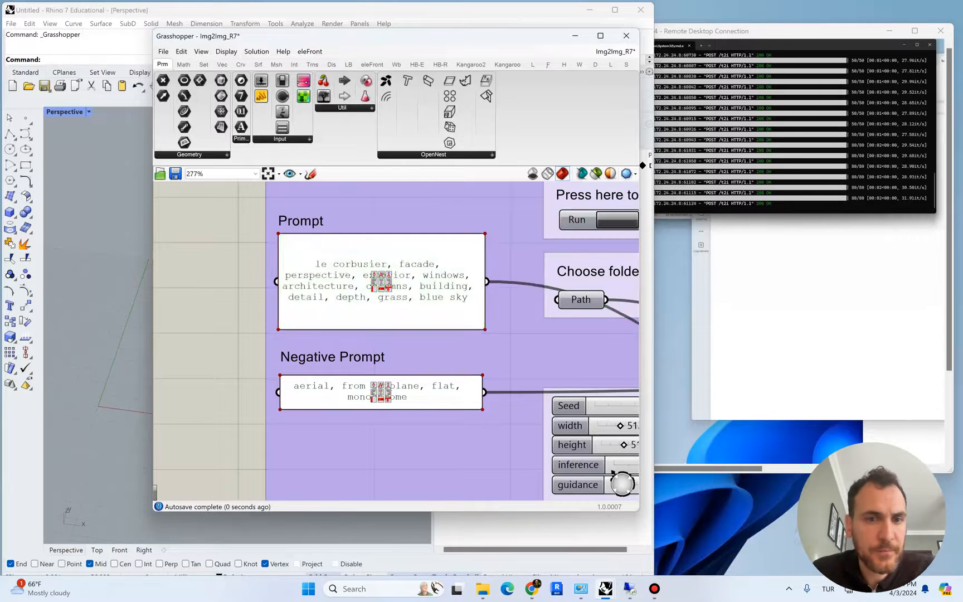
{"action": "scroll", "scroll_direction": "down", "scroll_amount": 3}
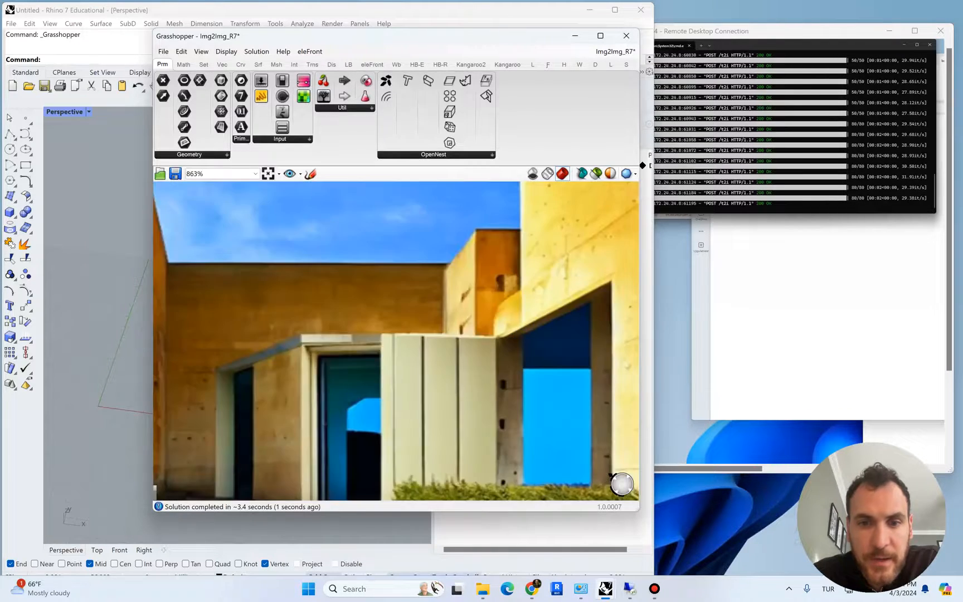
{"action": "scroll", "scroll_direction": "down", "scroll_amount": 3}
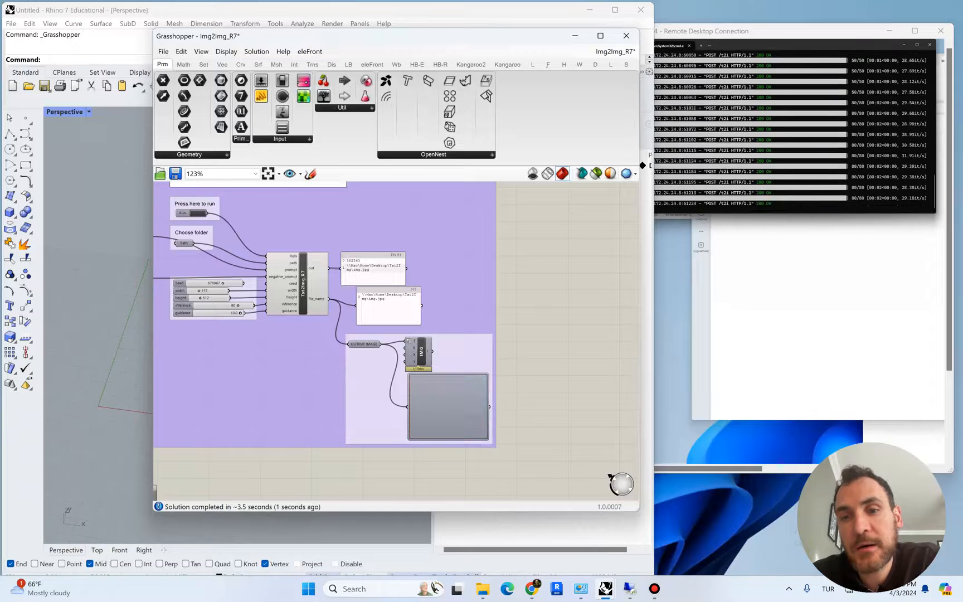
Step: Regenerate the image from the revised prompt, yielding a blue-windowed white facade
{"action": "left_click", "coordinate": [194, 212]}
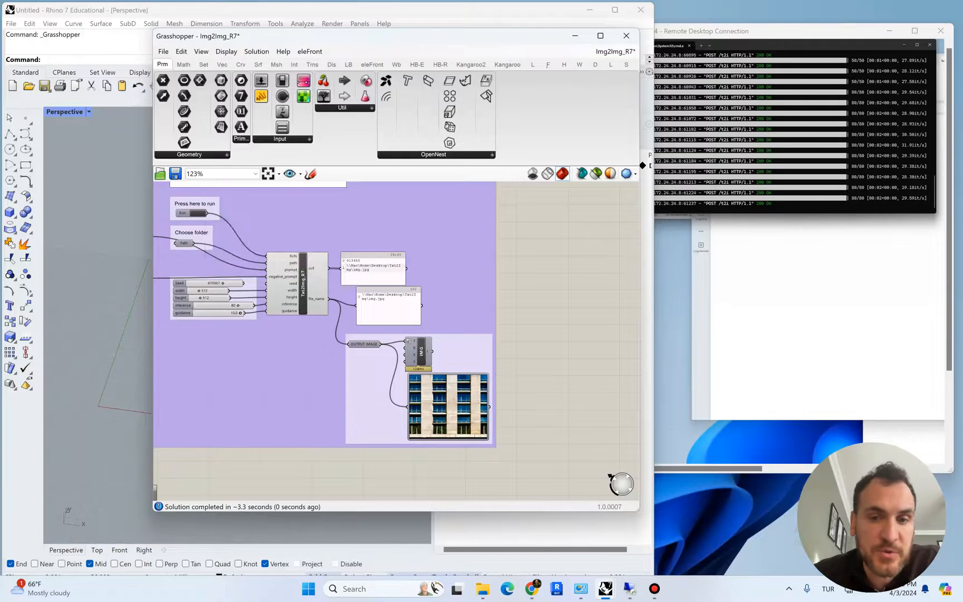
{"action": "scroll", "scroll_direction": "down", "scroll_amount": 3}
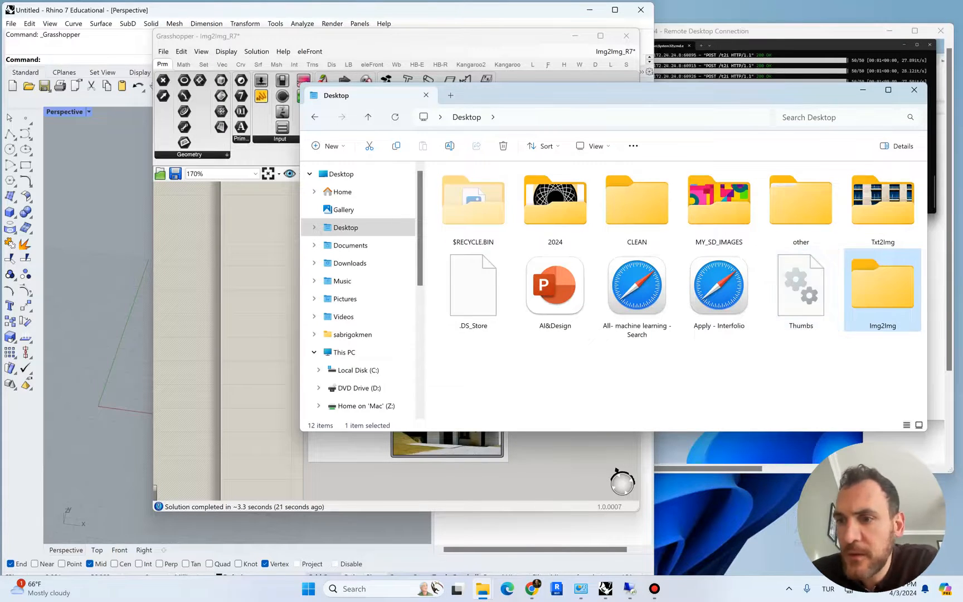
Step: Browse the saved facade images in the Txt2Img folder
{"action": "double_click", "coordinate": [882, 285]}
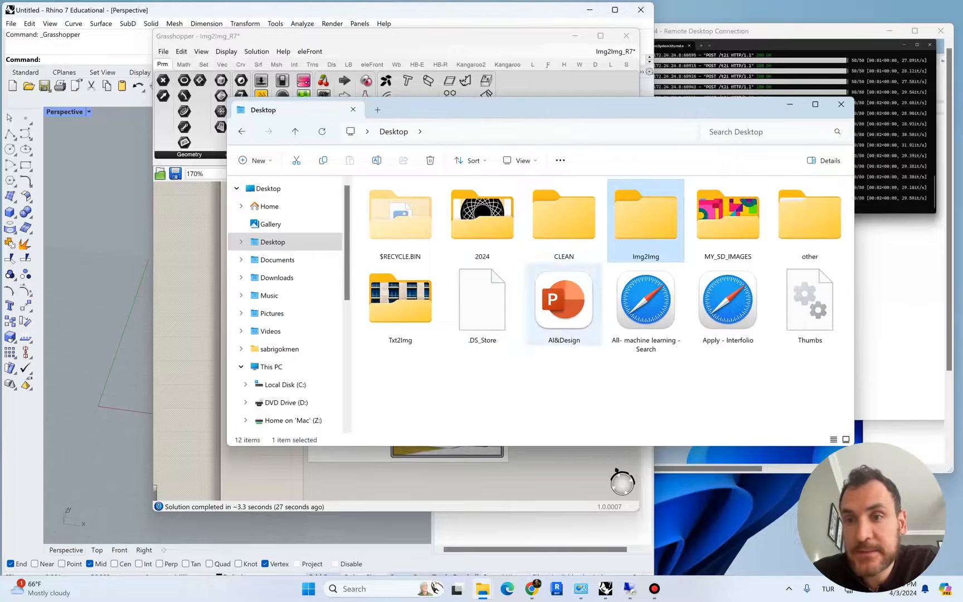
{"action": "double_click", "coordinate": [399, 299]}
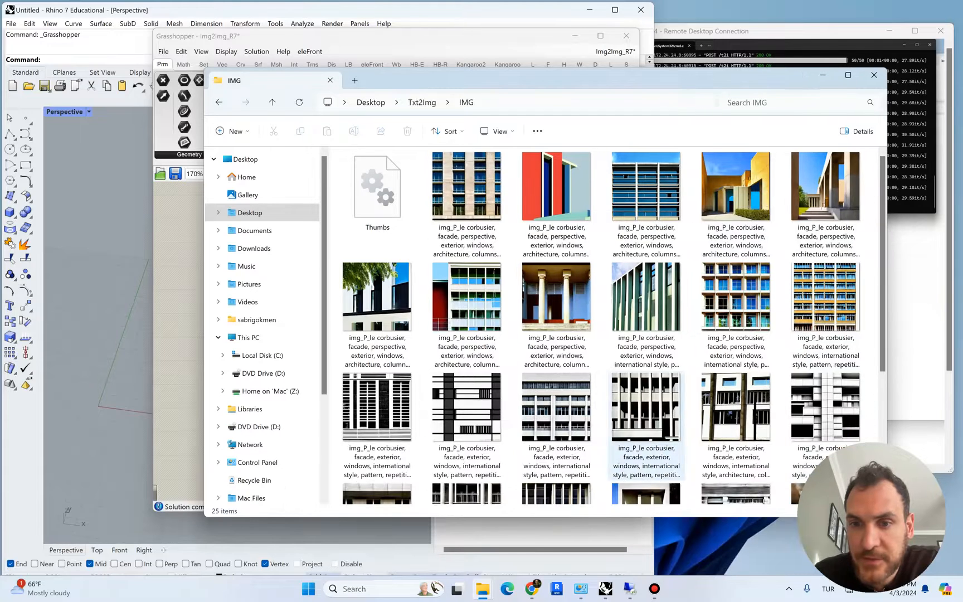
{"action": "left_click", "coordinate": [825, 187]}
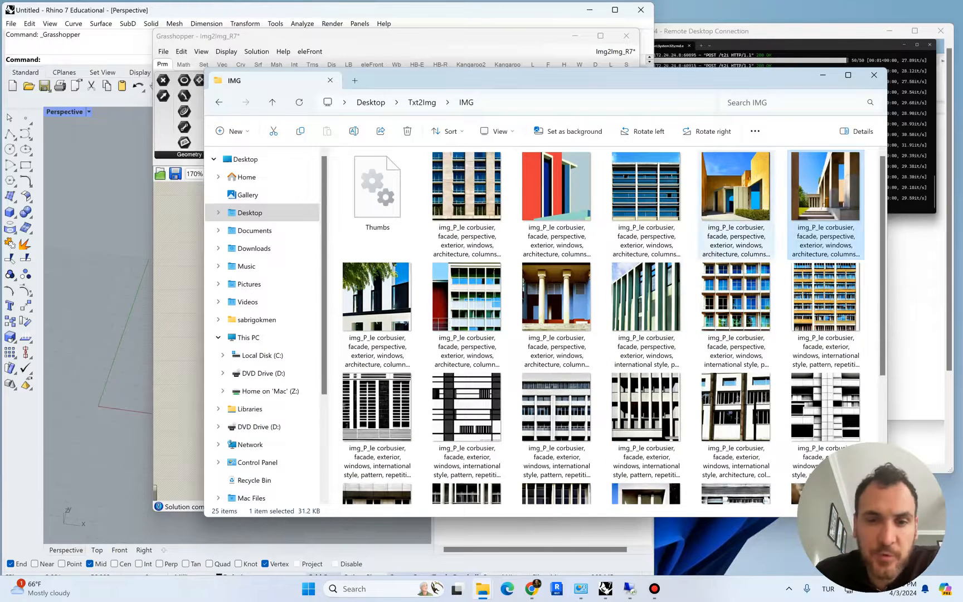
{"action": "left_click", "coordinate": [219, 102]}
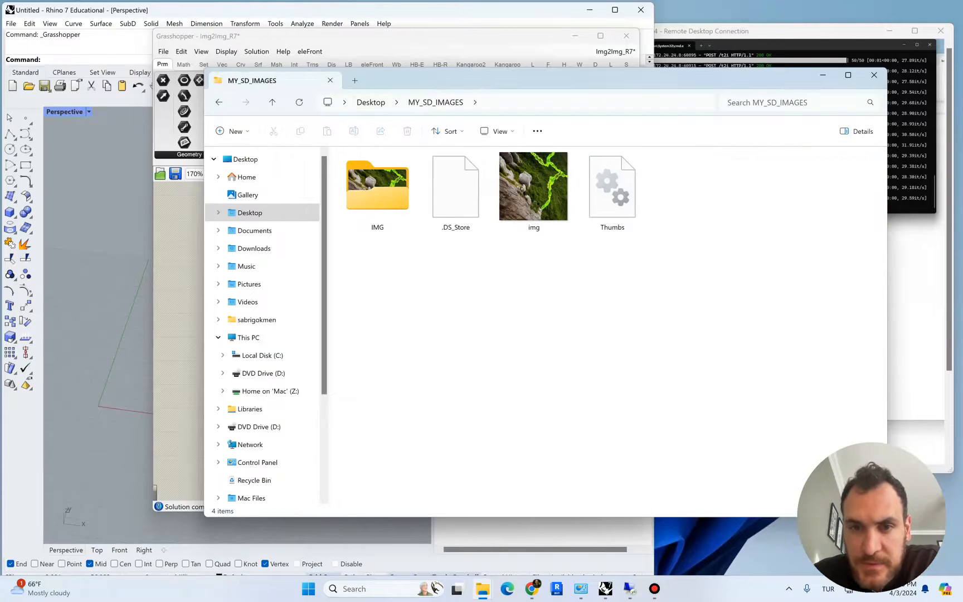
Step: Check MY_SD_IMAGES > IMG, then return to Desktop and open the Img2Img folder
{"action": "double_click", "coordinate": [377, 186]}
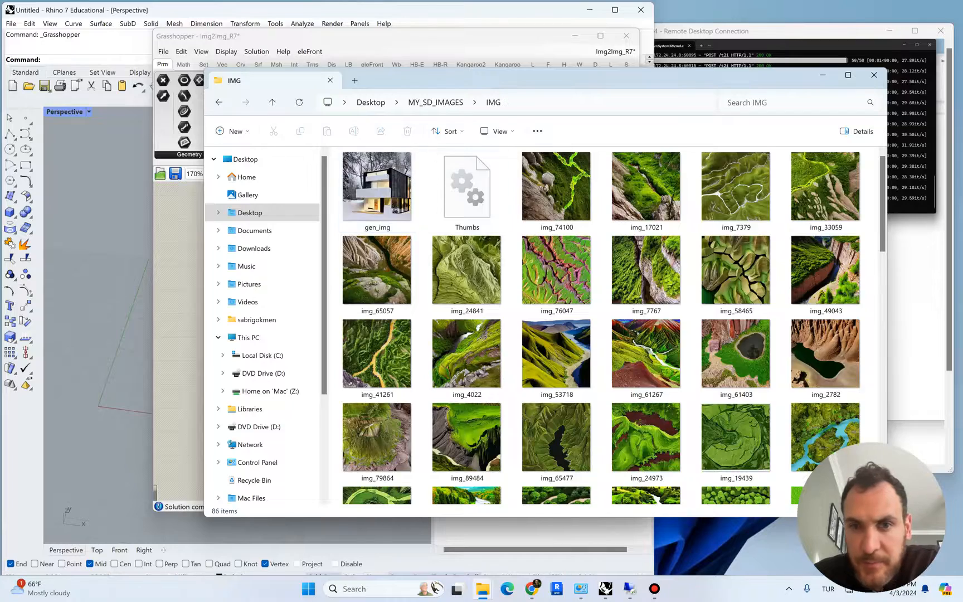
{"action": "scroll", "scroll_direction": "down", "scroll_amount": 3}
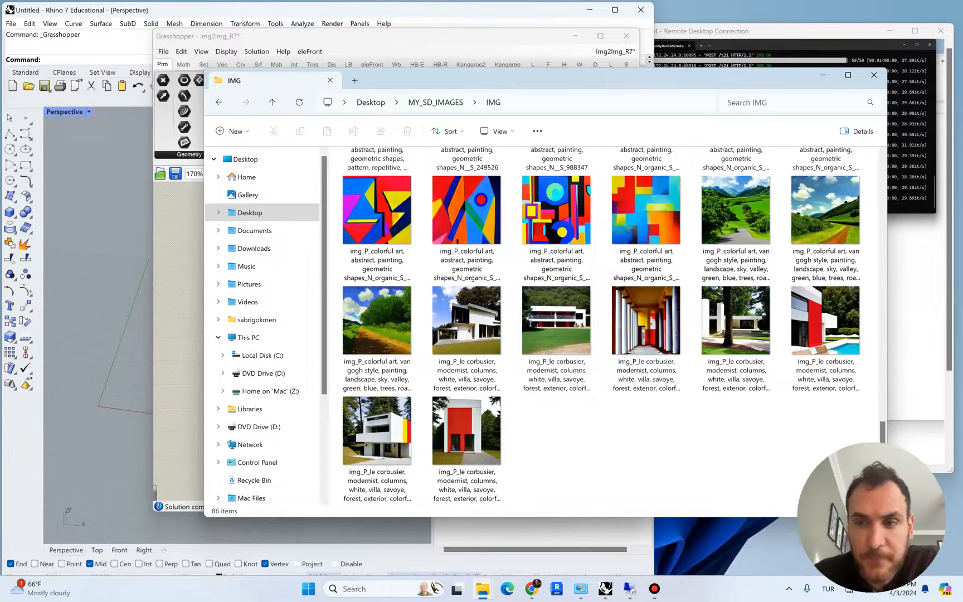
{"action": "left_click", "coordinate": [466, 320]}
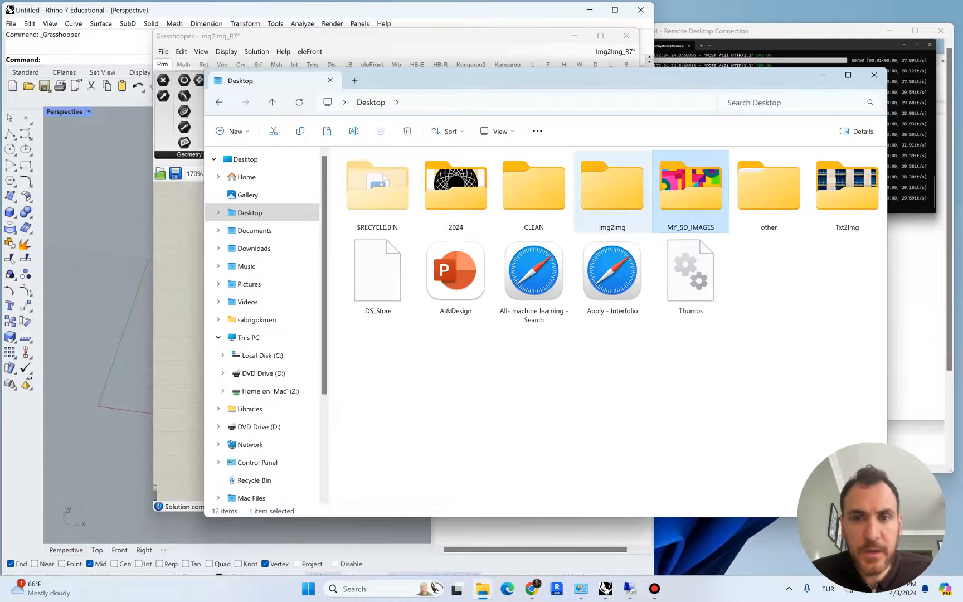
{"action": "double_click", "coordinate": [612, 185]}
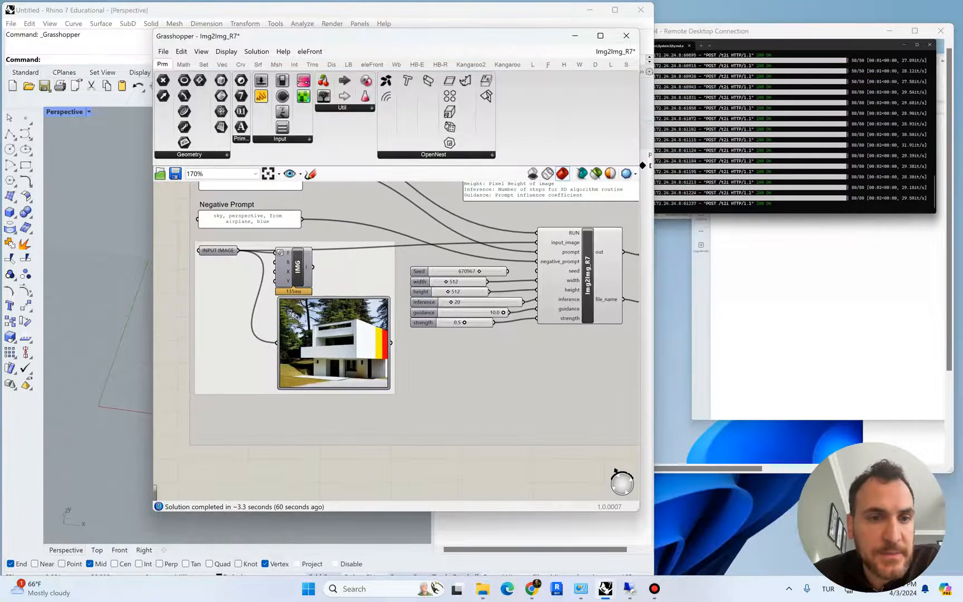
Step: Set INPUT IMAGE to the source house photo via 'Select one existing file'
{"action": "scroll", "scroll_direction": "down", "scroll_amount": 3}
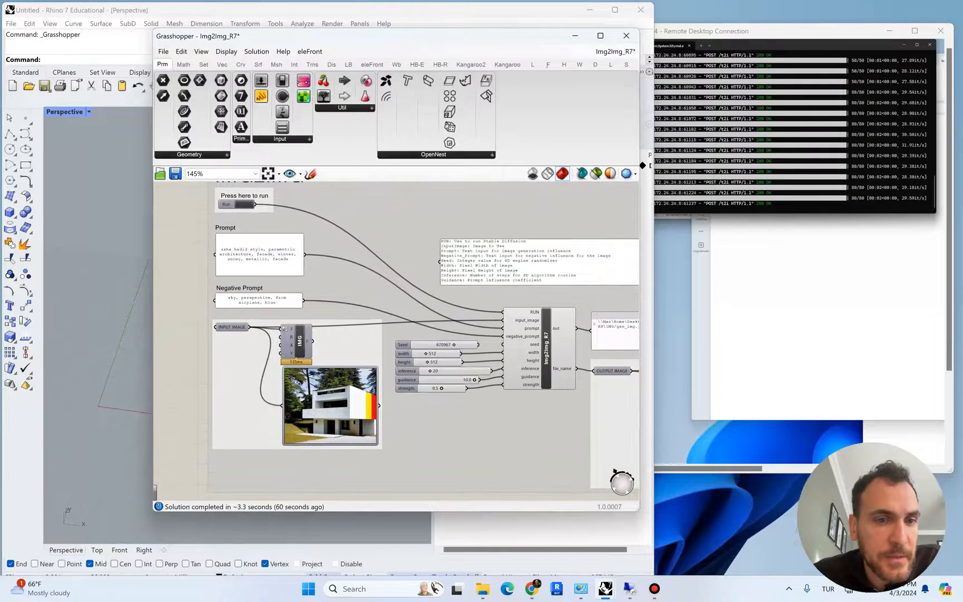
{"action": "right_click", "coordinate": [231, 326]}
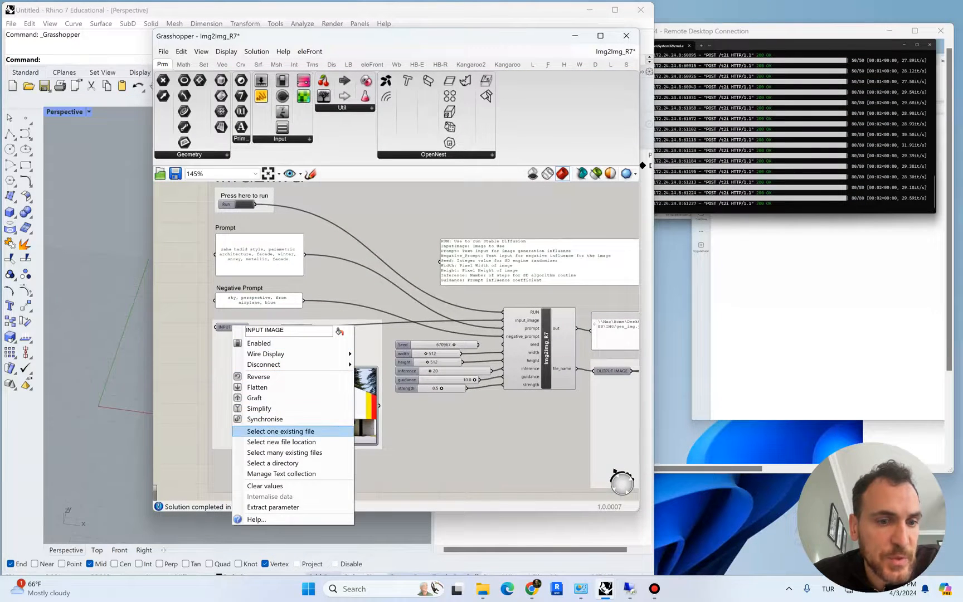
{"action": "left_click", "coordinate": [280, 431]}
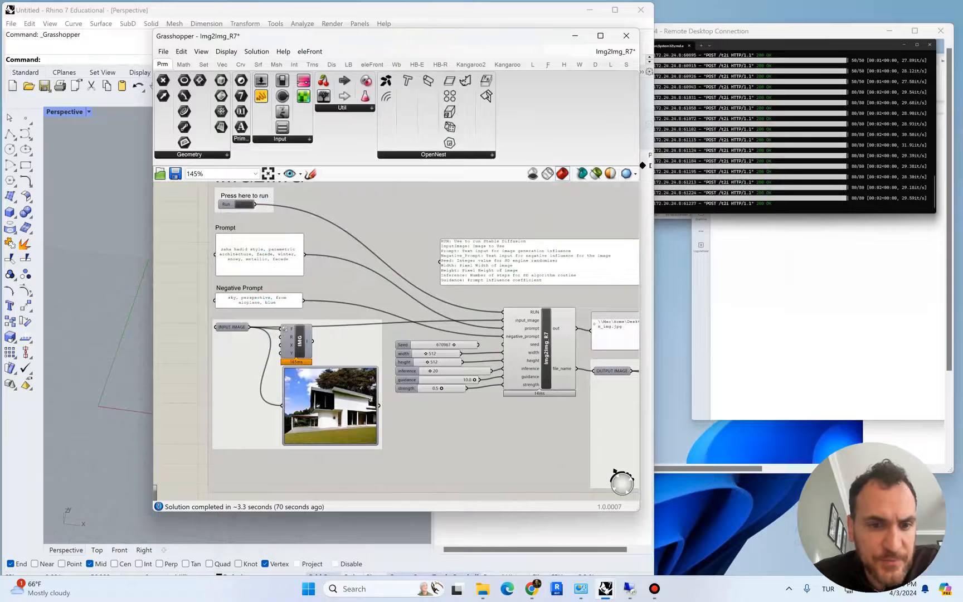
{"action": "scroll", "scroll_direction": "down", "scroll_amount": 3}
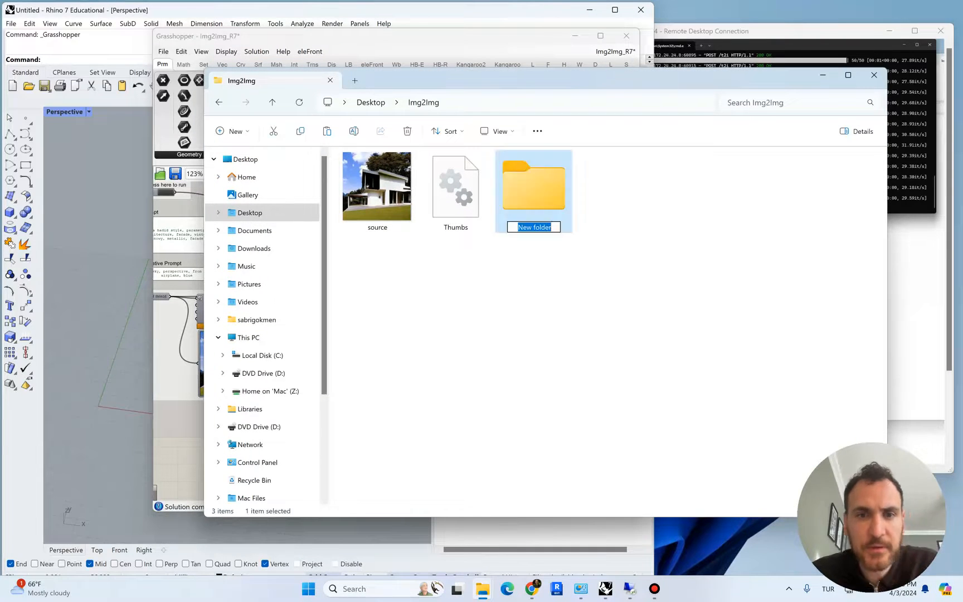
Step: Name the new folder beside the source photo IMG
{"action": "type", "text": "IMG"}
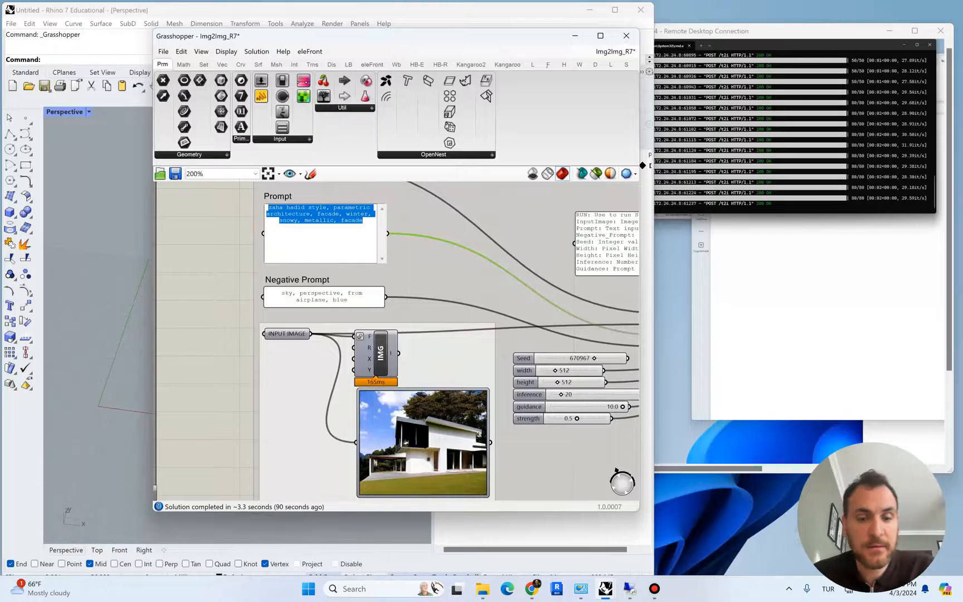
Step: Write the prompt 'modernist, white walls, forest, black windows, metallic facade panels, snowy, winter, white', then edit the negative prompt
{"action": "type", "text": "modernist,"}
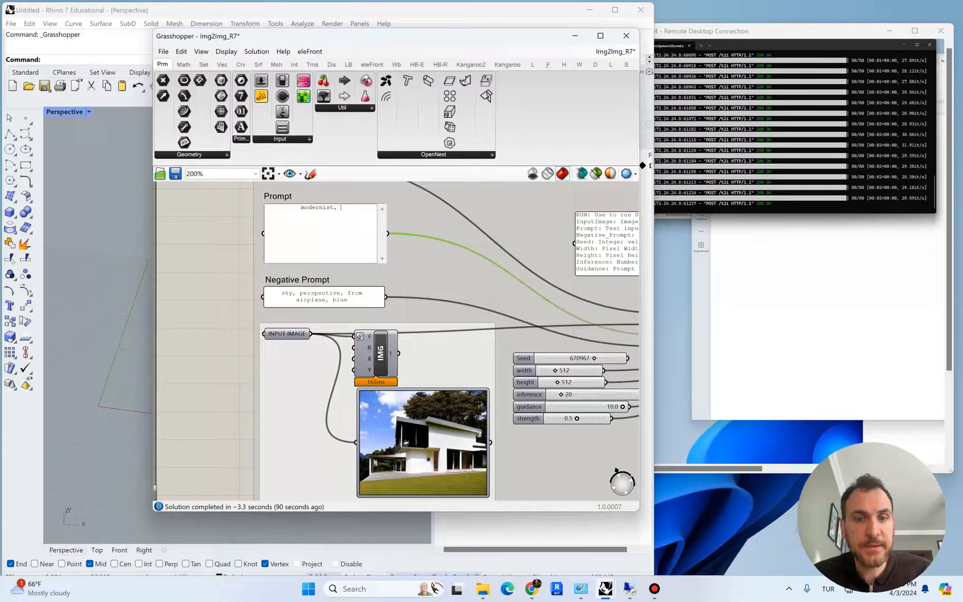
{"action": "type", "text": "white walls,"}
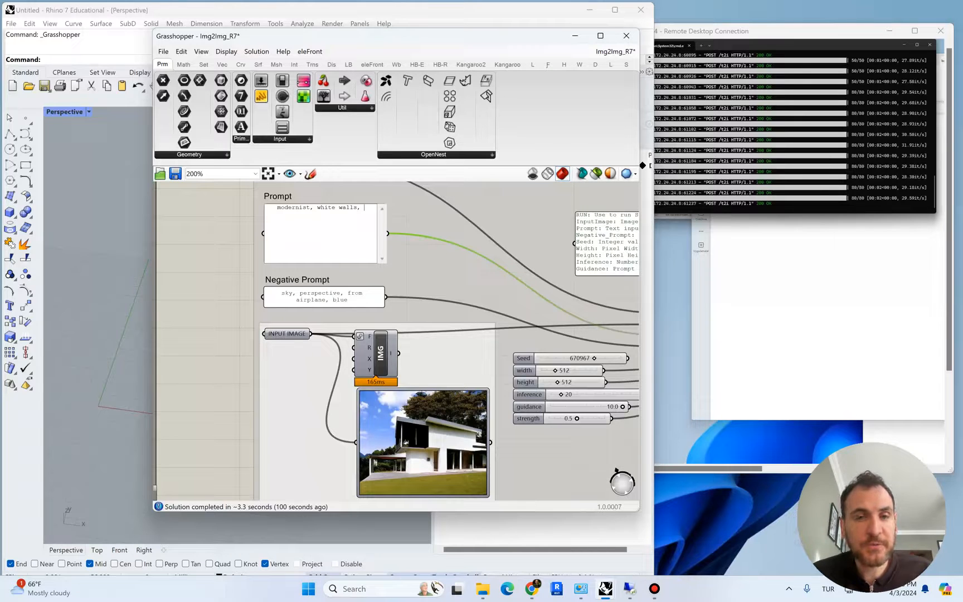
{"action": "type", "text": "forest,"}
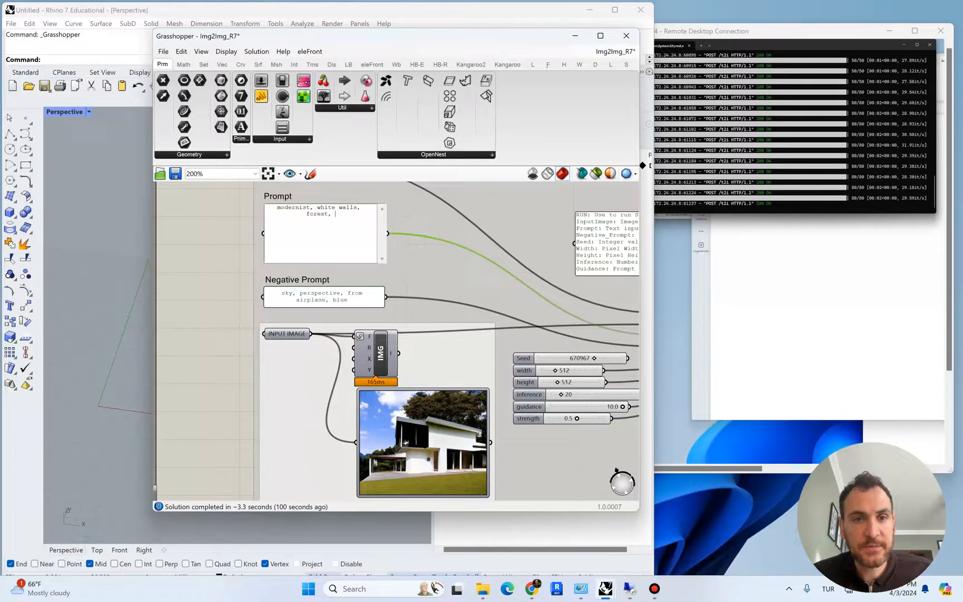
{"action": "type", "text": "black windows,"}
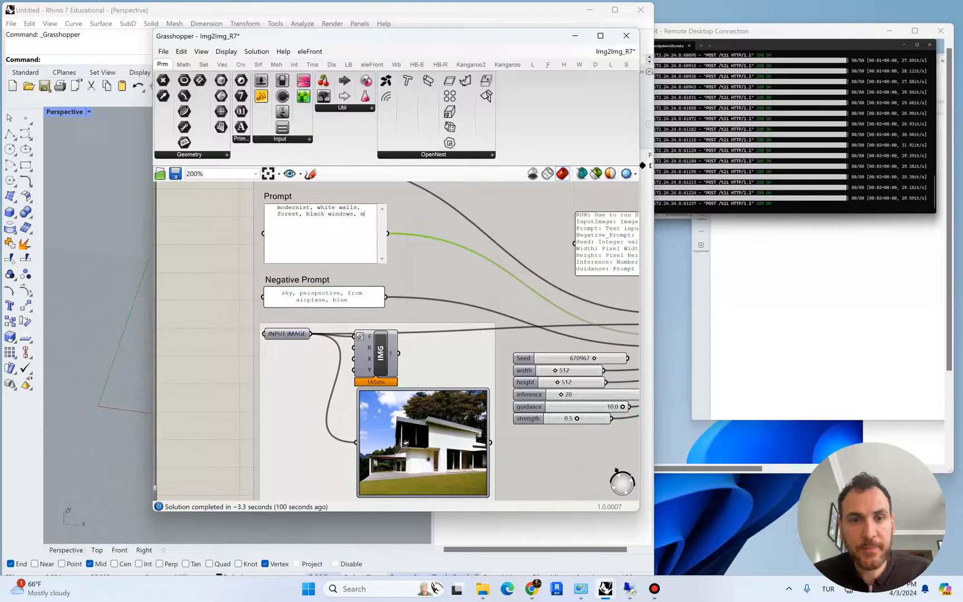
{"action": "type", "text": "metallic facade panels, snowy,"}
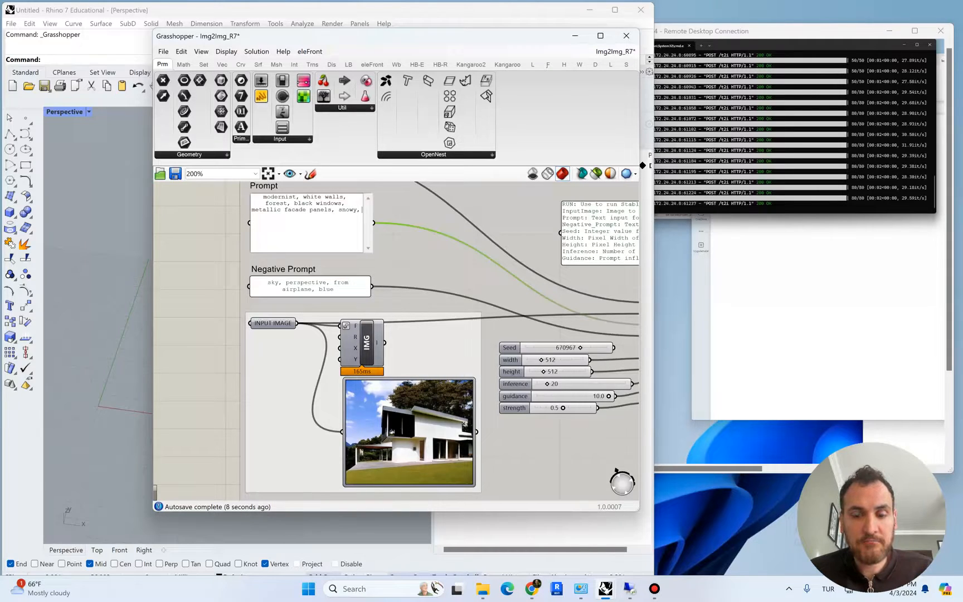
{"action": "type", "text": "winter, white"}
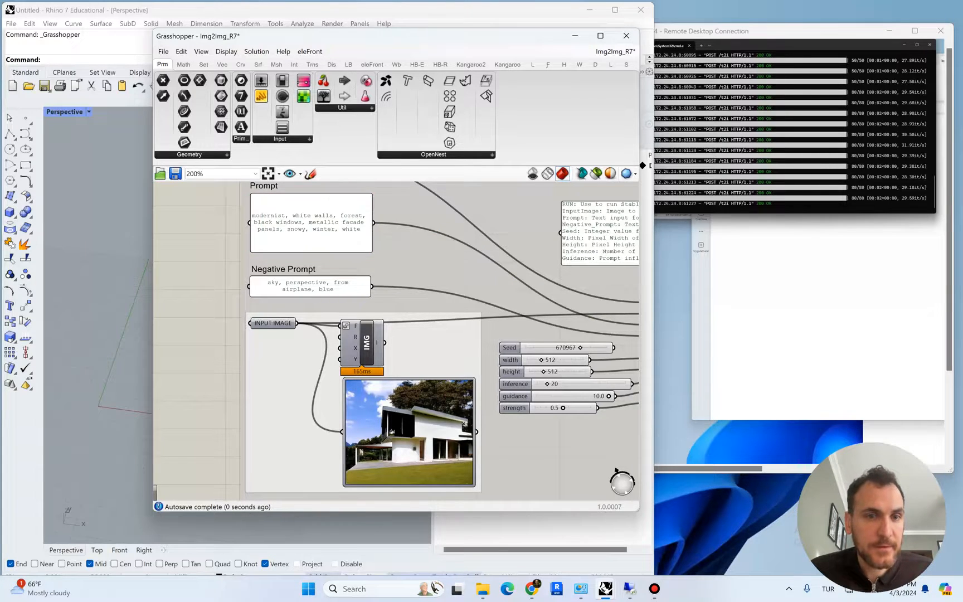
{"action": "double_click", "coordinate": [313, 196]}
{"action": "type", "text": "grass,"}
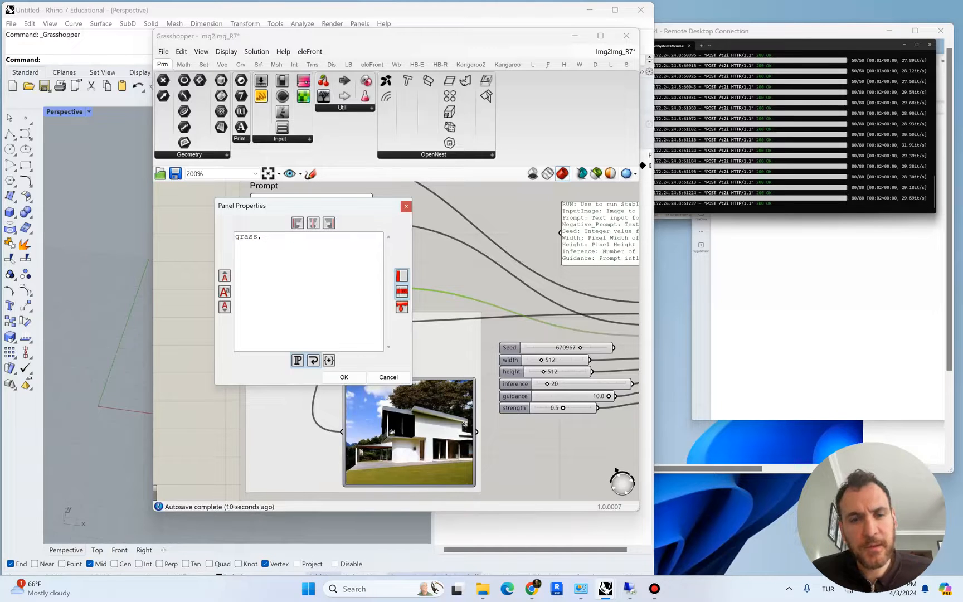
Step: Change the negative prompt to 'grass, aerial, facade' and confirm with OK
{"action": "type", "text": "aer"}
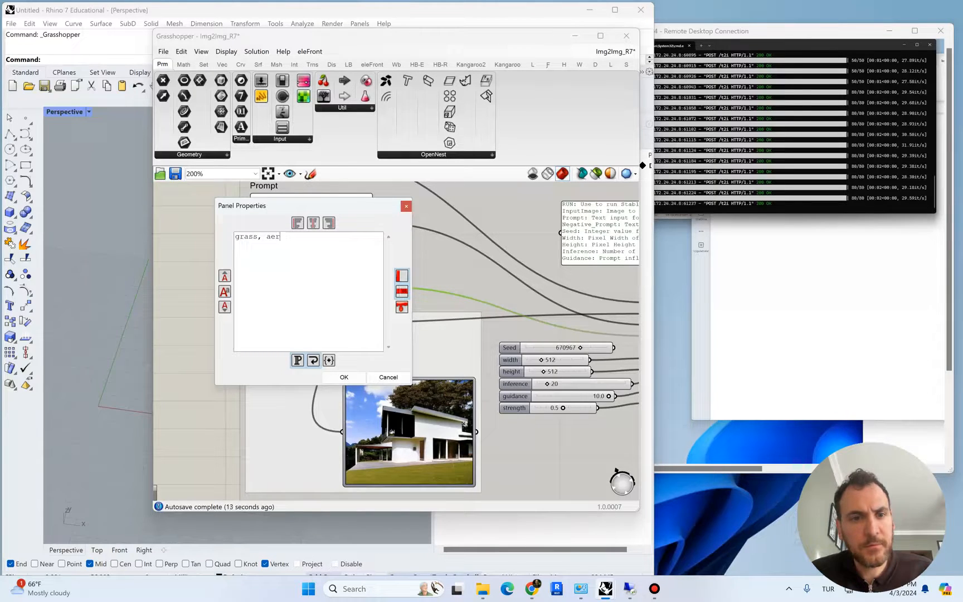
{"action": "type", "text": "ial,"}
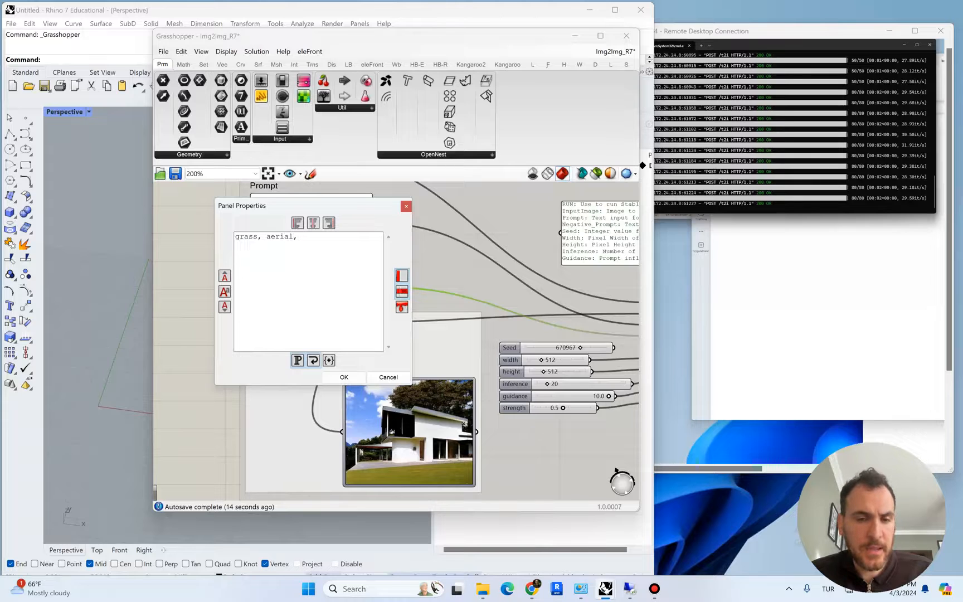
{"action": "type", "text": "f"}
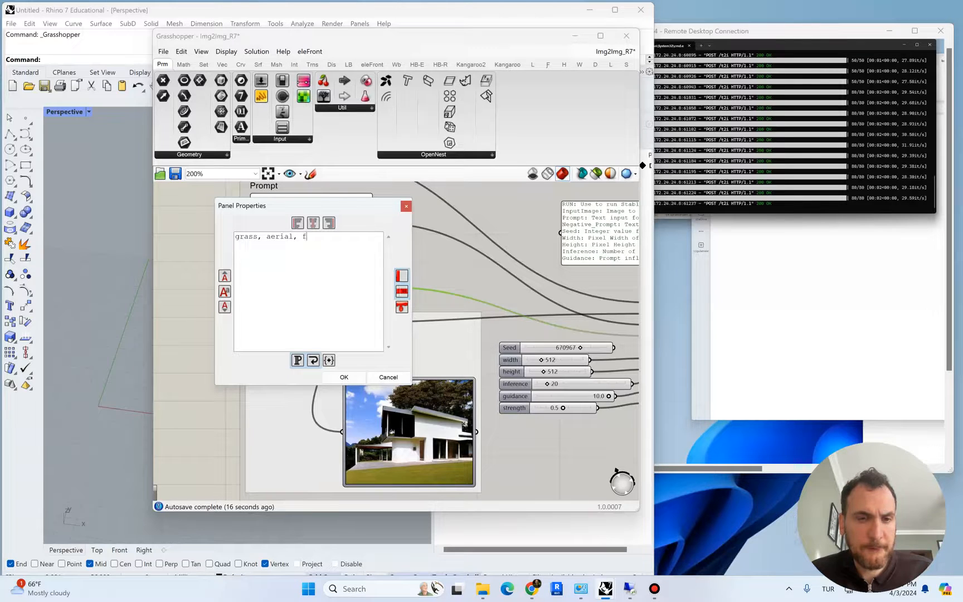
{"action": "left_click", "coordinate": [343, 377]}
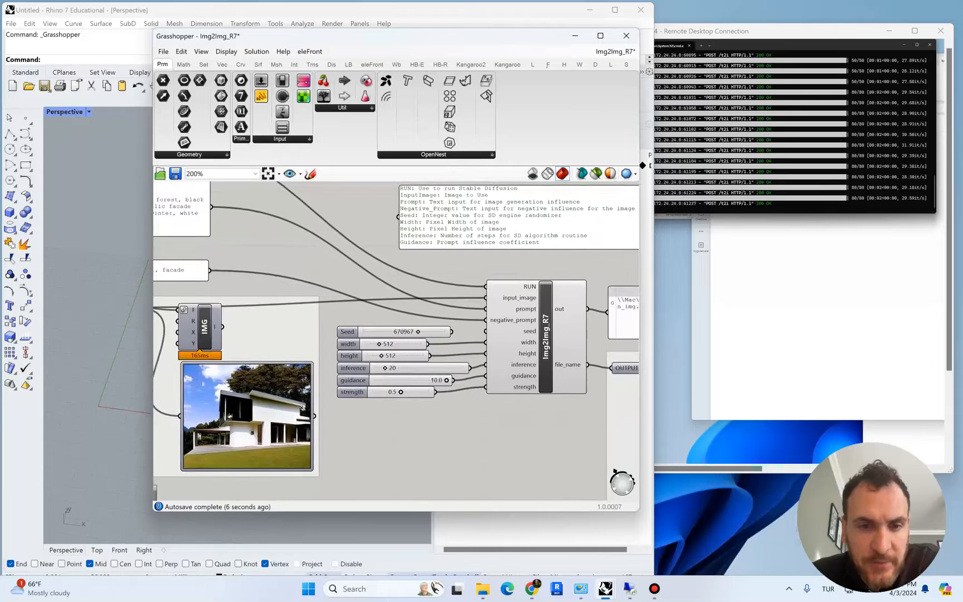
{"action": "scroll", "scroll_direction": "down", "scroll_amount": 3}
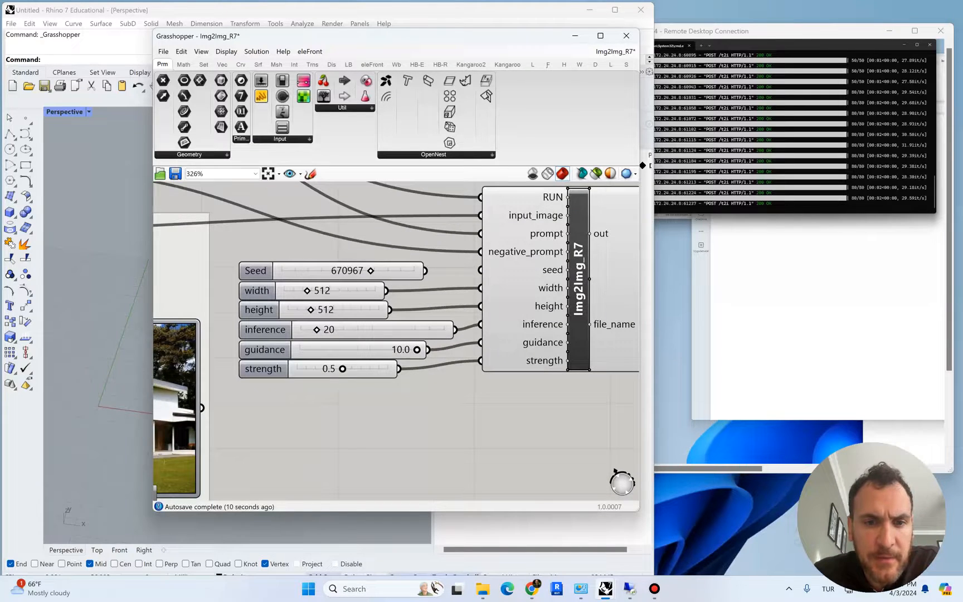
{"action": "mouse_move", "coordinate": [330, 368]}
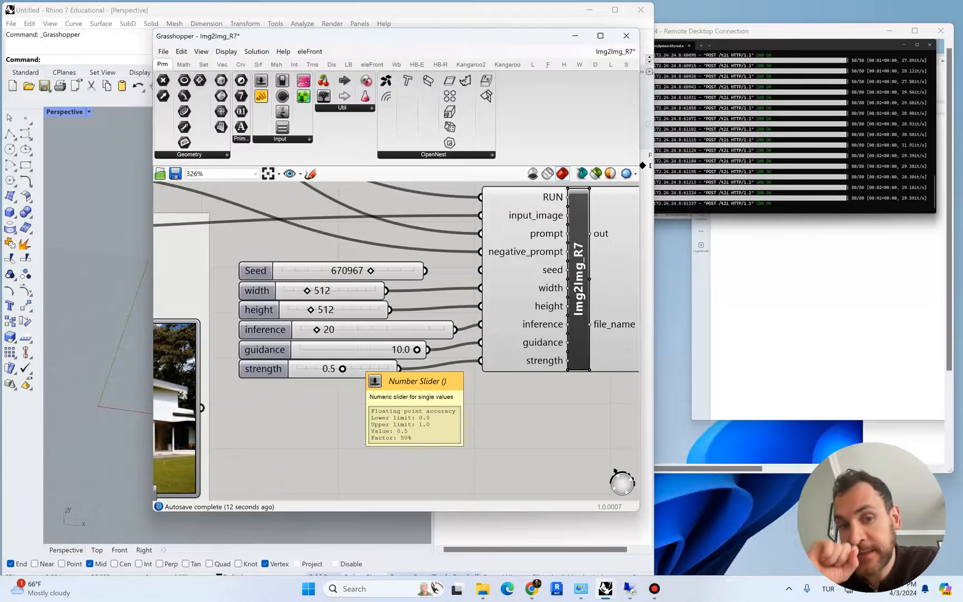
{"action": "scroll", "scroll_direction": "down", "scroll_amount": 3}
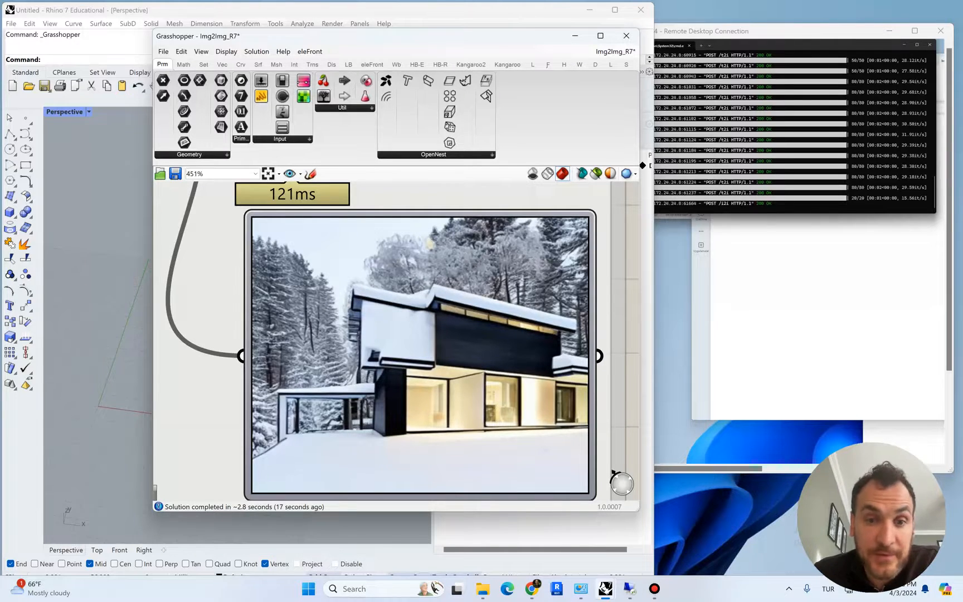
Step: Verify the snowy house result saved as gen_img, then return to Grasshopper
{"action": "scroll", "scroll_direction": "down", "scroll_amount": 3}
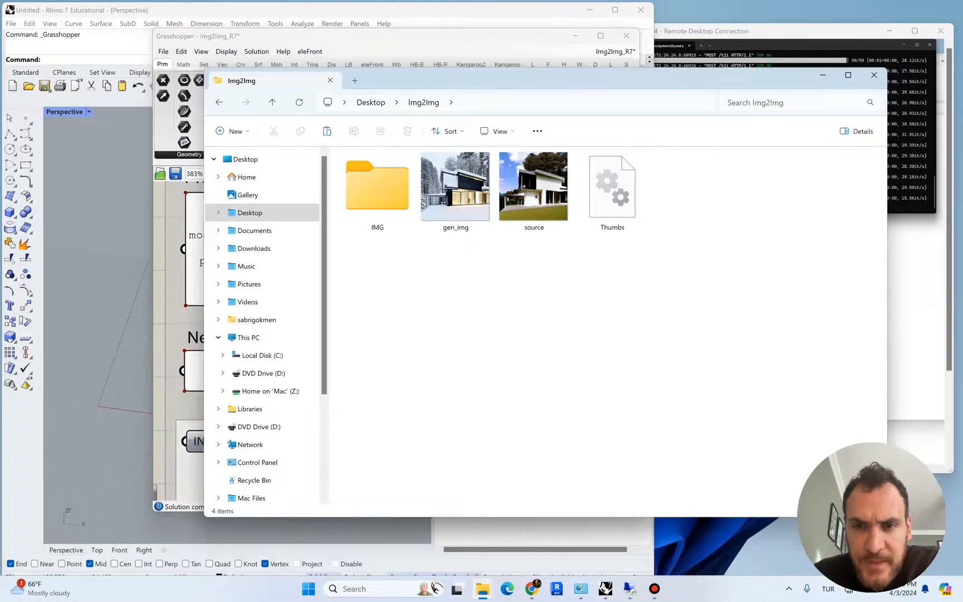
{"action": "left_click", "coordinate": [612, 187]}
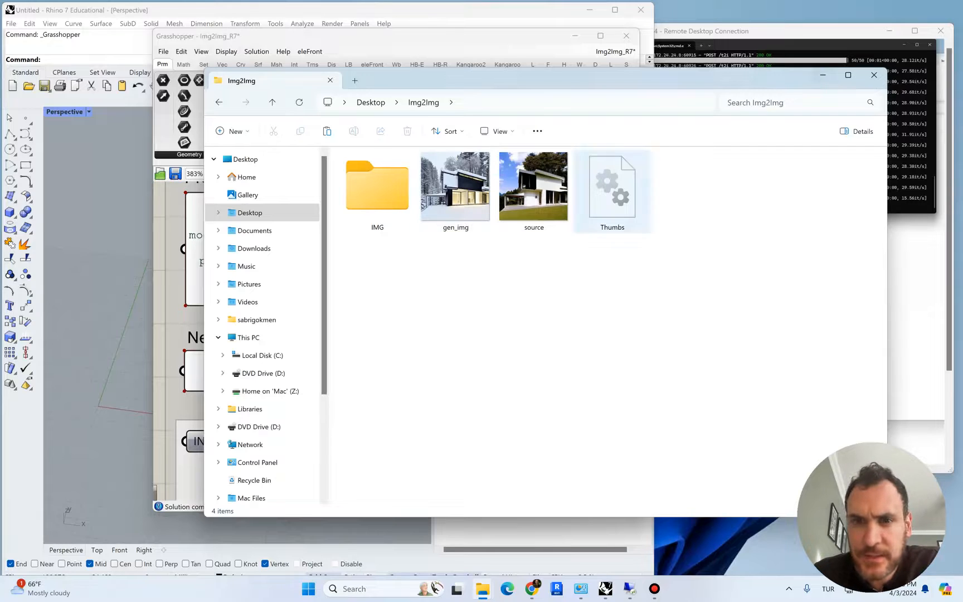
{"action": "left_click", "coordinate": [455, 186]}
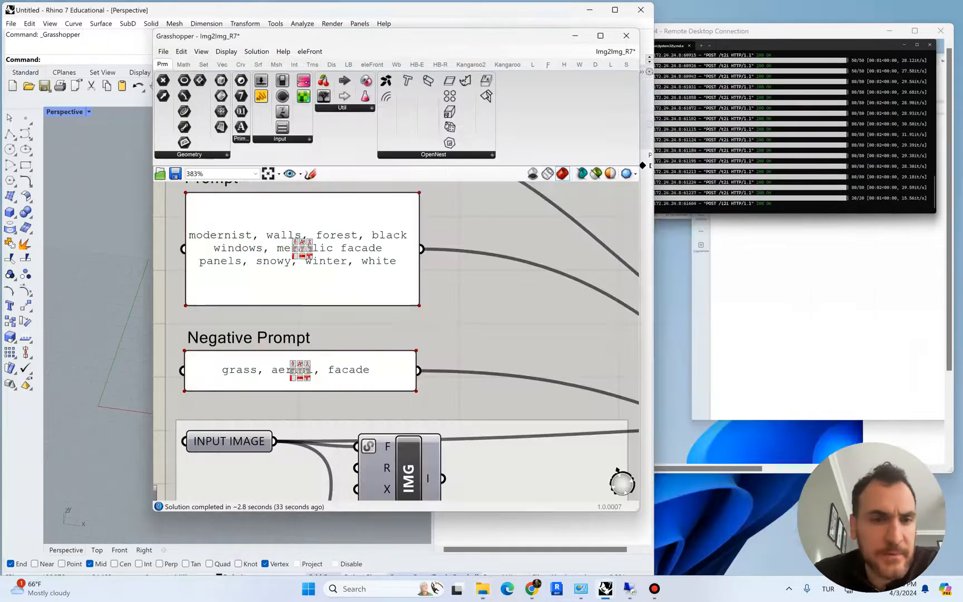
Step: Replace 'snowy, winter' in the prompt with 'river, mountains, green'
{"action": "scroll", "scroll_direction": "down", "scroll_amount": 3}
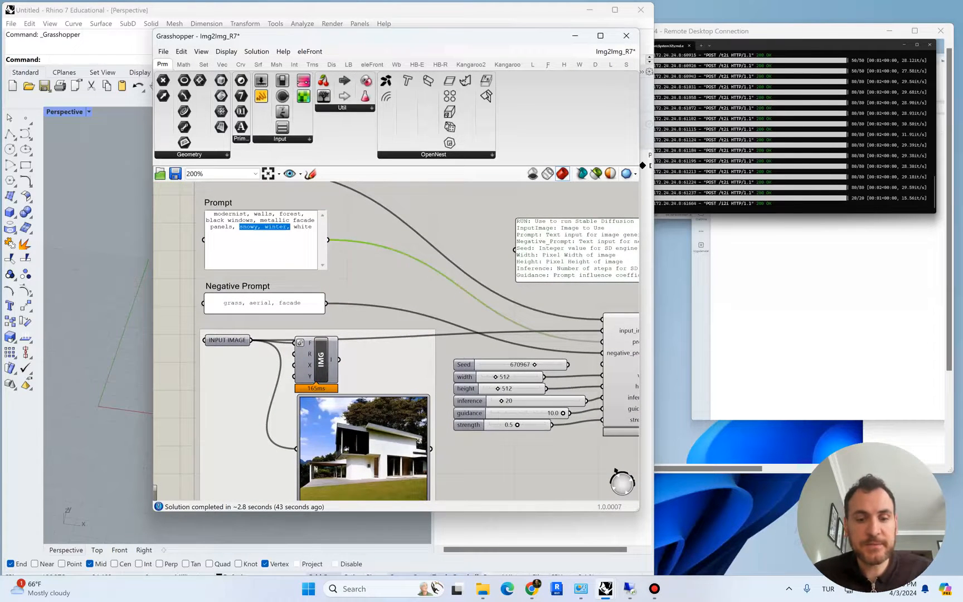
{"action": "key", "text": "Delete"}
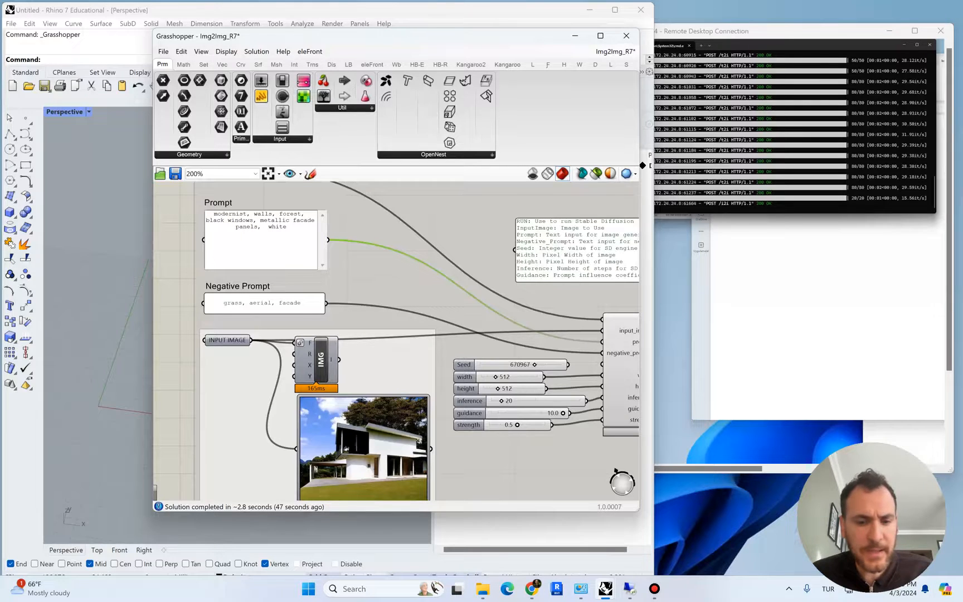
{"action": "type", "text": "river,"}
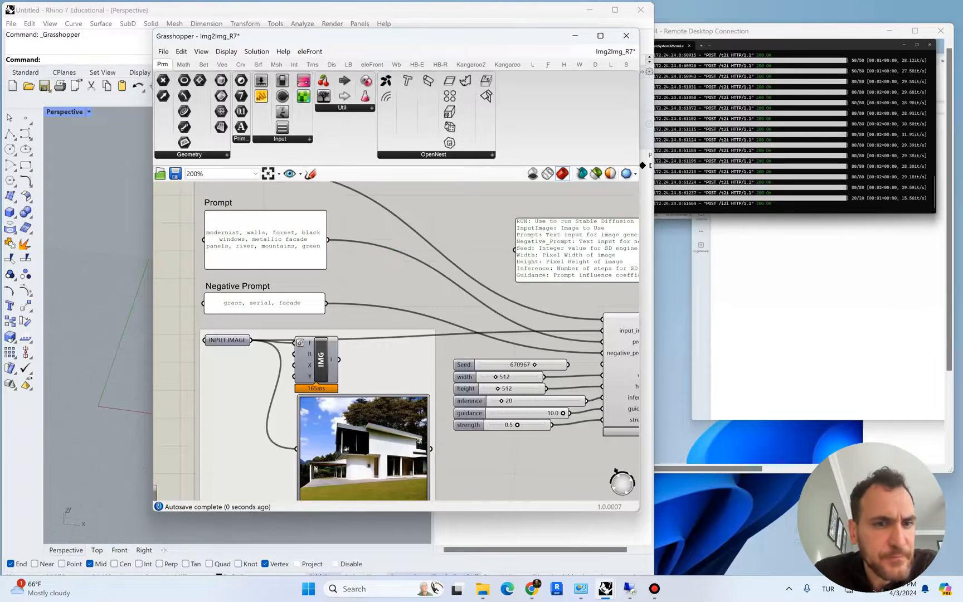
Step: Delete 'grass' from the Negative Prompt so it reads only 'aerial, facade'
{"action": "double_click", "coordinate": [264, 303]}
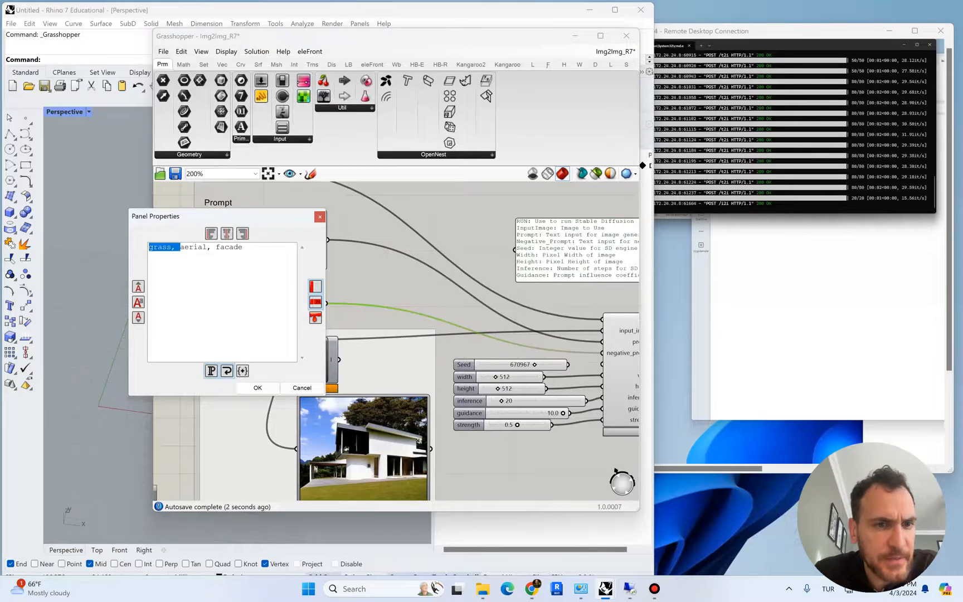
{"action": "left_click", "coordinate": [257, 388]}
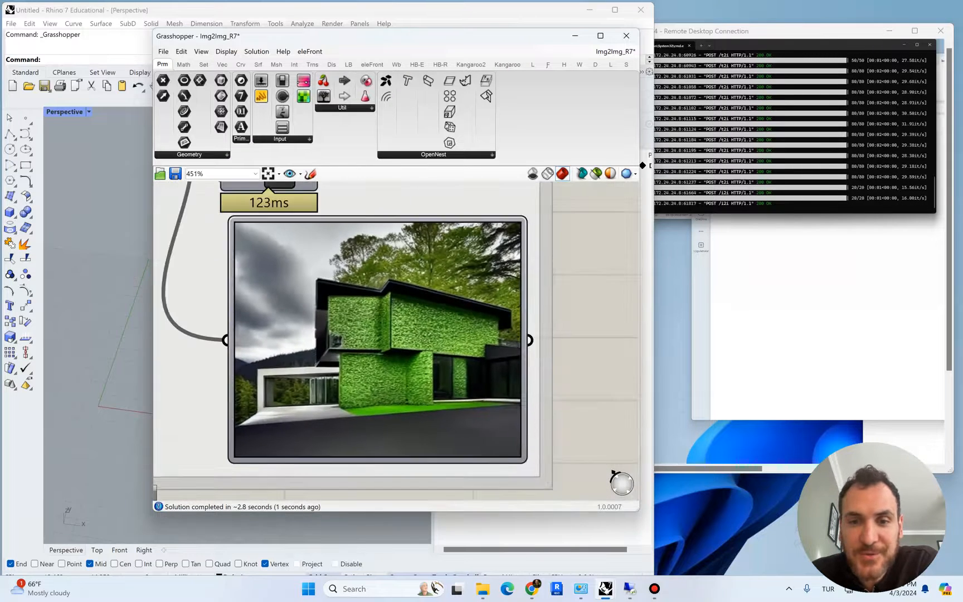
Step: Zoom the canvas from the green plant-covered house output back to the prompt panels
{"action": "scroll", "scroll_direction": "down", "scroll_amount": 3}
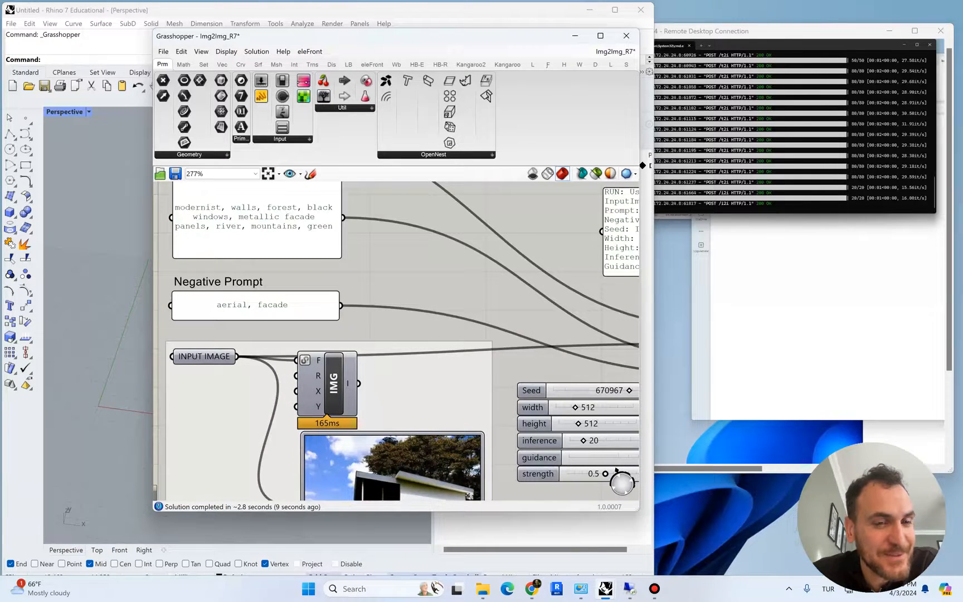
Step: Append ', grass' to the Negative Prompt panel, correcting the mistyped letters
{"action": "type", "text": "i g"}
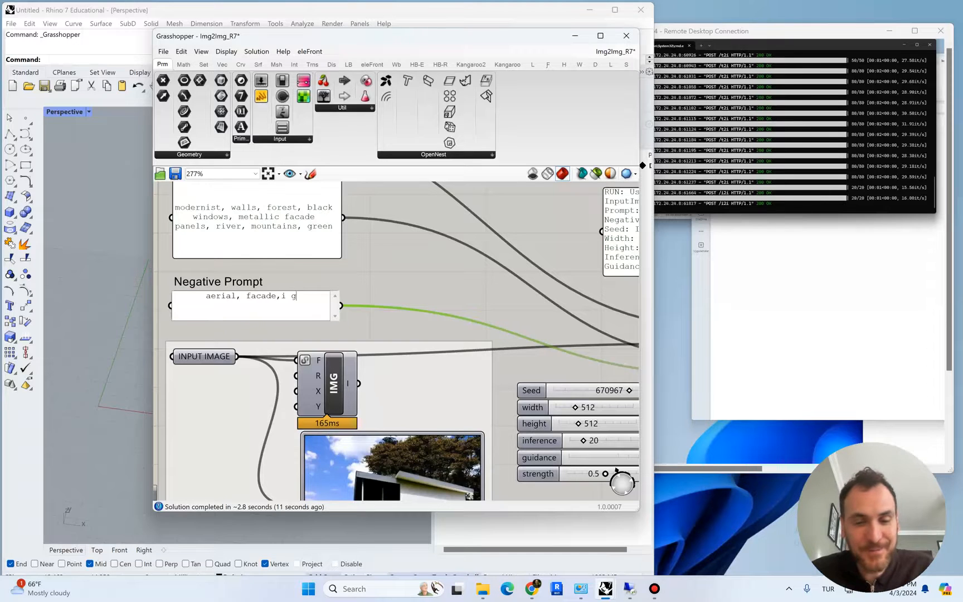
{"action": "key", "text": "BackSpace"}
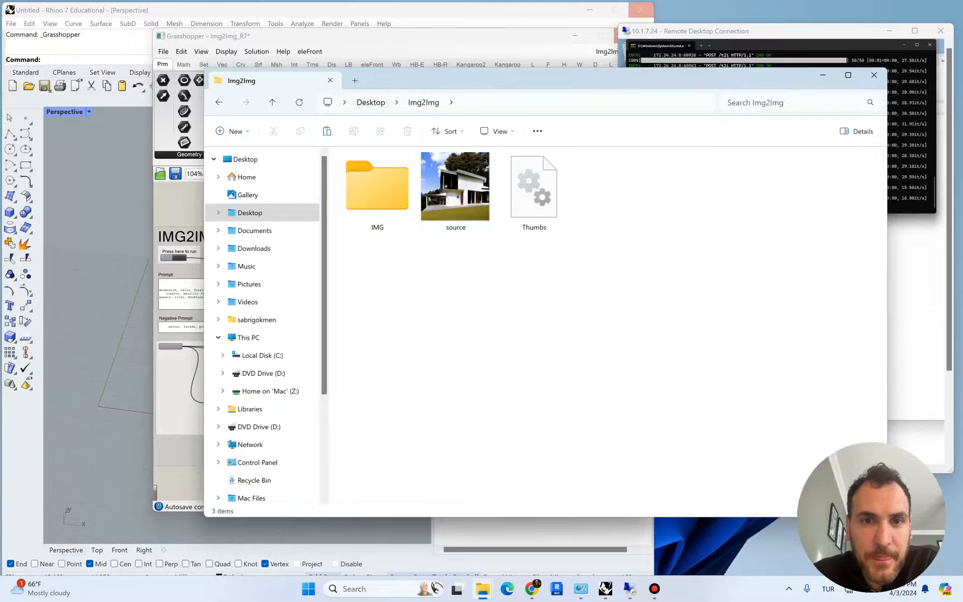
Step: Reopen Remote Desktop Connection, save the green house image as gen_img_2, and return to Grasshopper
{"action": "left_click", "coordinate": [455, 186]}
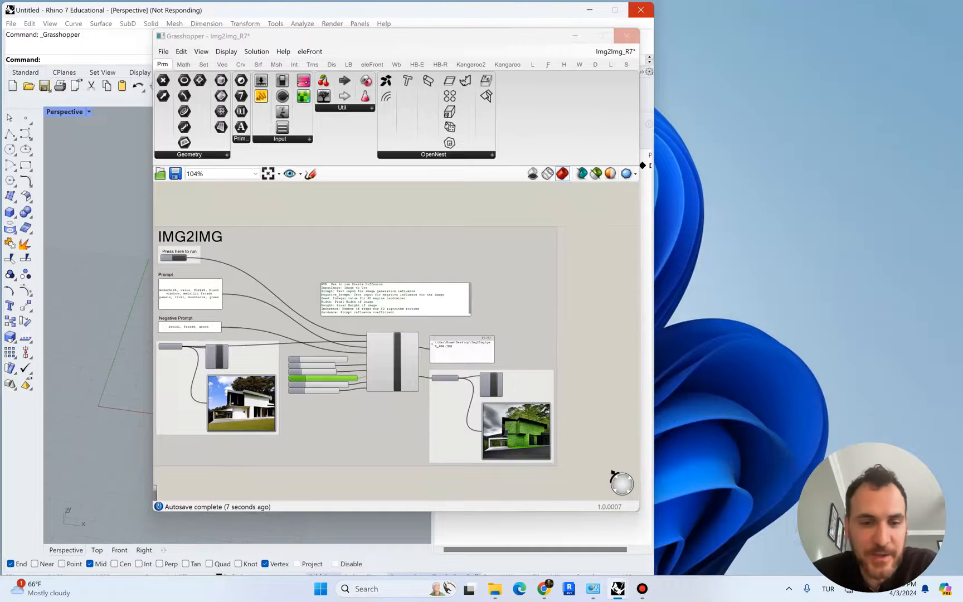
{"action": "type", "text": "remote"}
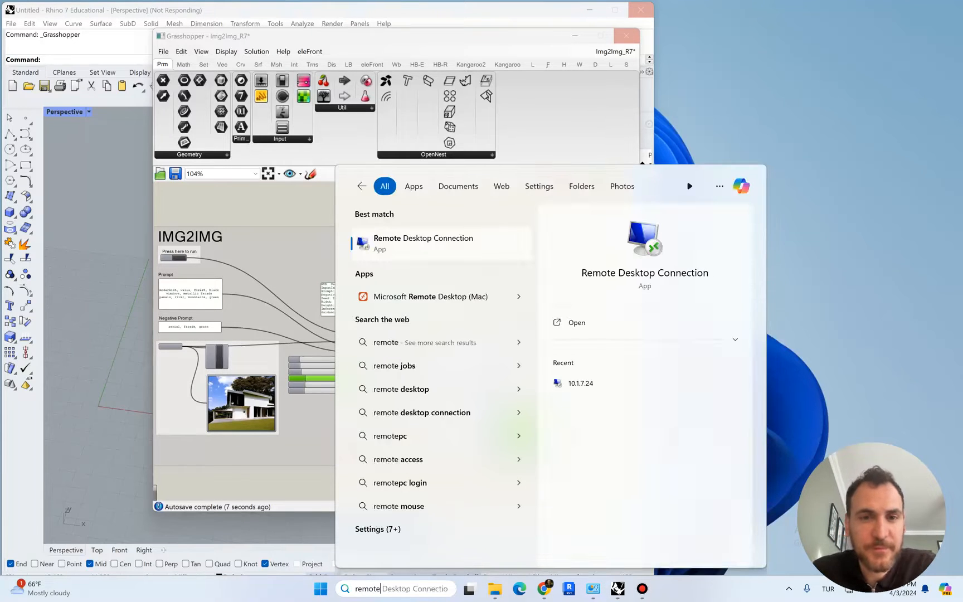
{"action": "left_click", "coordinate": [422, 243]}
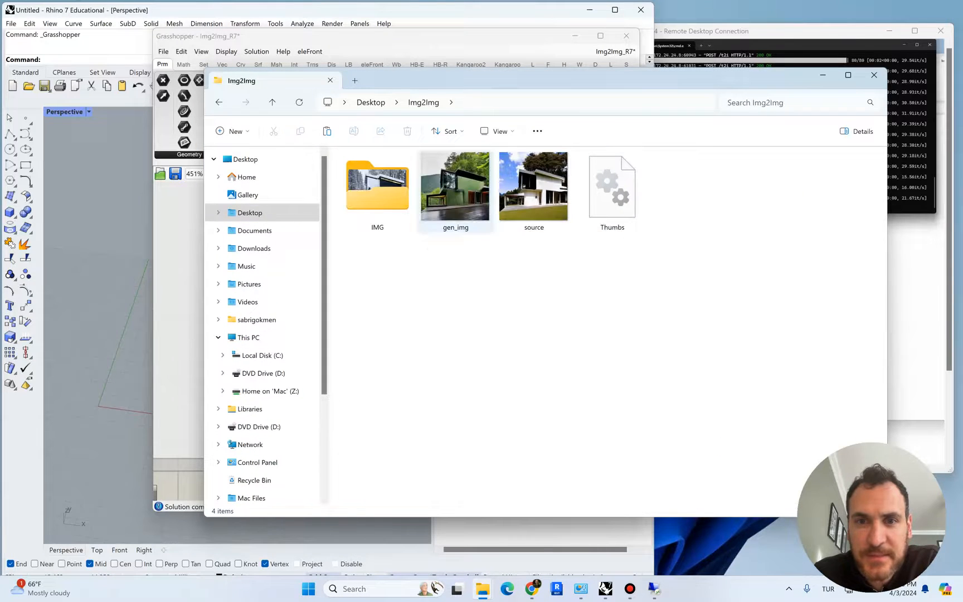
{"action": "left_click", "coordinate": [456, 186]}
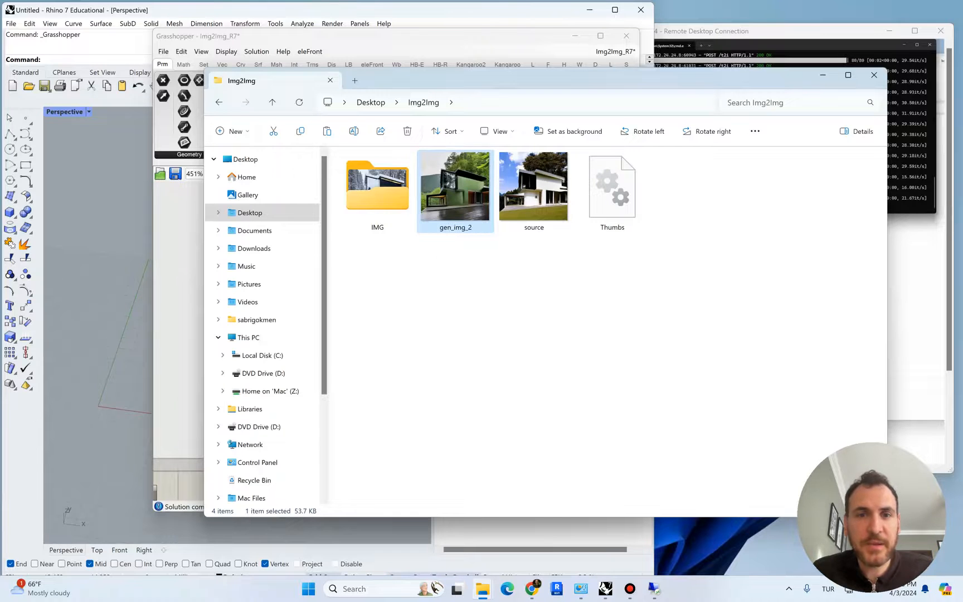
{"action": "left_click", "coordinate": [407, 131]}
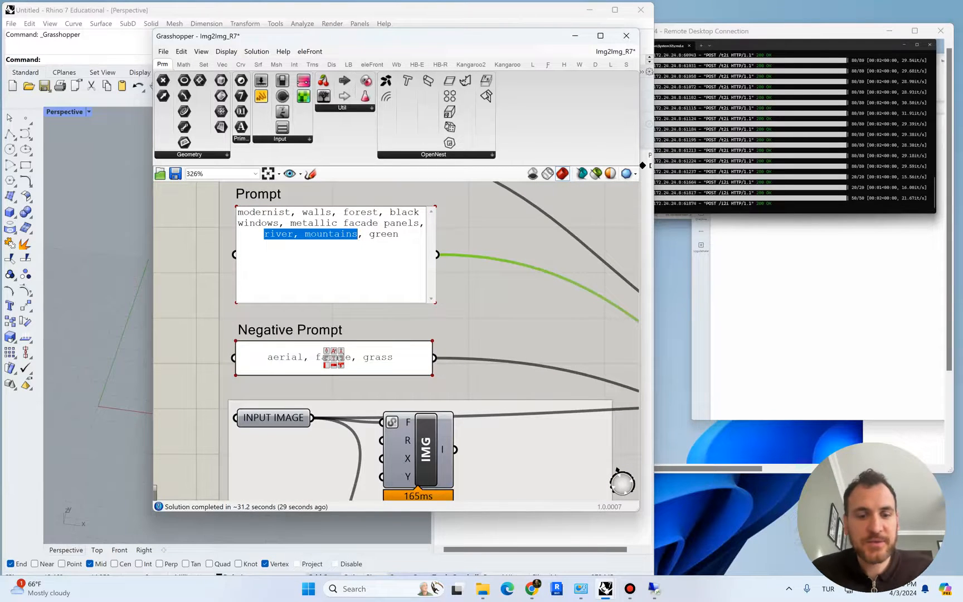
Step: Add 'desert, yellow, sun, blue sky' to the Prompt panel
{"action": "type", "text": "desert, , green"}
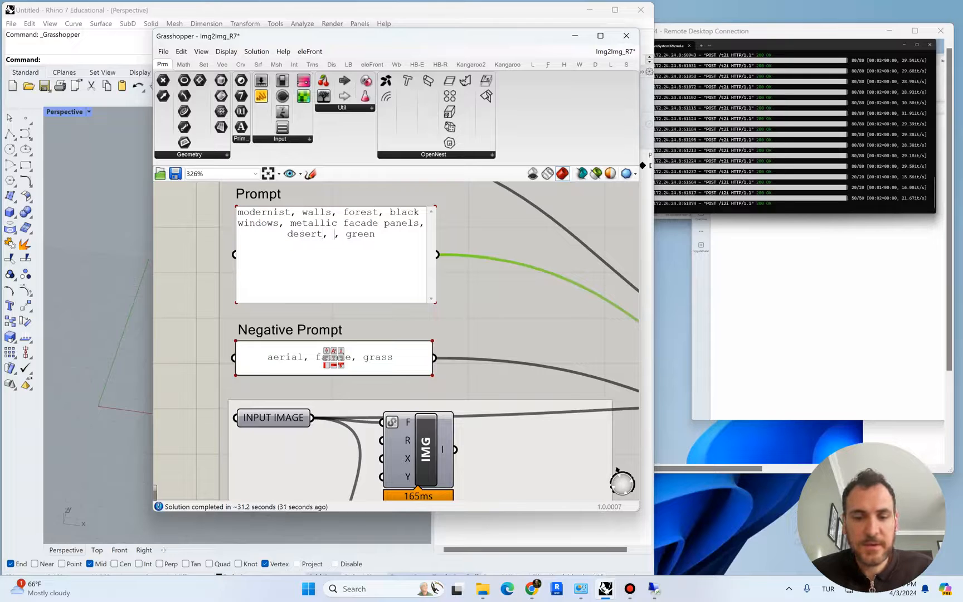
{"action": "type", "text": "yellow, sun,"}
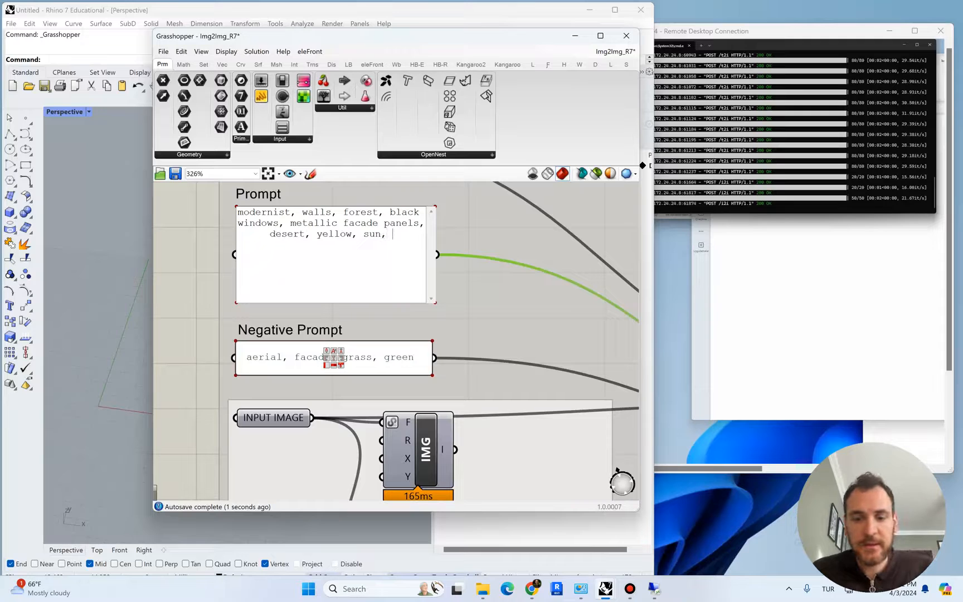
{"action": "type", "text": "blue sky"}
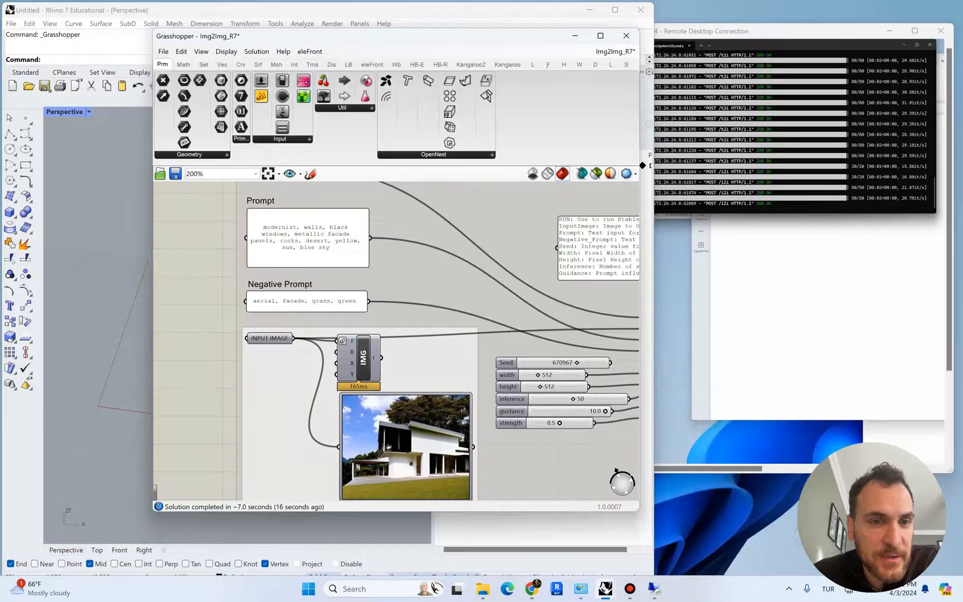
Step: Remove 'black' from the prompt and zoom in on the sandy desert house output
{"action": "double_click", "coordinate": [343, 224]}
{"action": "type", "text": "sand"}
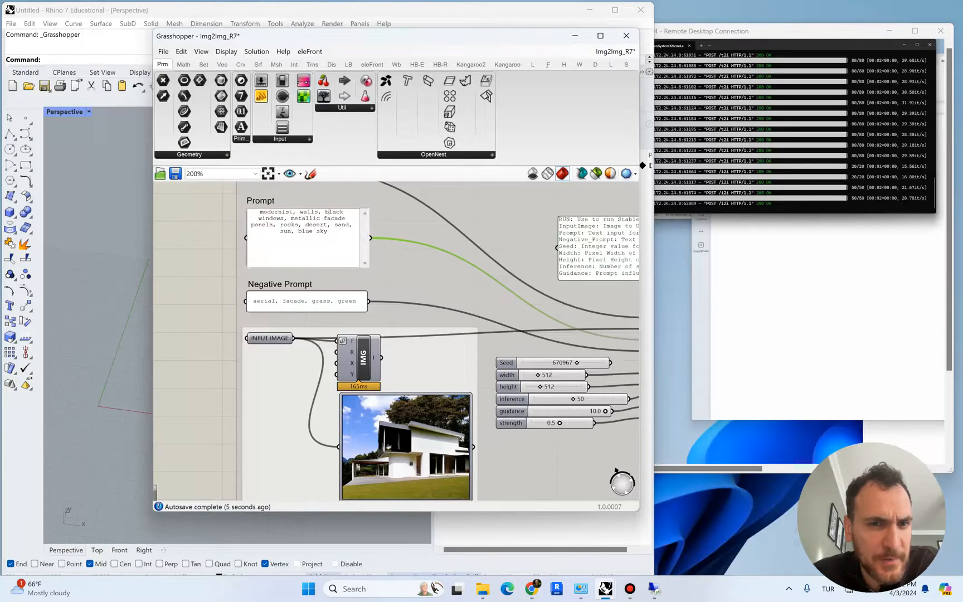
{"action": "left_click", "coordinate": [331, 212]}
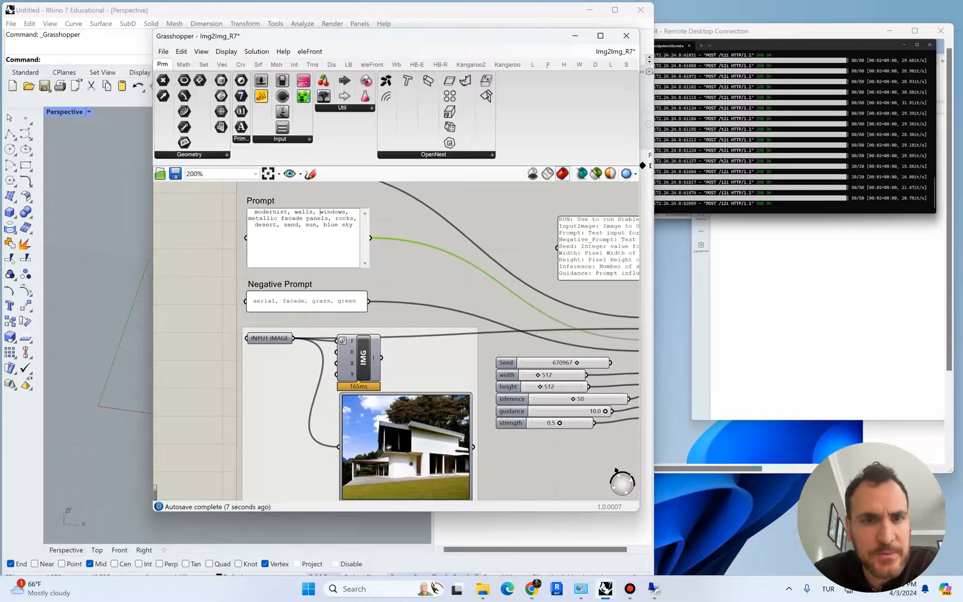
{"action": "scroll", "scroll_direction": "down", "scroll_amount": 3}
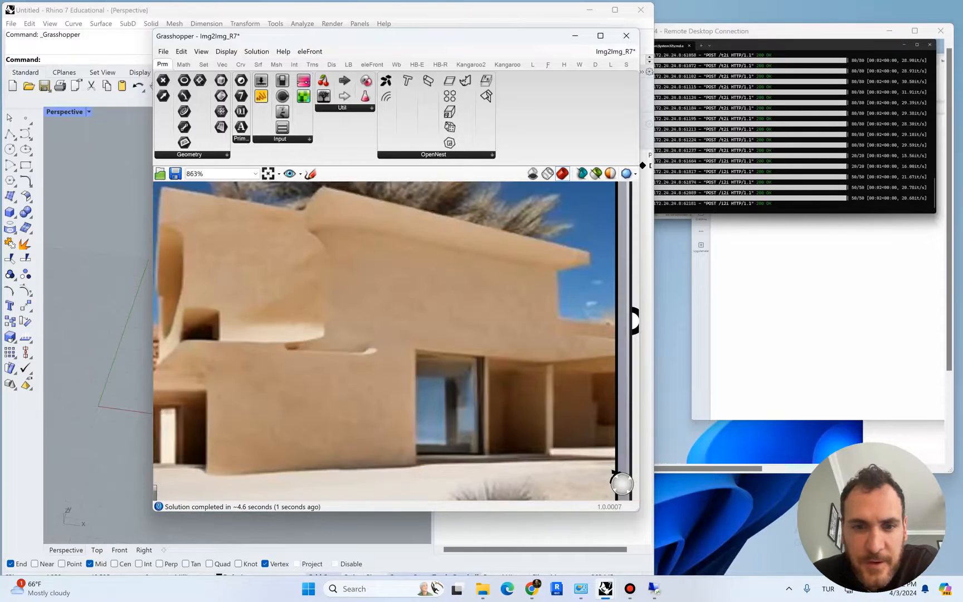
Step: Zoom back out from the desert house output to the prompt panels
{"action": "scroll", "scroll_direction": "down", "scroll_amount": 3}
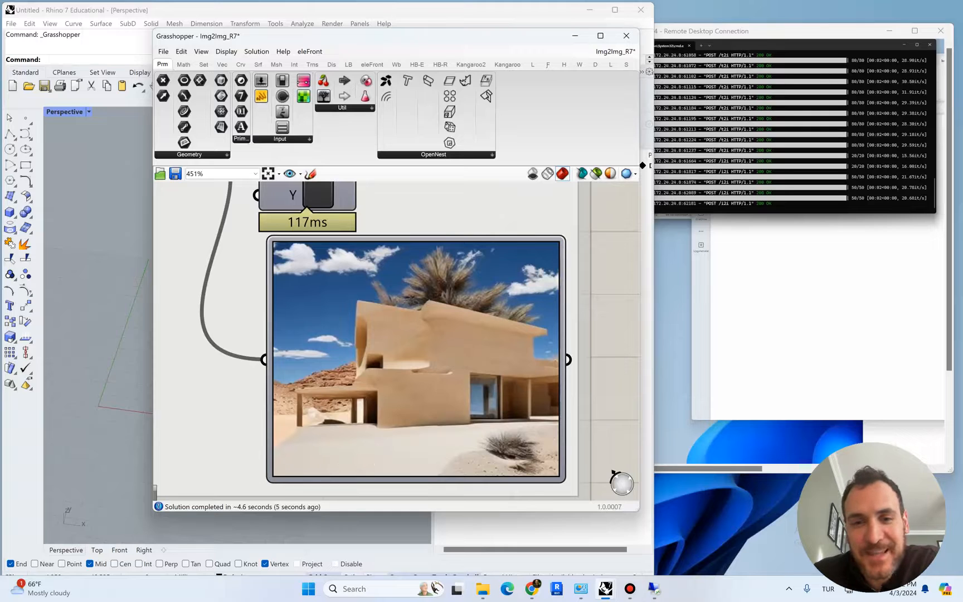
{"action": "scroll", "scroll_direction": "down", "scroll_amount": 3}
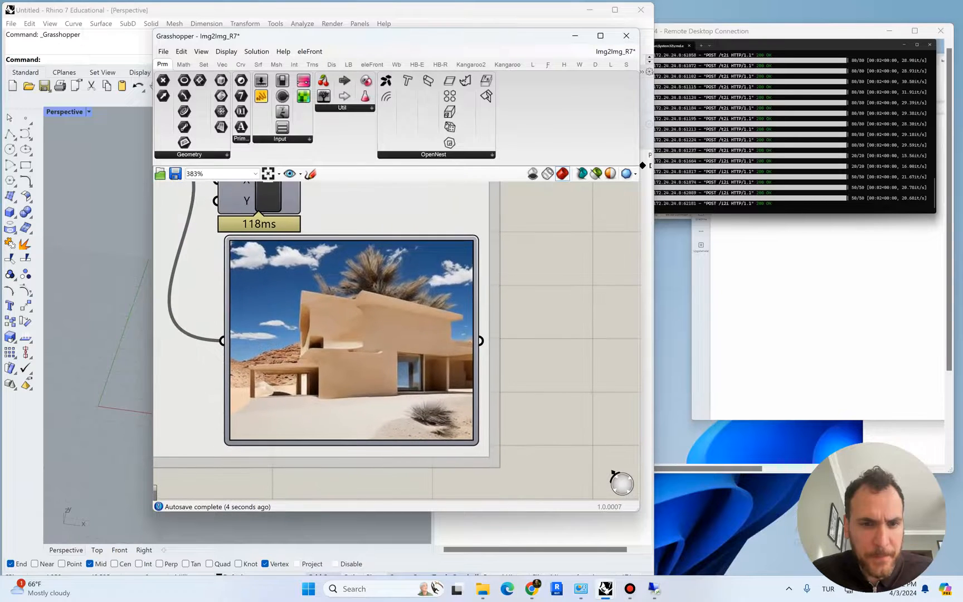
{"action": "scroll", "scroll_direction": "down", "scroll_amount": 3}
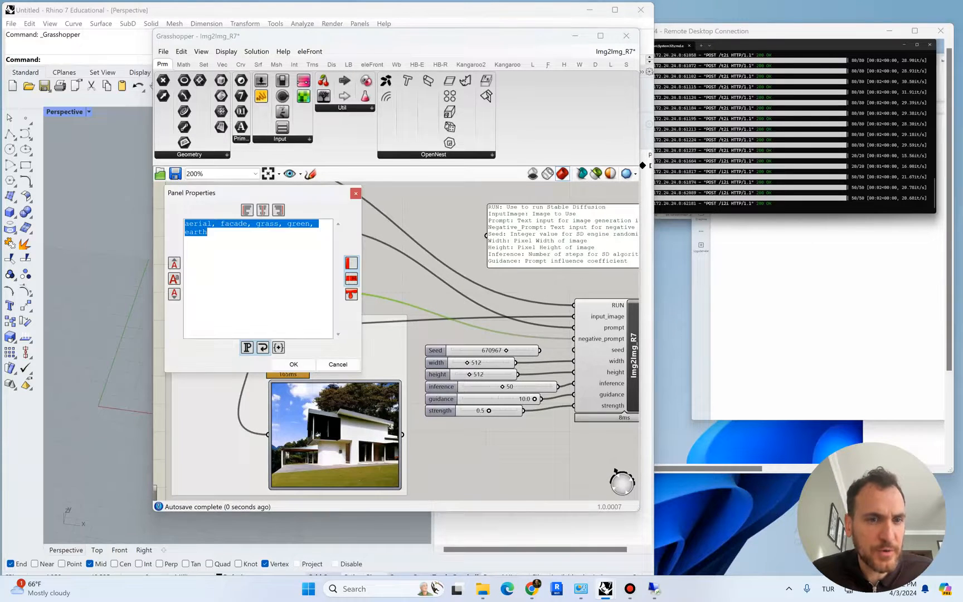
Step: Add 'soil' to the Negative Prompt panel
{"action": "type", "text": "soil"}
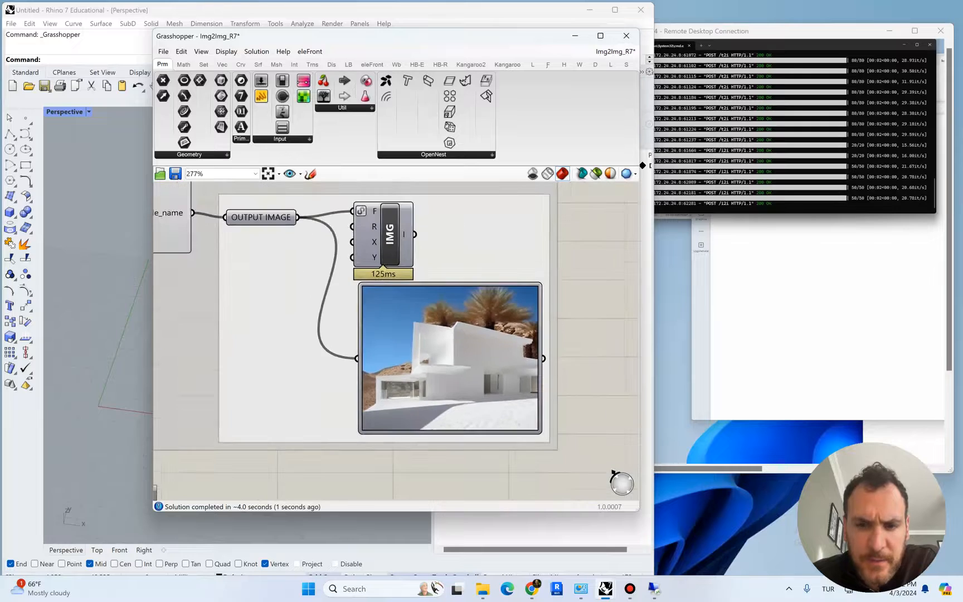
{"action": "scroll", "scroll_direction": "down", "scroll_amount": 3}
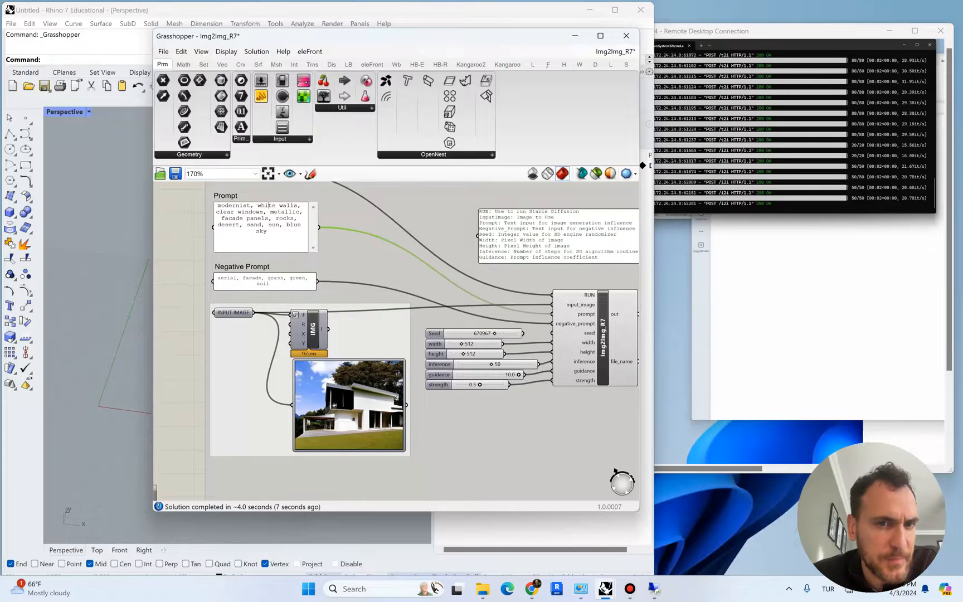
{"action": "scroll", "scroll_direction": "down", "scroll_amount": 3}
{"action": "type", "text": ", brown"}
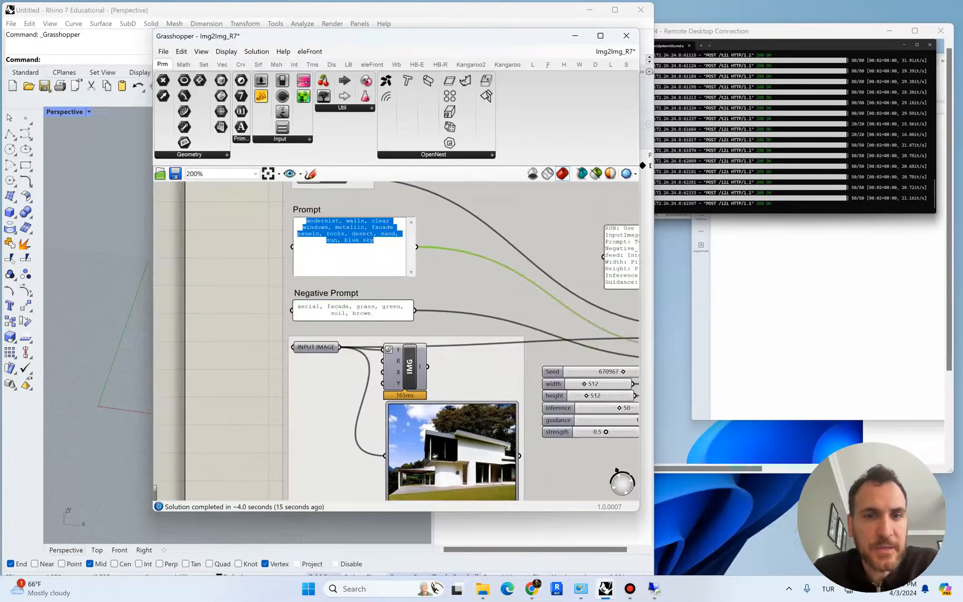
Step: Append ', grass' to the prompt and add 'brown' to the Negative Prompt
{"action": "type", "text": ", grass"}
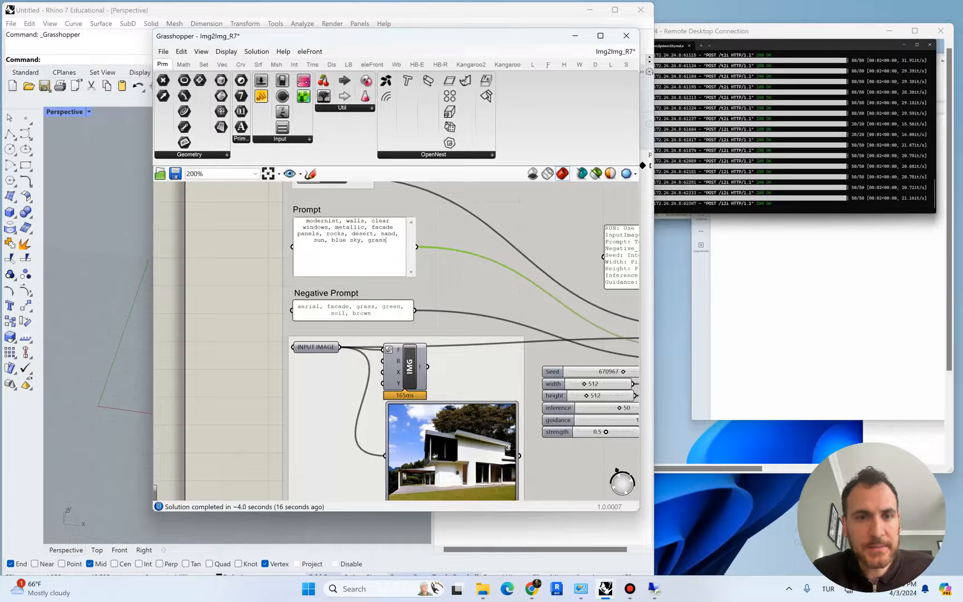
{"action": "double_click", "coordinate": [352, 309]}
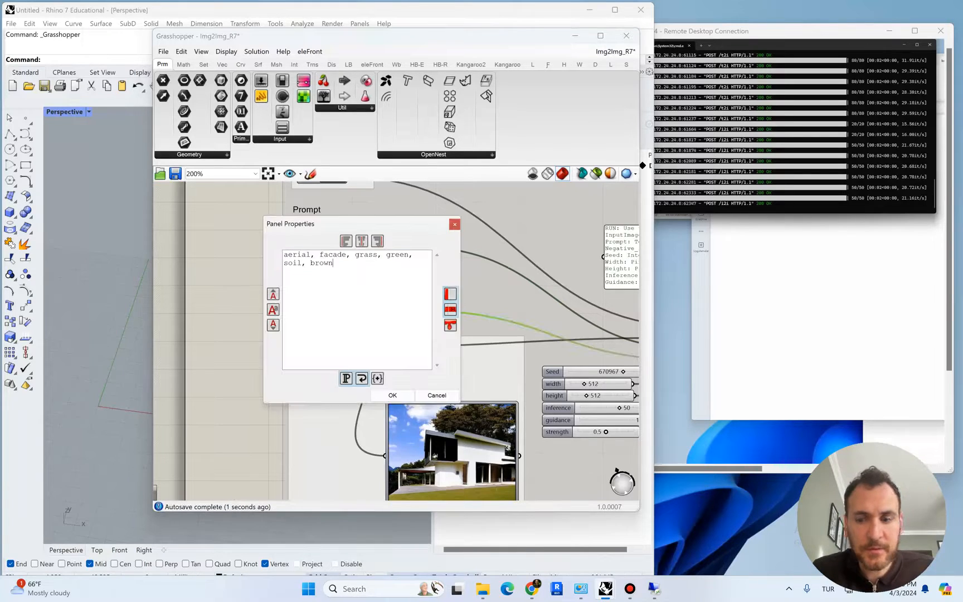
{"action": "left_click", "coordinate": [392, 395]}
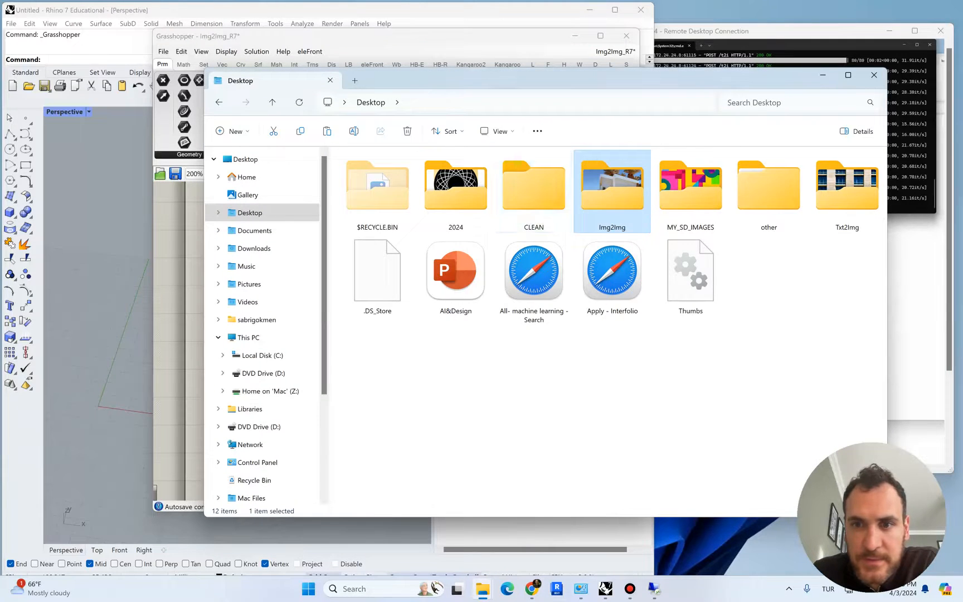
Step: Try moving gen_img into IMG, skipping the replace after the file-in-use warning, then return to Grasshopper
{"action": "double_click", "coordinate": [611, 185]}
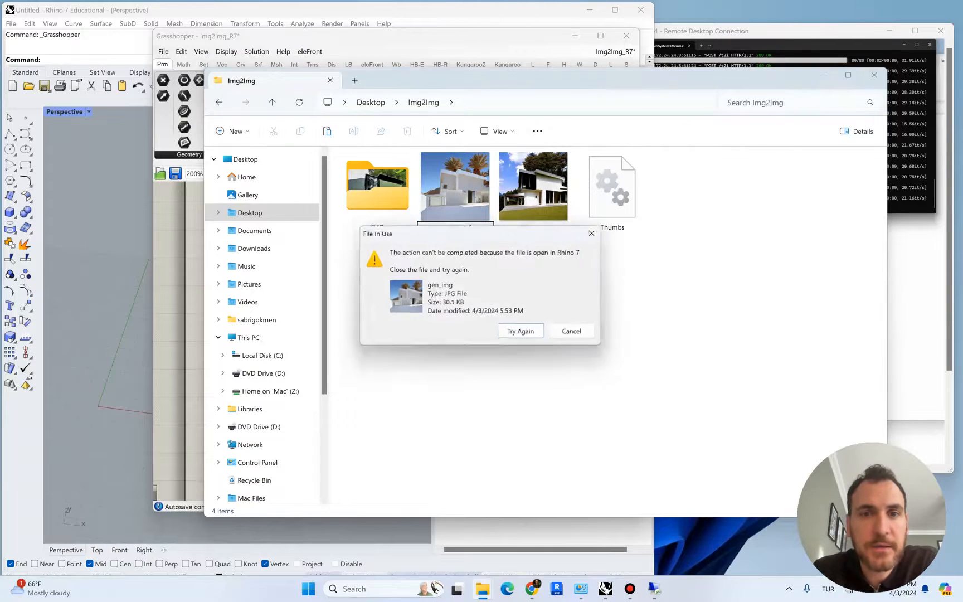
{"action": "left_click", "coordinate": [570, 330]}
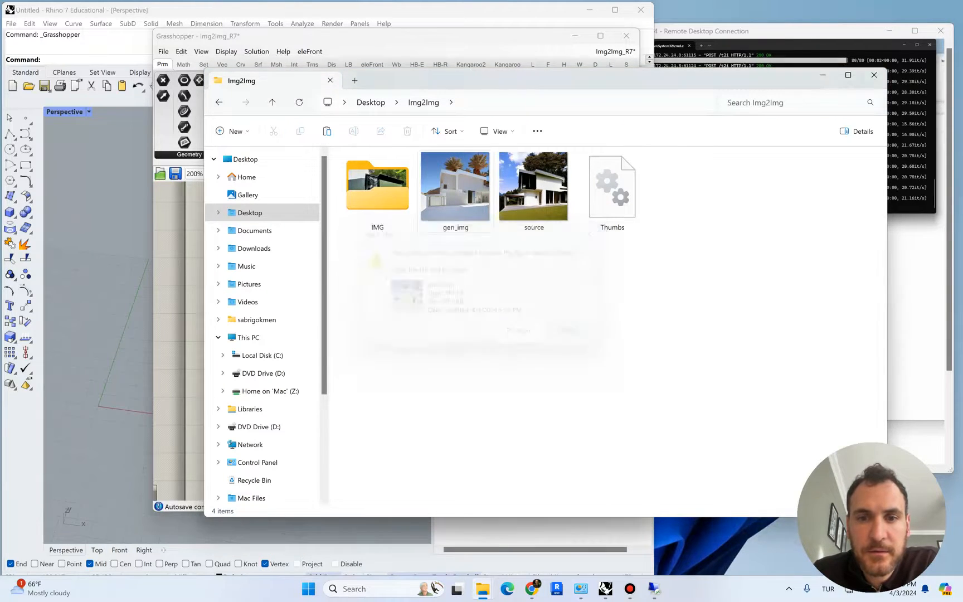
{"action": "left_click", "coordinate": [455, 186]}
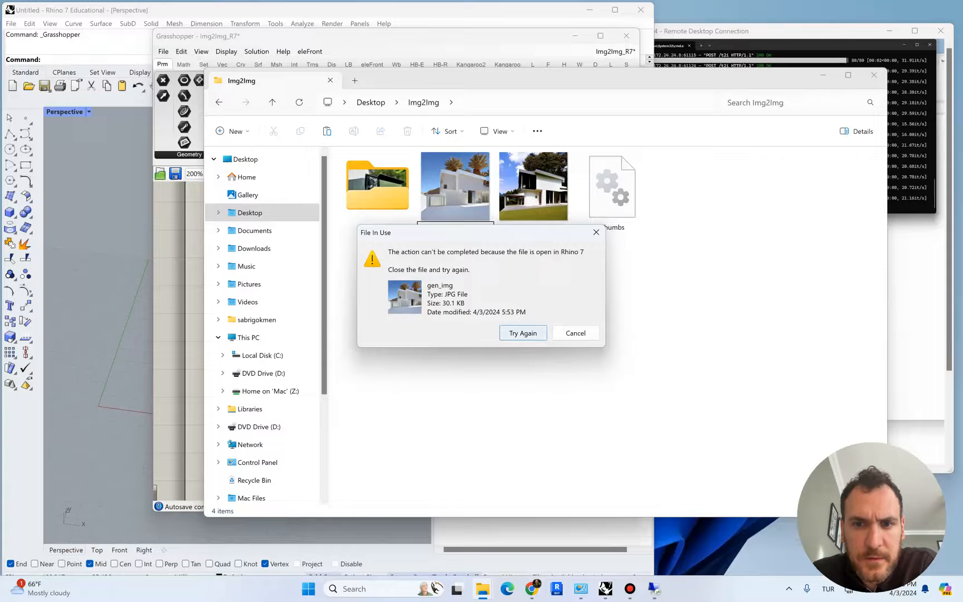
{"action": "left_click", "coordinate": [575, 332]}
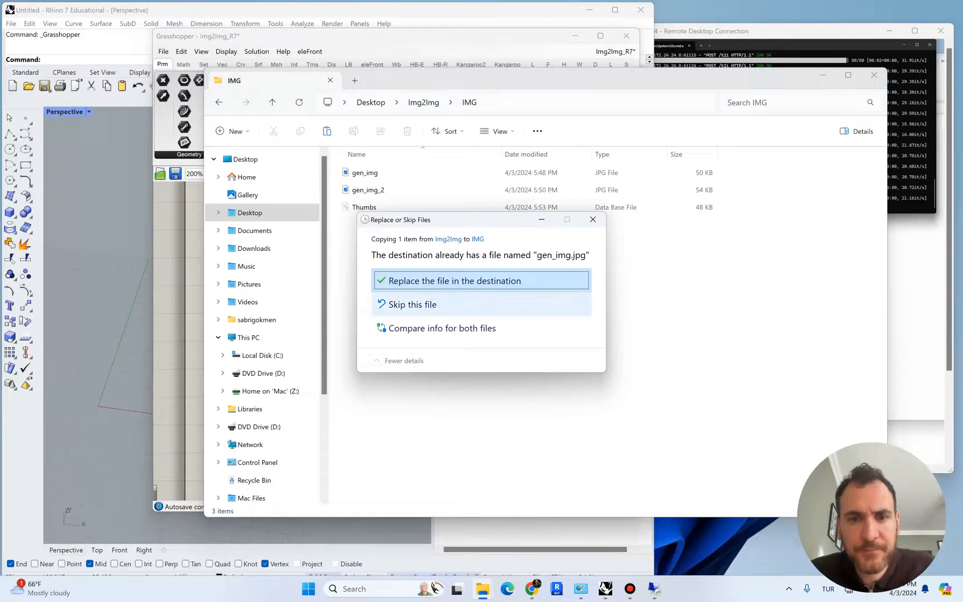
{"action": "left_click", "coordinate": [453, 281]}
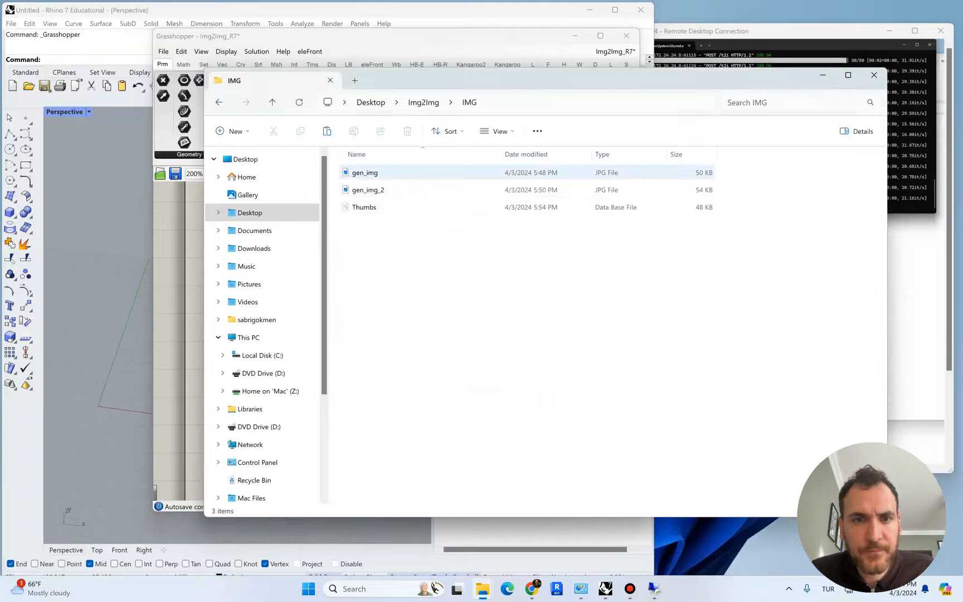
{"action": "double_click", "coordinate": [365, 173]}
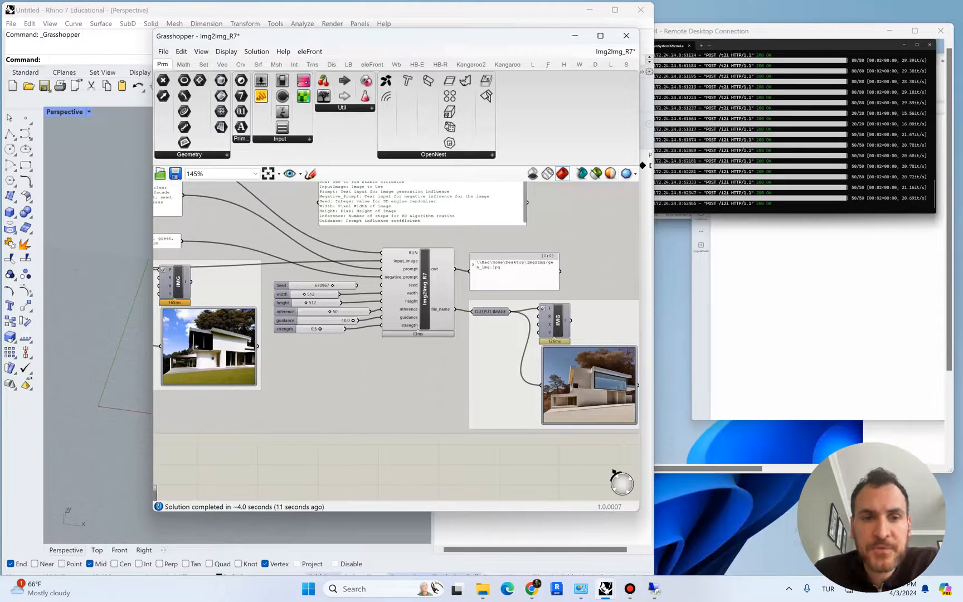
{"action": "mouse_move", "coordinate": [175, 285]}
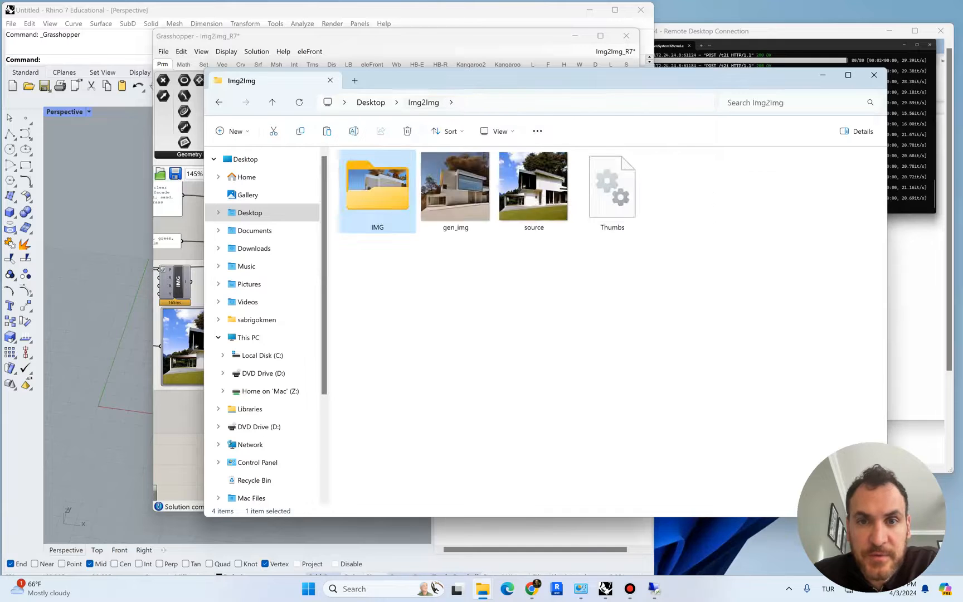
Step: Rename the latest render gen_img3, move it into IMG, and review gen_img_5 and gen_img
{"action": "left_click", "coordinate": [456, 186]}
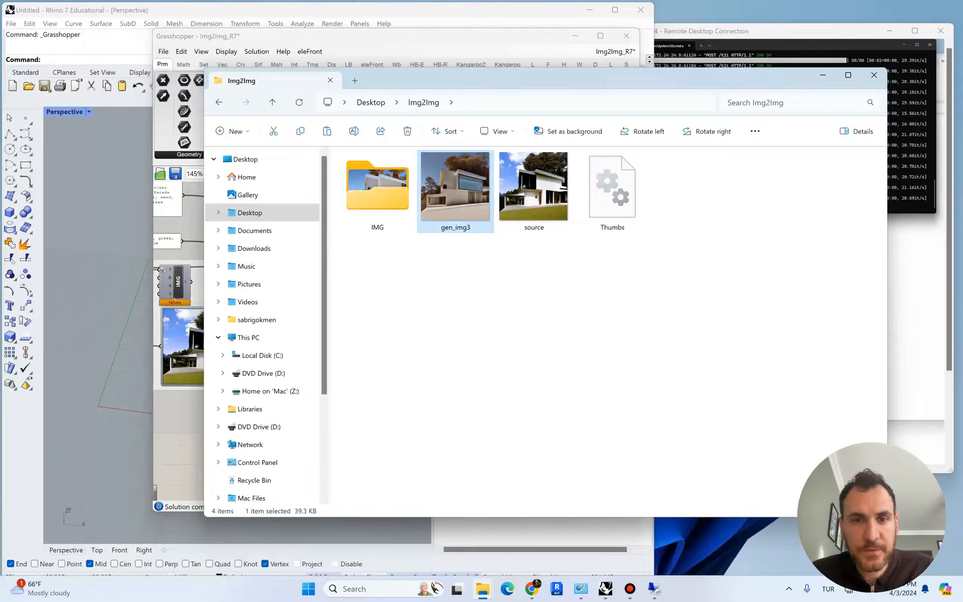
{"action": "right_click", "coordinate": [541, 295]}
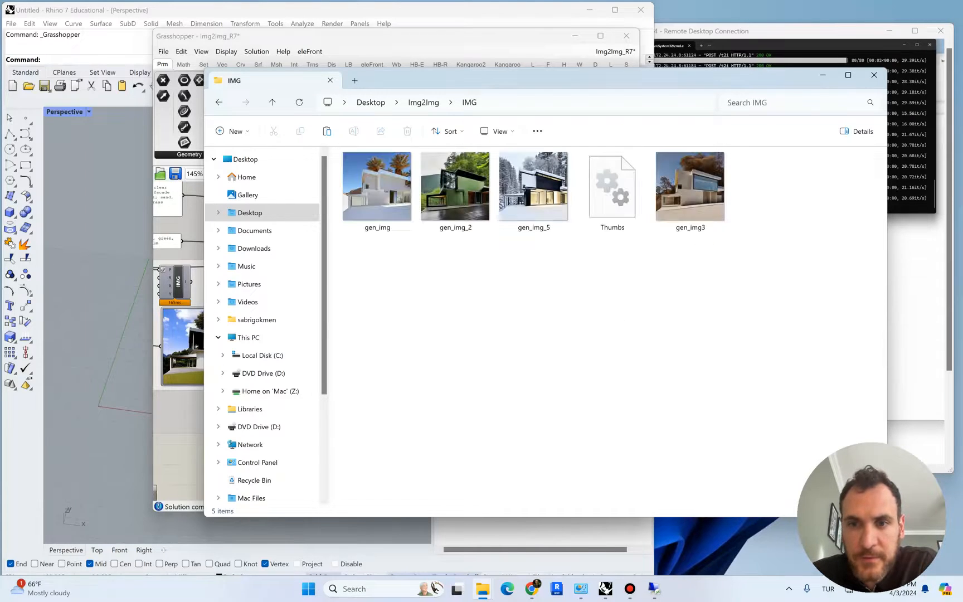
{"action": "left_click", "coordinate": [689, 186]}
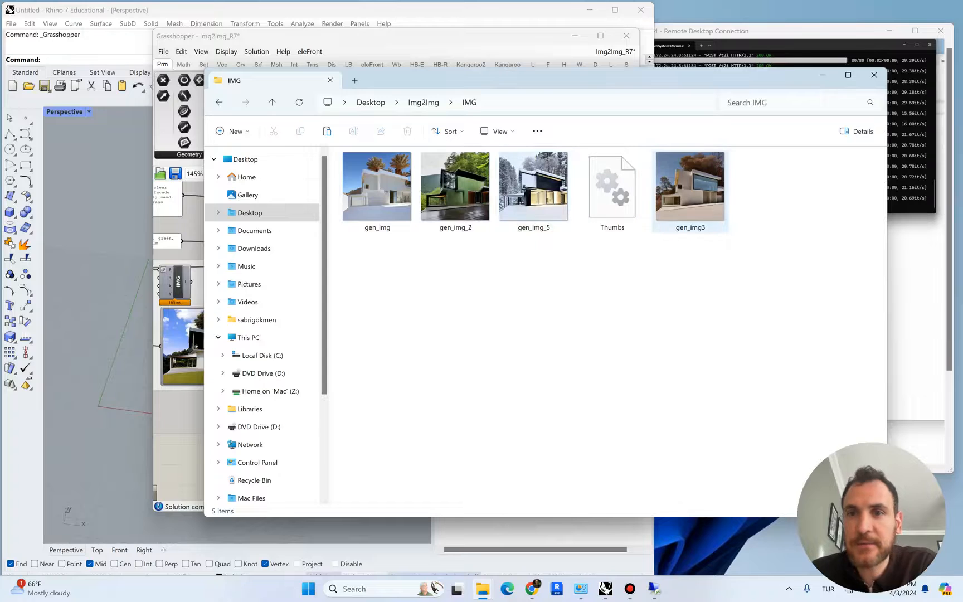
{"action": "mouse_move", "coordinate": [690, 186]}
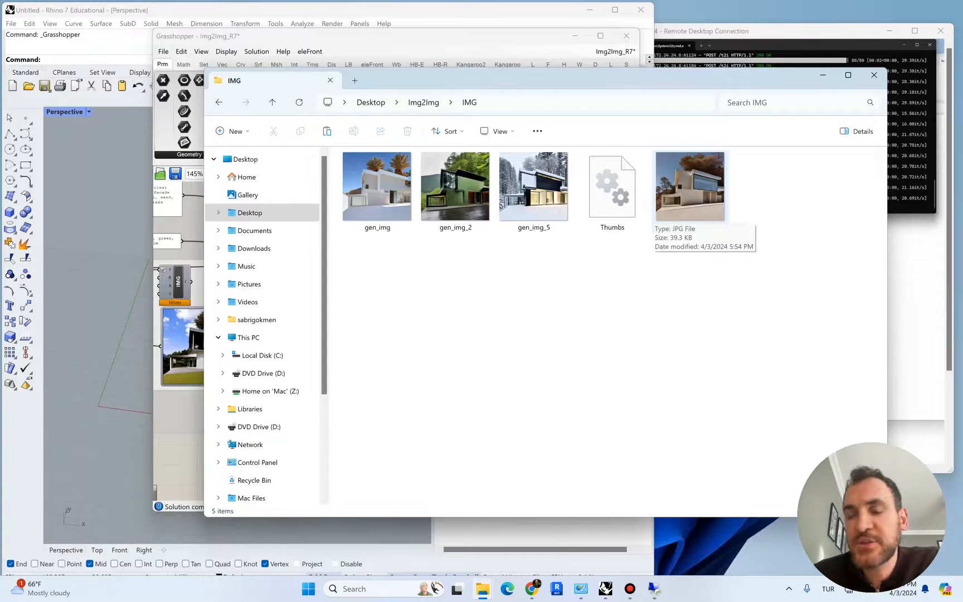
{"action": "left_click", "coordinate": [534, 187]}
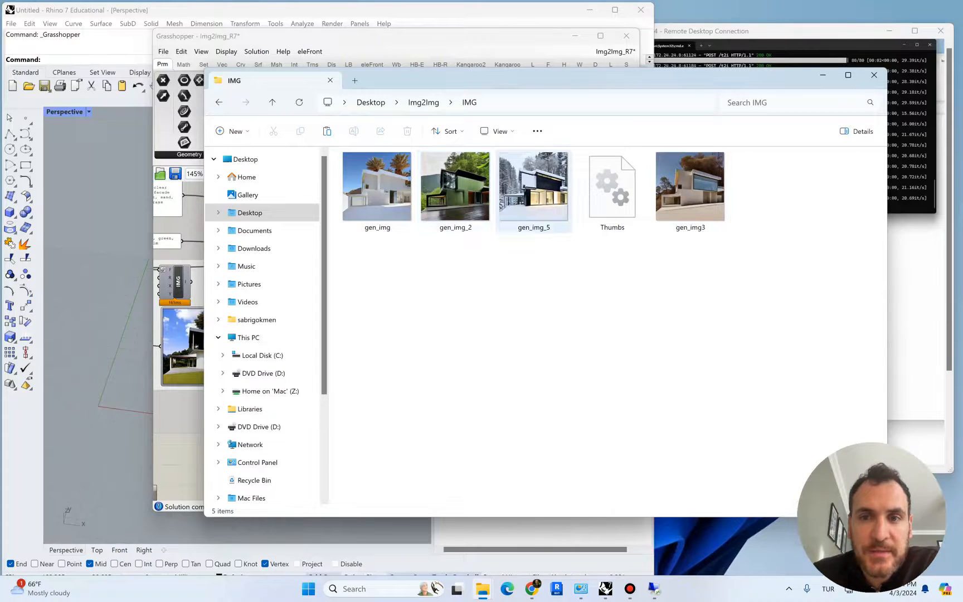
{"action": "mouse_move", "coordinate": [533, 184]}
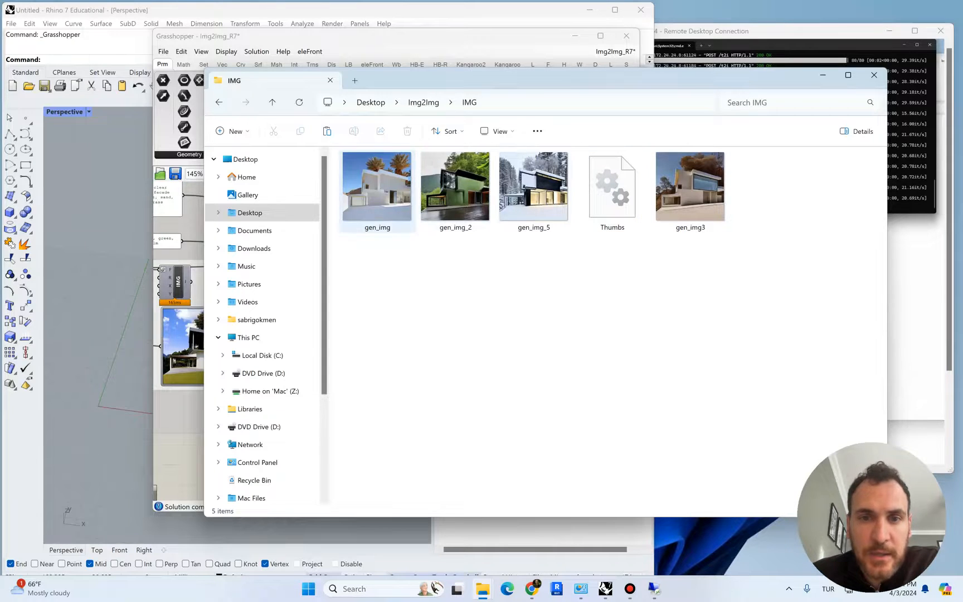
{"action": "left_click", "coordinate": [533, 186]}
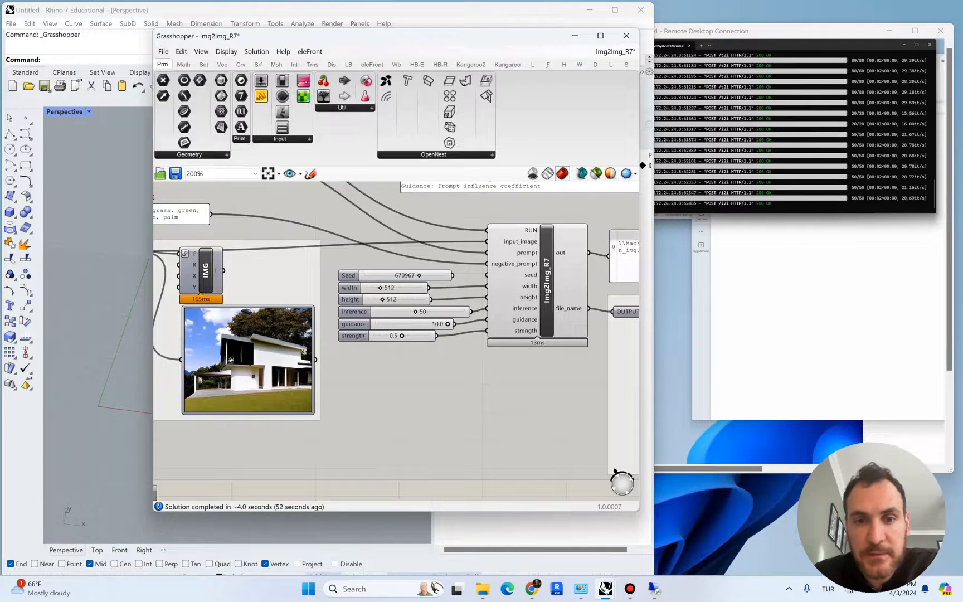
{"action": "scroll", "scroll_direction": "down", "scroll_amount": 3}
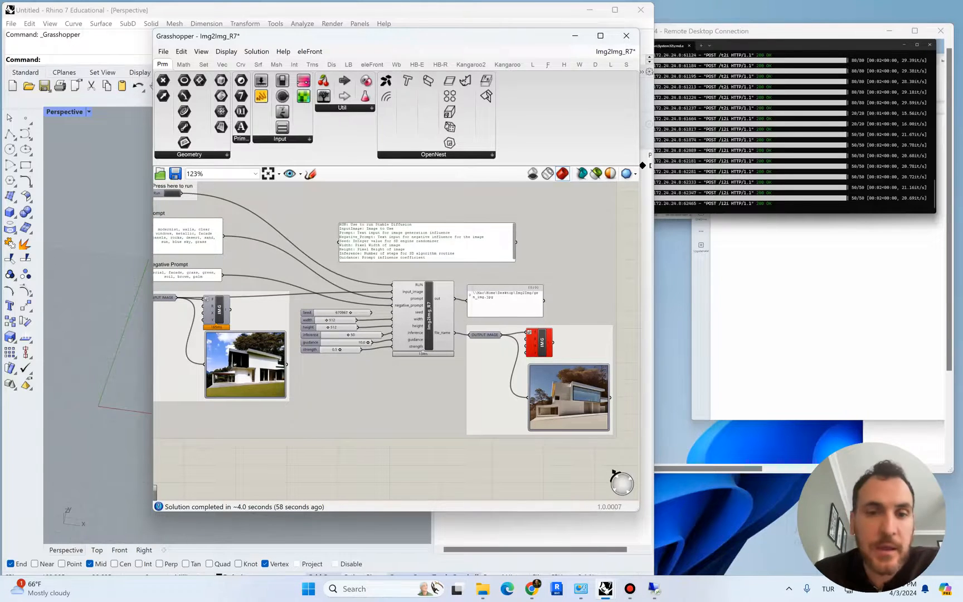
{"action": "scroll", "scroll_direction": "down", "scroll_amount": 3}
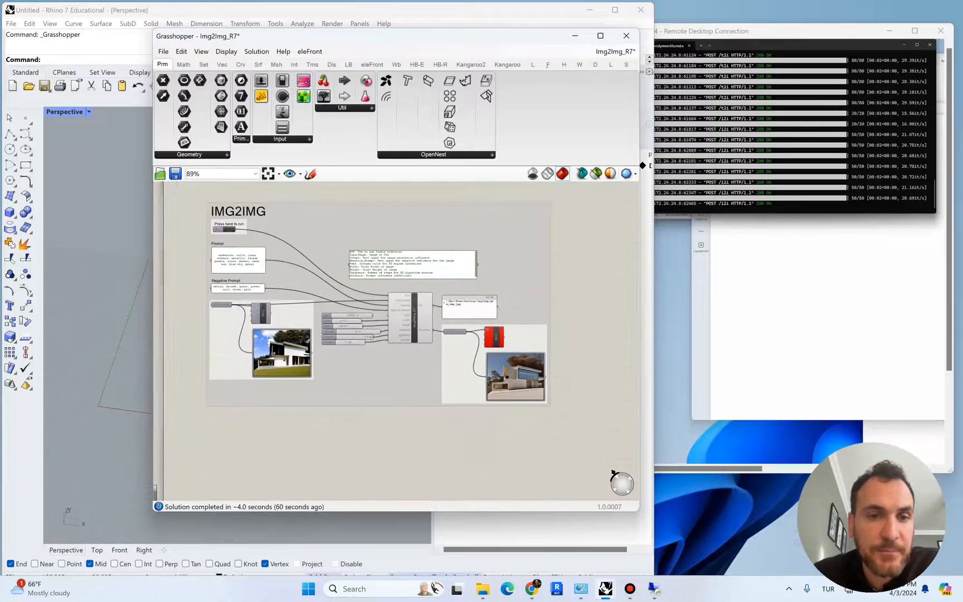
{"action": "scroll", "scroll_direction": "down", "scroll_amount": 3}
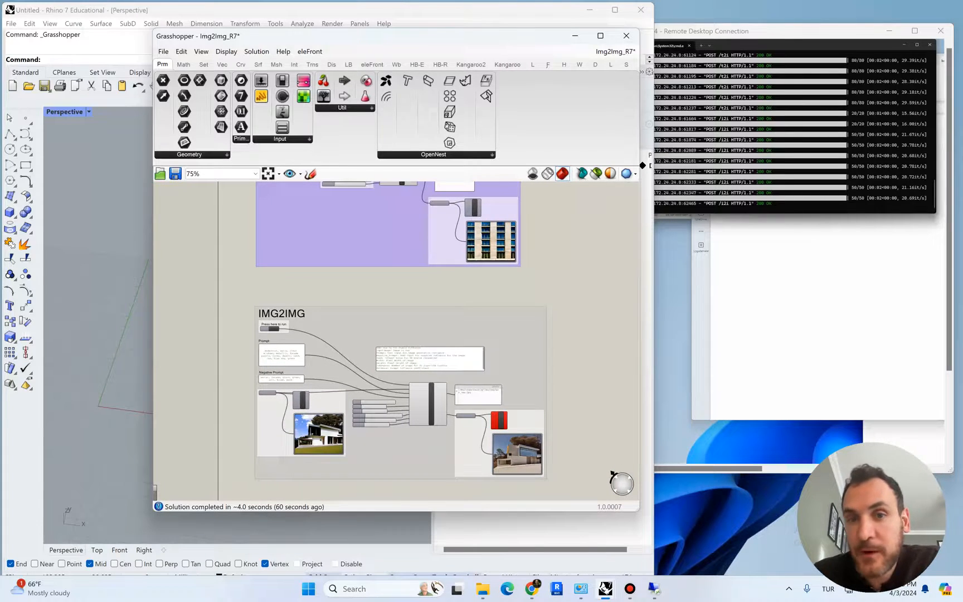
{"action": "scroll", "scroll_direction": "down", "scroll_amount": 3}
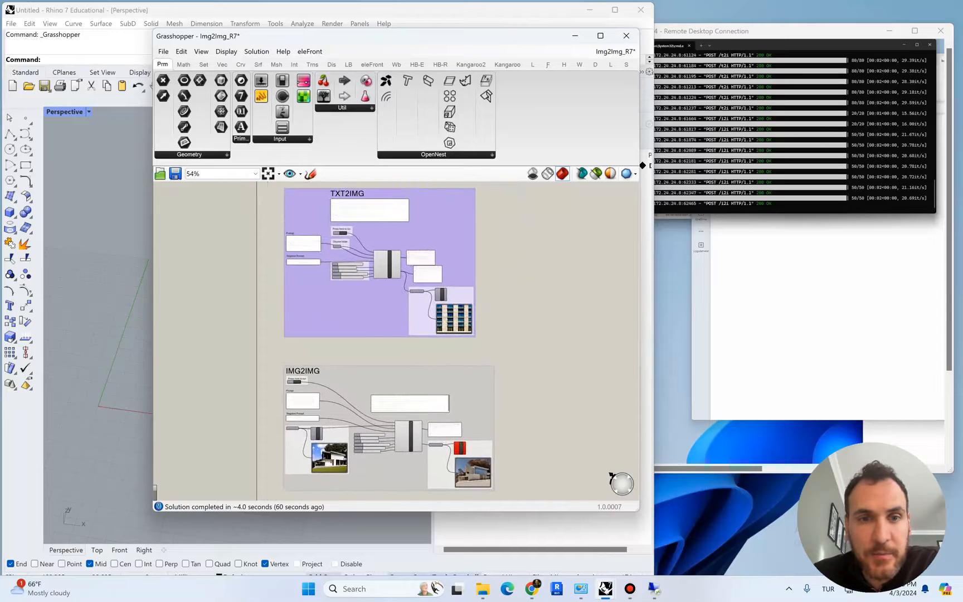